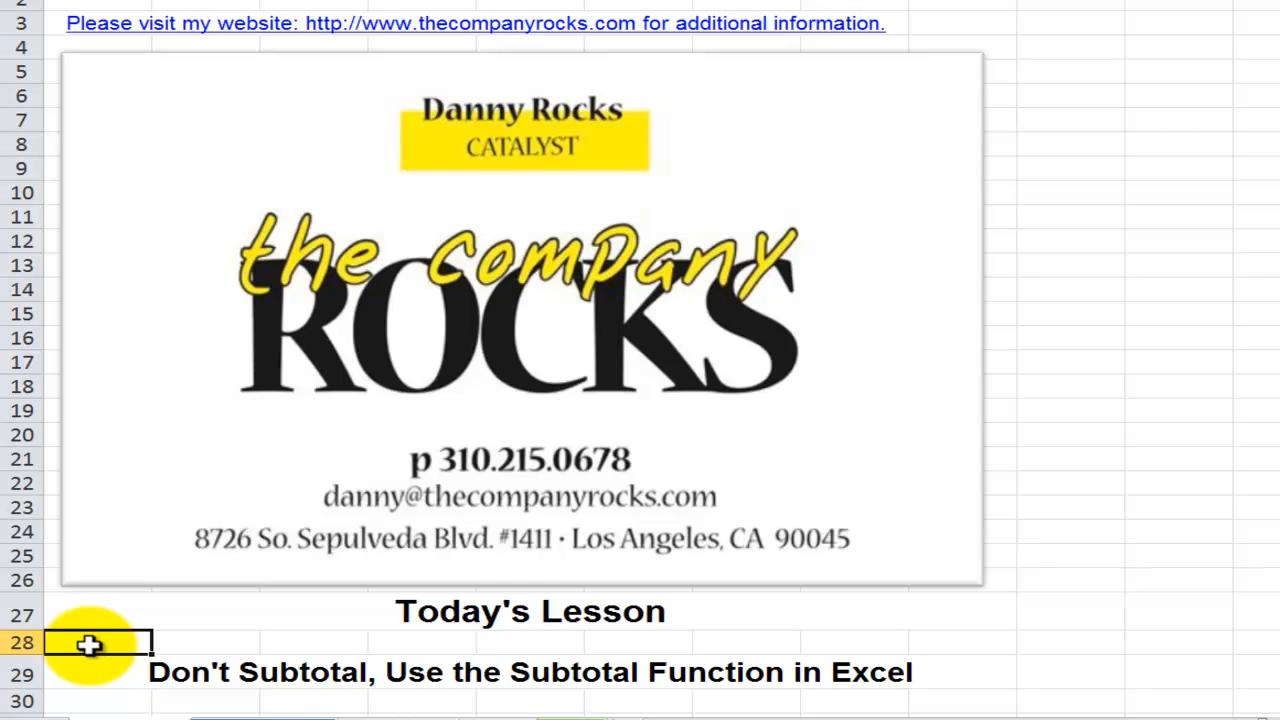
# Reveal E3's formula =SUBTOTAL(9,Sales) from the Data tab and show the Product filter choices
pyautogui.click(440, 672)
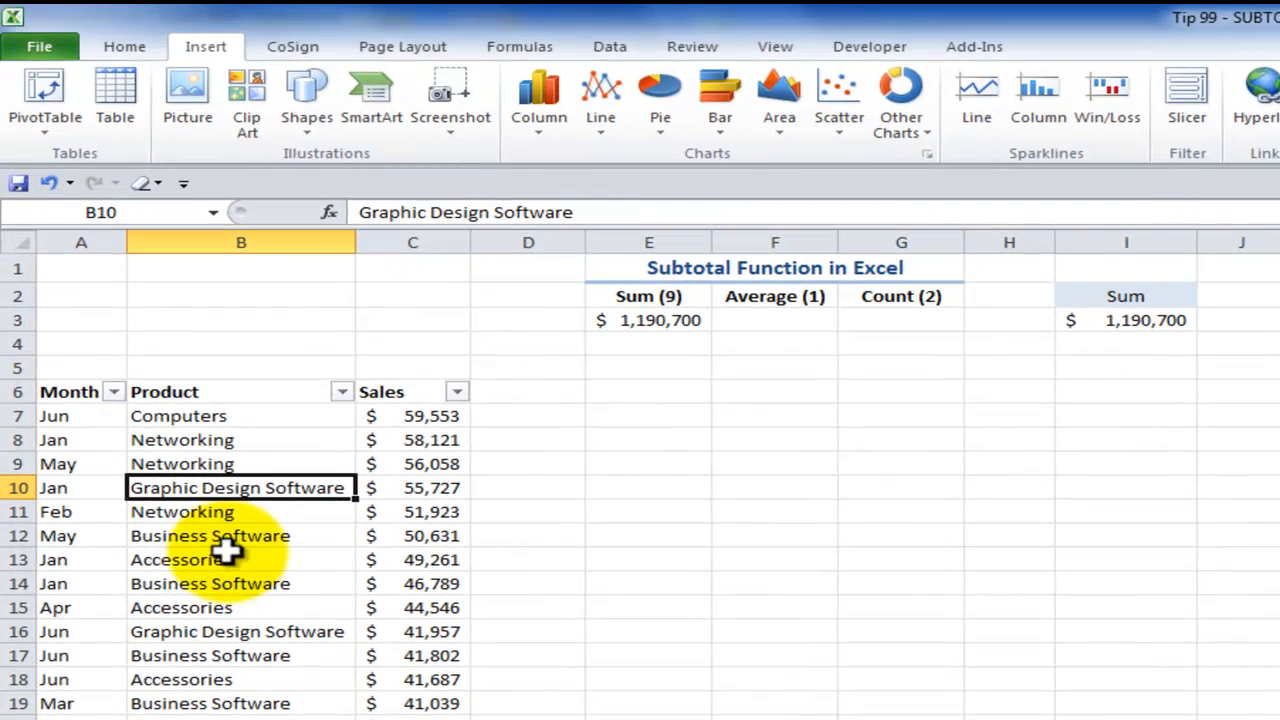
pyautogui.click(240, 440)
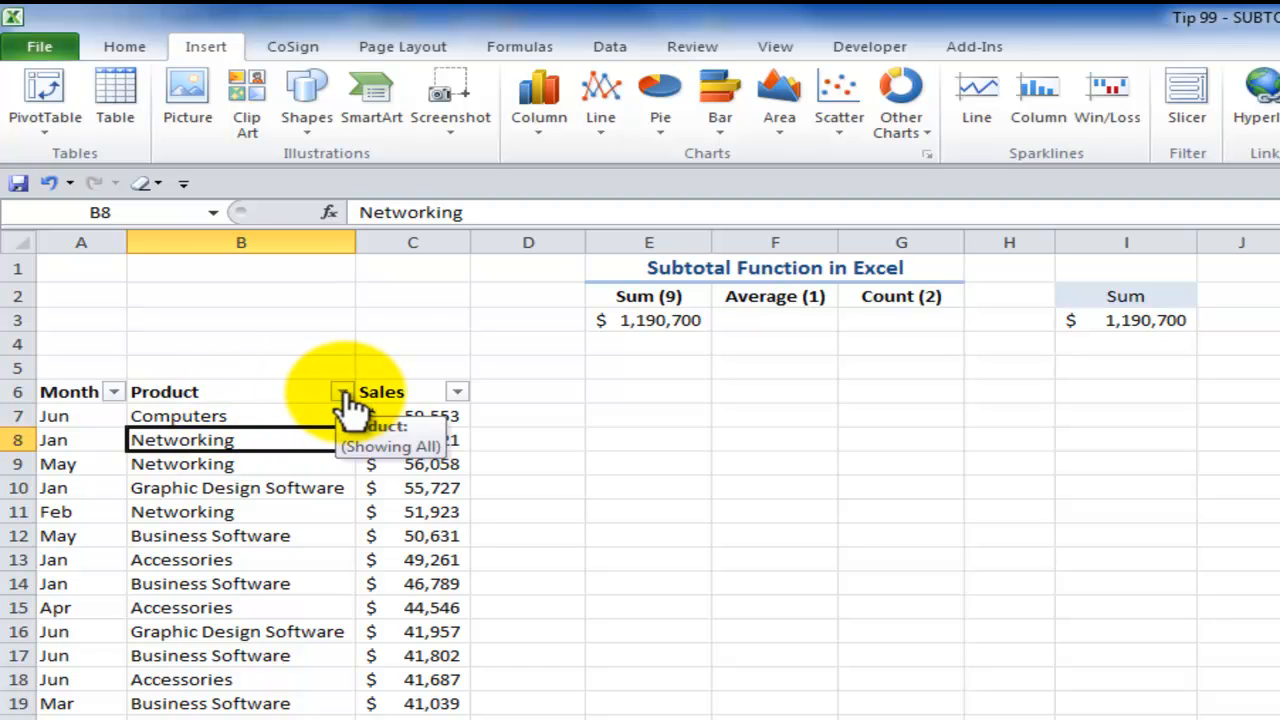
pyautogui.click(608, 46)
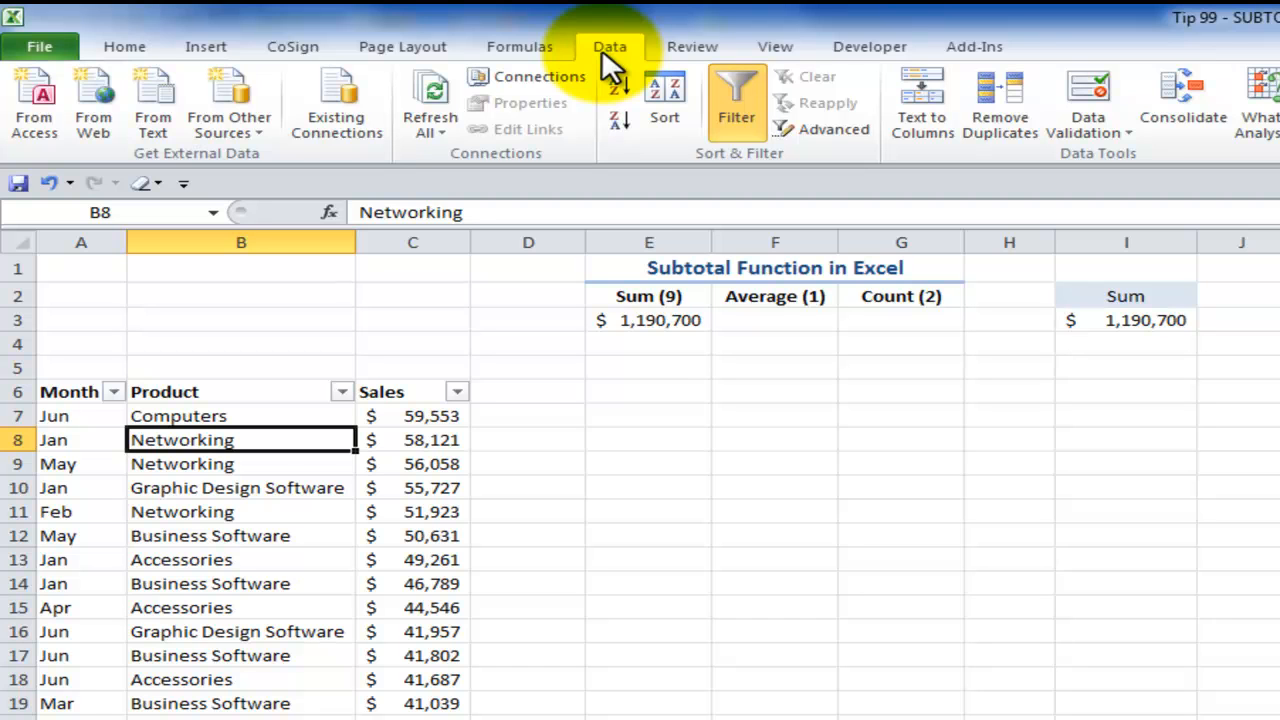
pyautogui.moveTo(744, 120)
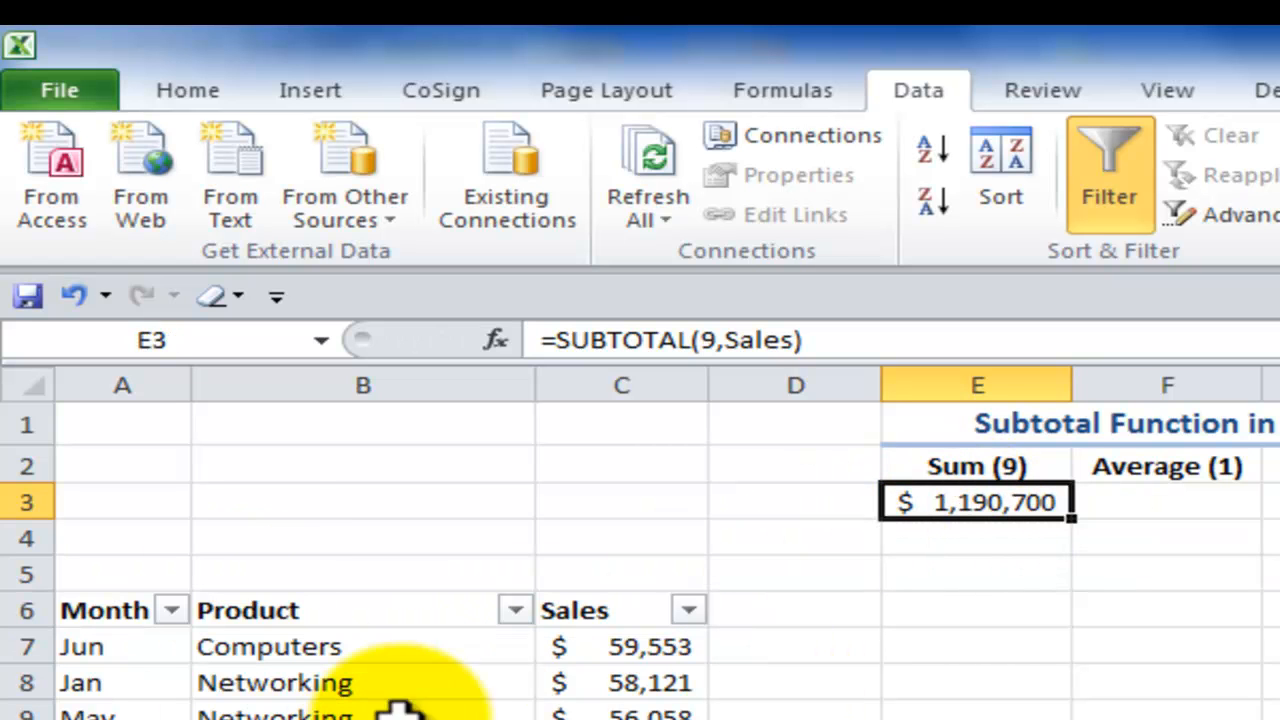
pyautogui.doubleClick(976, 502)
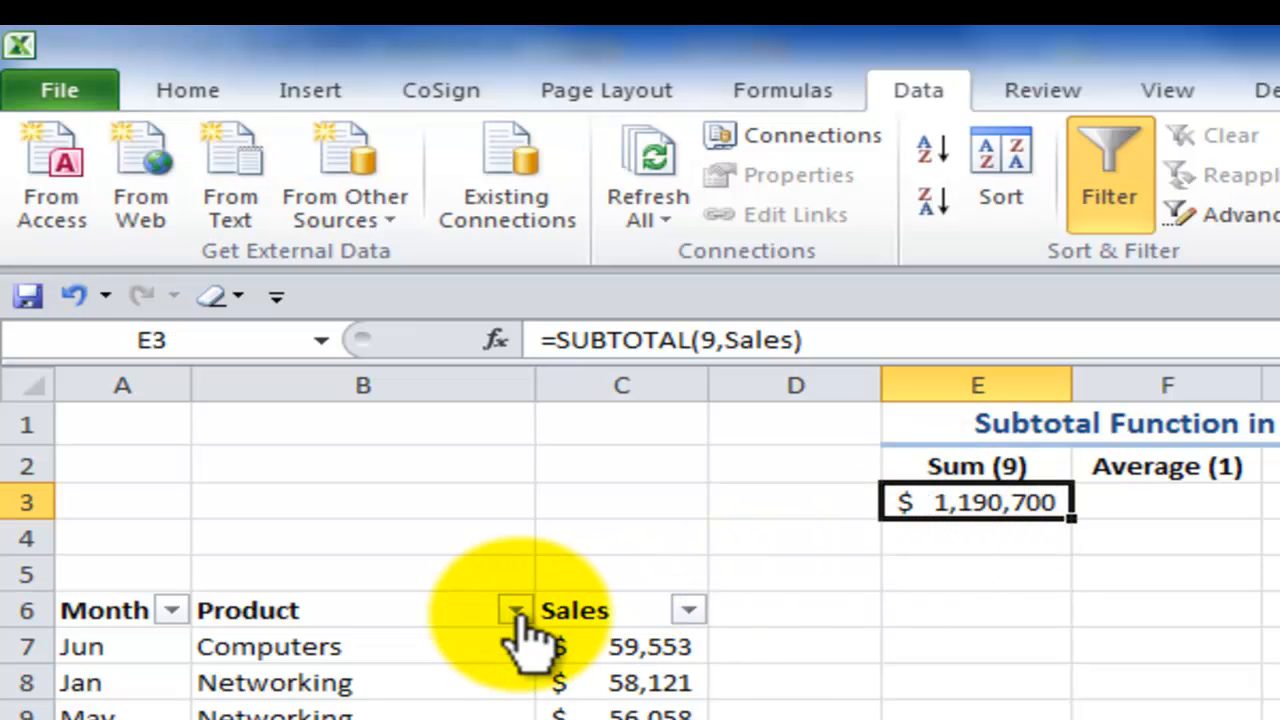
pyautogui.click(516, 610)
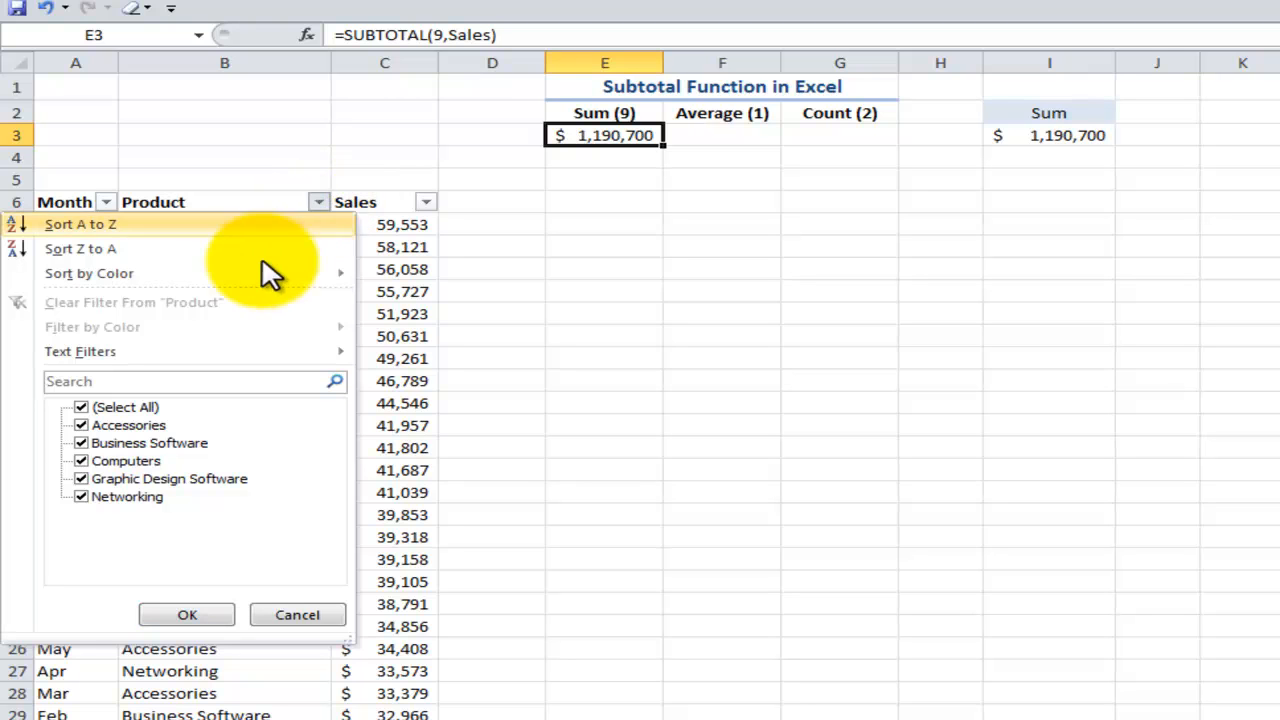
# Filter Product to Business Software only, so the SUBTOTAL Sum shows $237,957 against SUM's $1,190,700
pyautogui.click(80, 408)
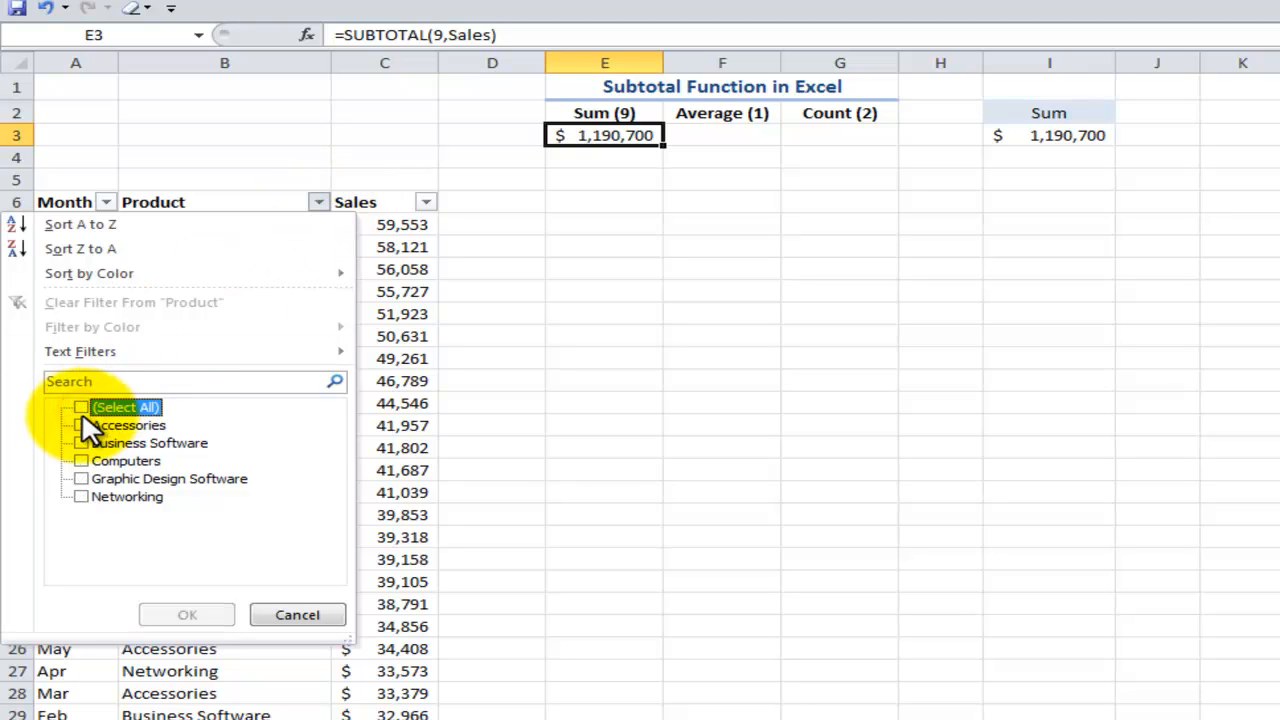
pyautogui.click(80, 444)
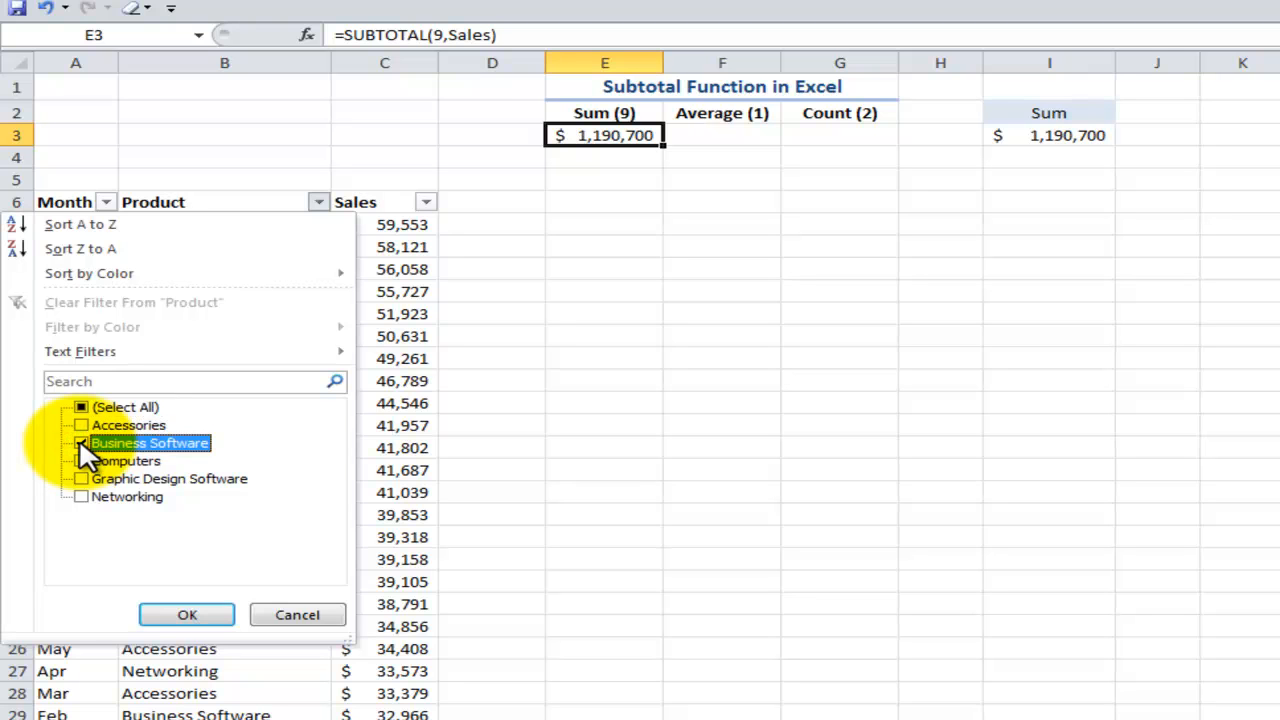
pyautogui.click(80, 444)
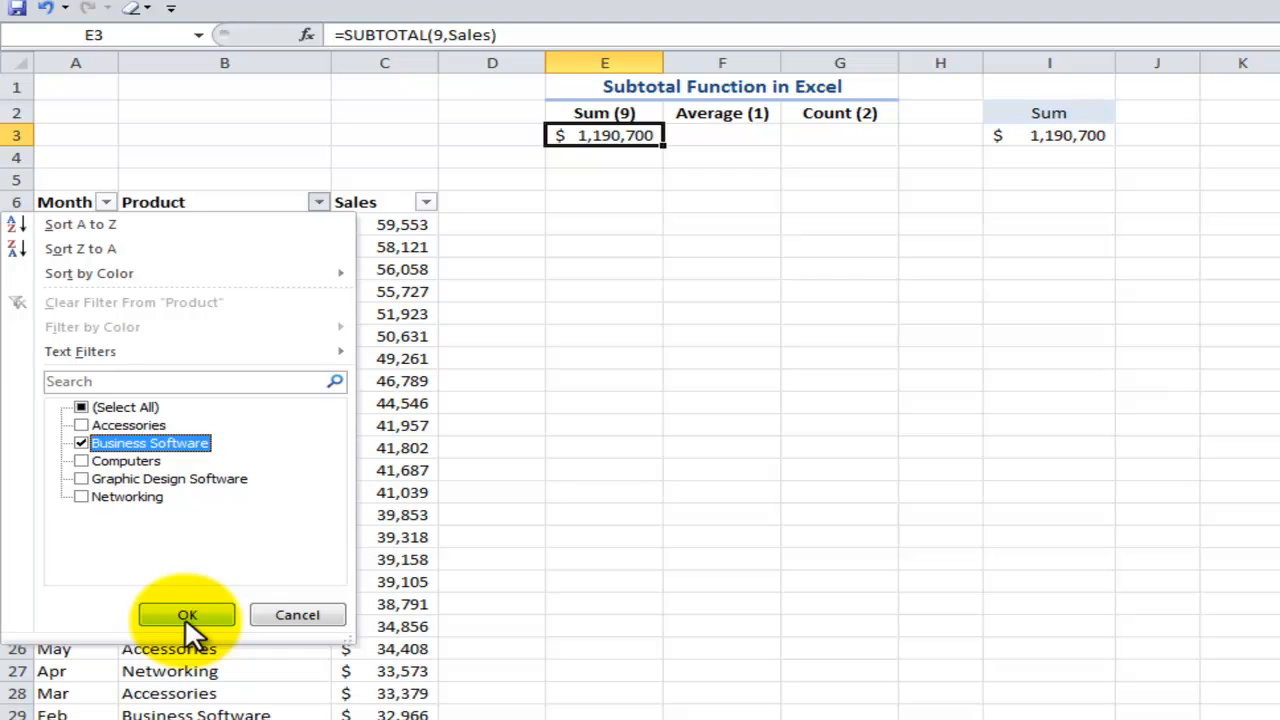
pyautogui.click(188, 614)
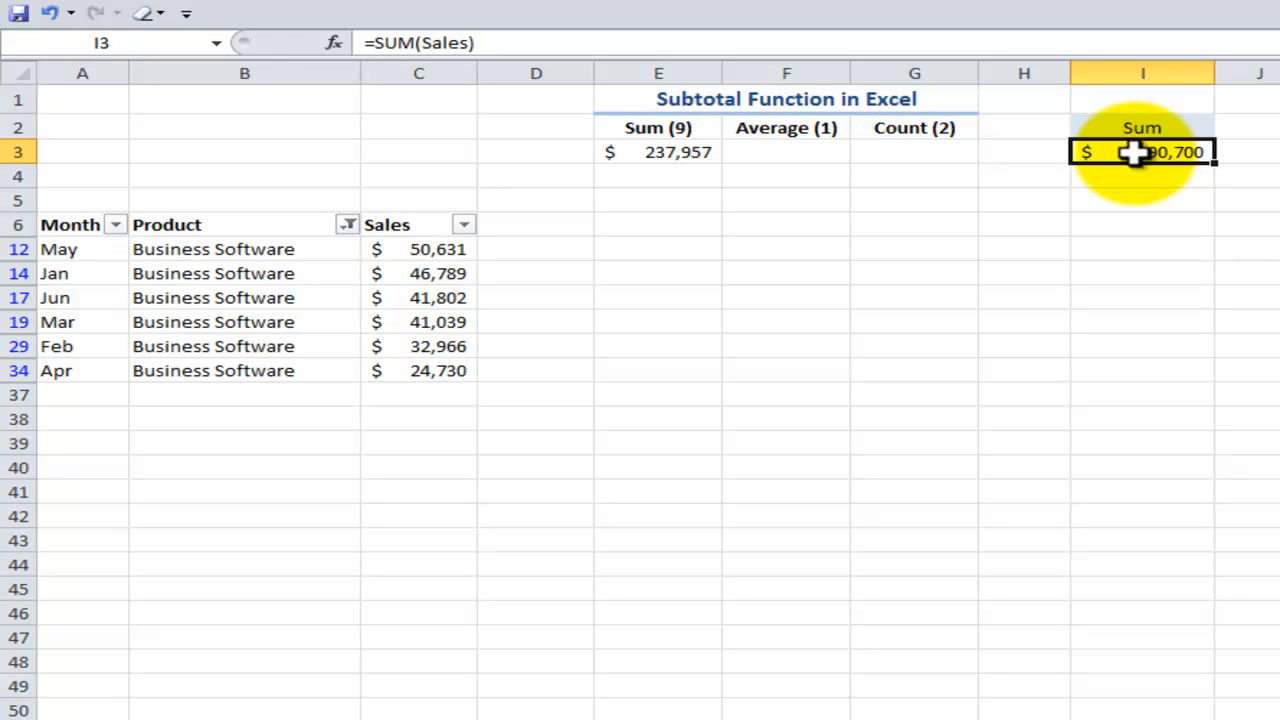
# Filter Month to Jan and Feb, narrowing the SUBTOTAL Sum to $79,755 while SUM stays $1,190,700
pyautogui.click(244, 272)
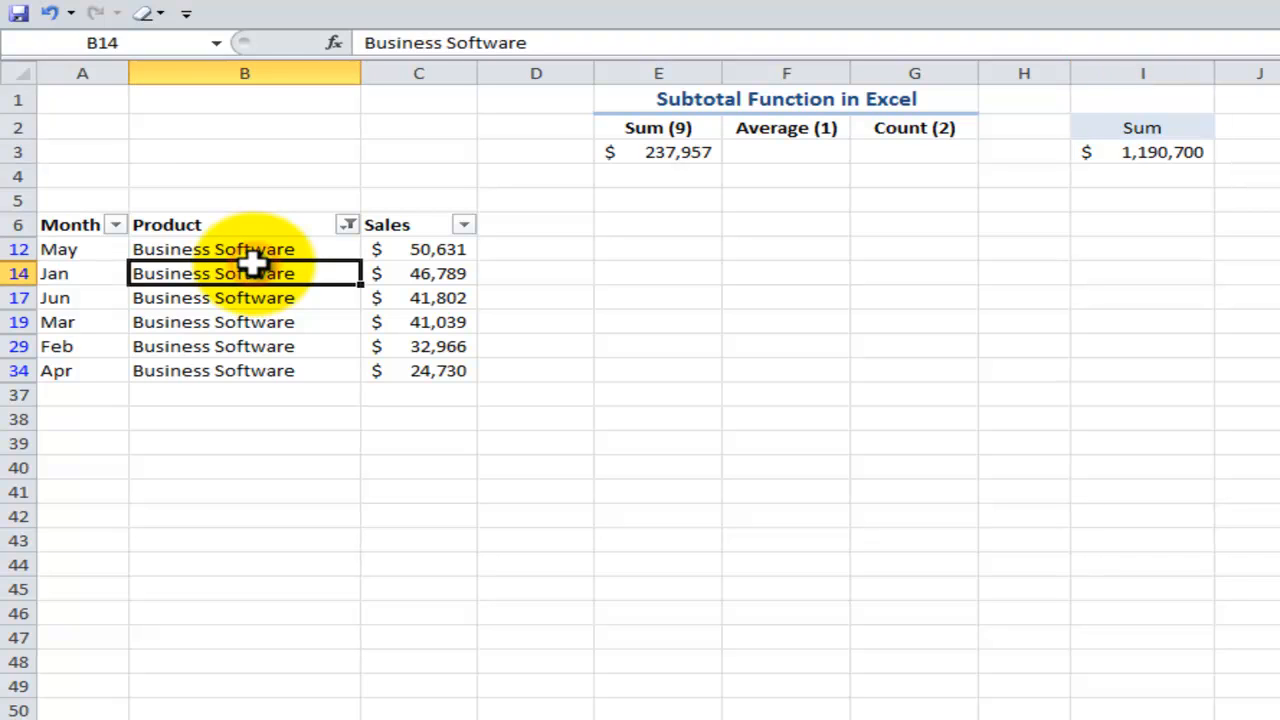
pyautogui.click(114, 224)
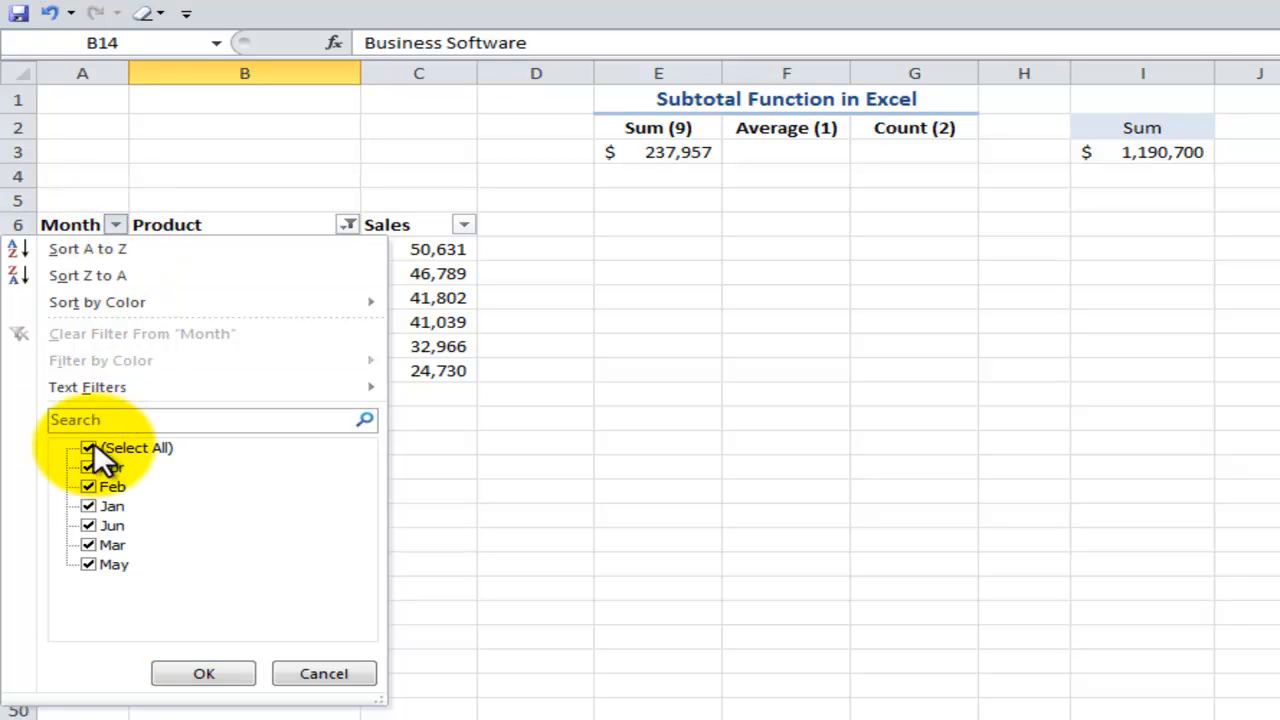
pyautogui.click(88, 448)
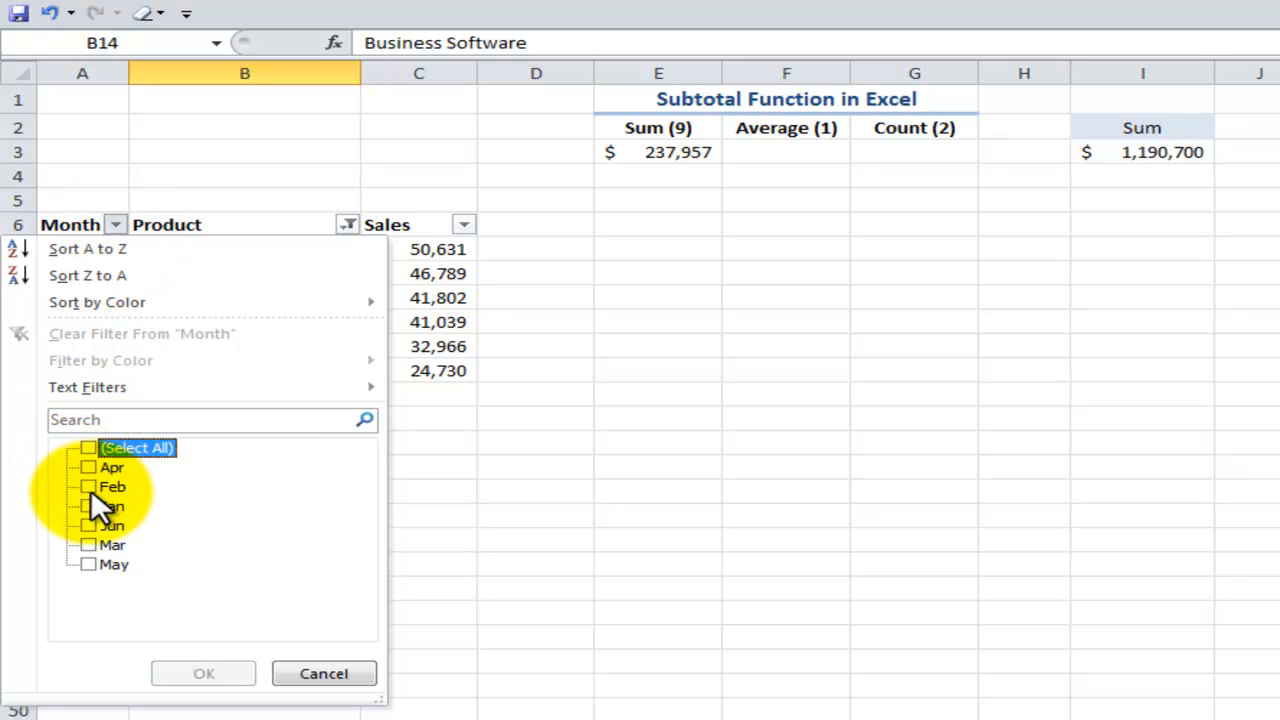
pyautogui.click(88, 486)
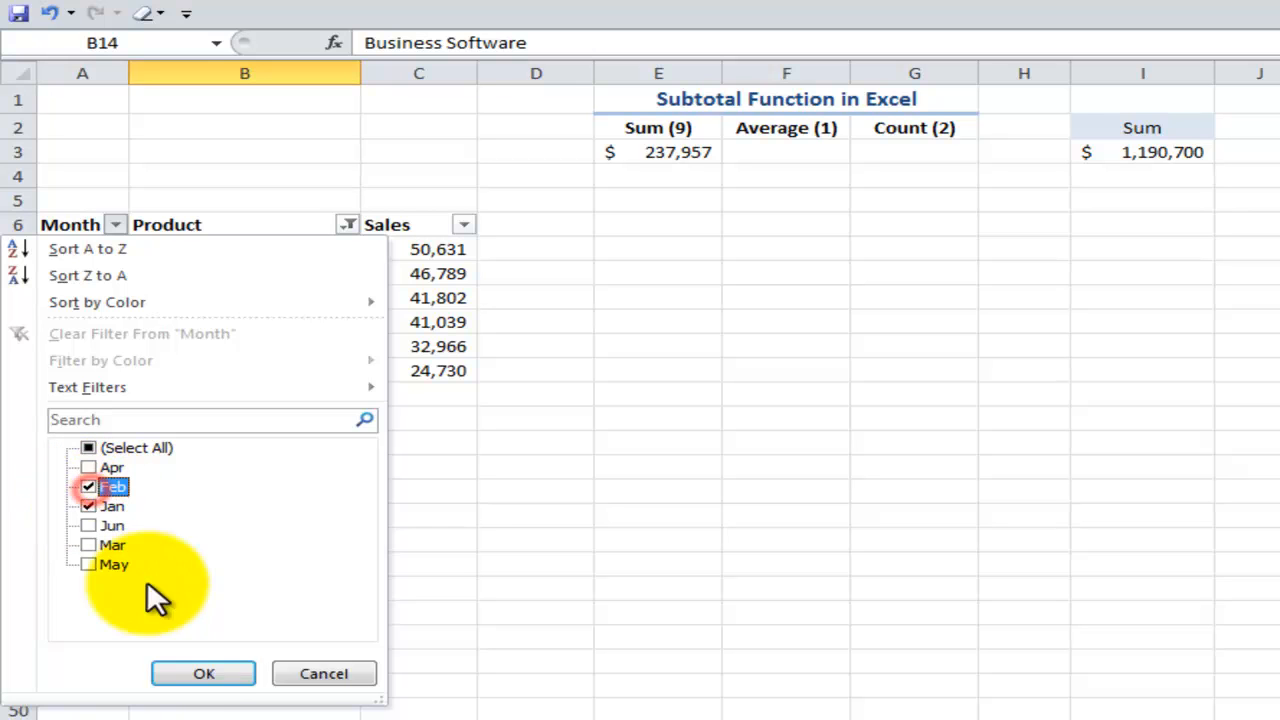
pyautogui.click(204, 672)
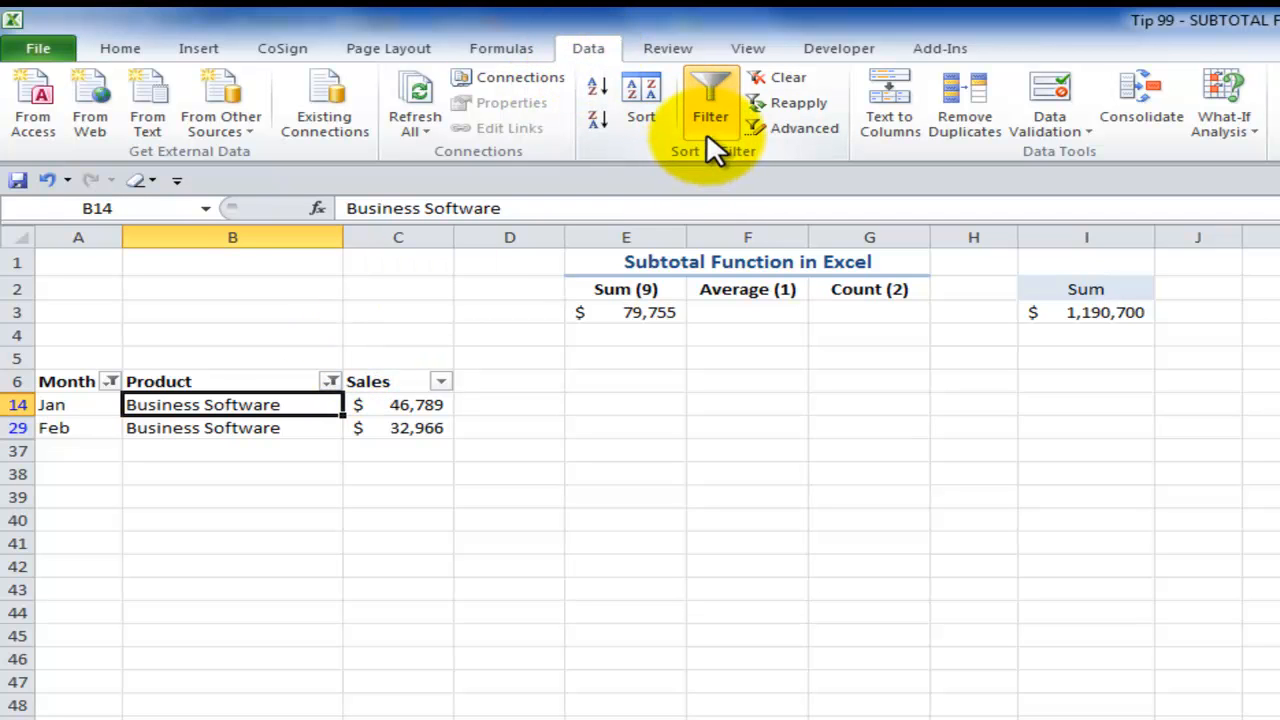
# Turn off the AutoFilter on the sales list
pyautogui.click(710, 104)
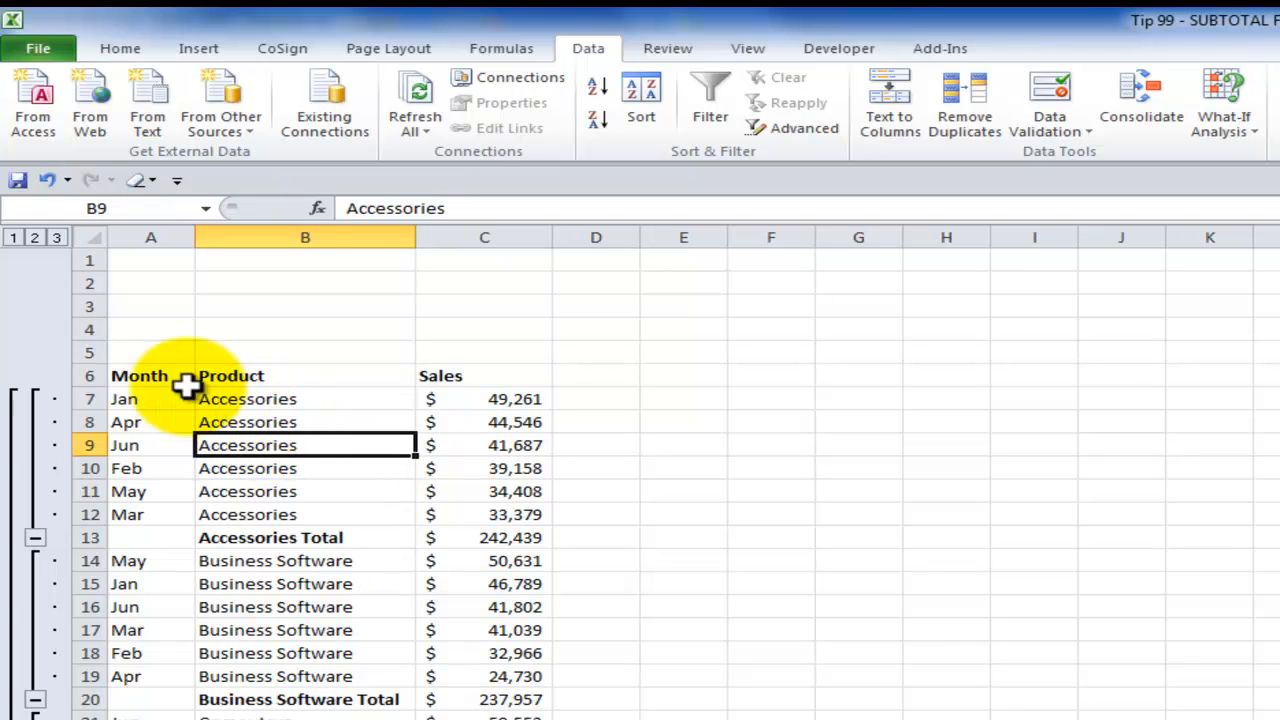
# Collapse the outline to the product totals and expand the Accessories group
pyautogui.click(36, 236)
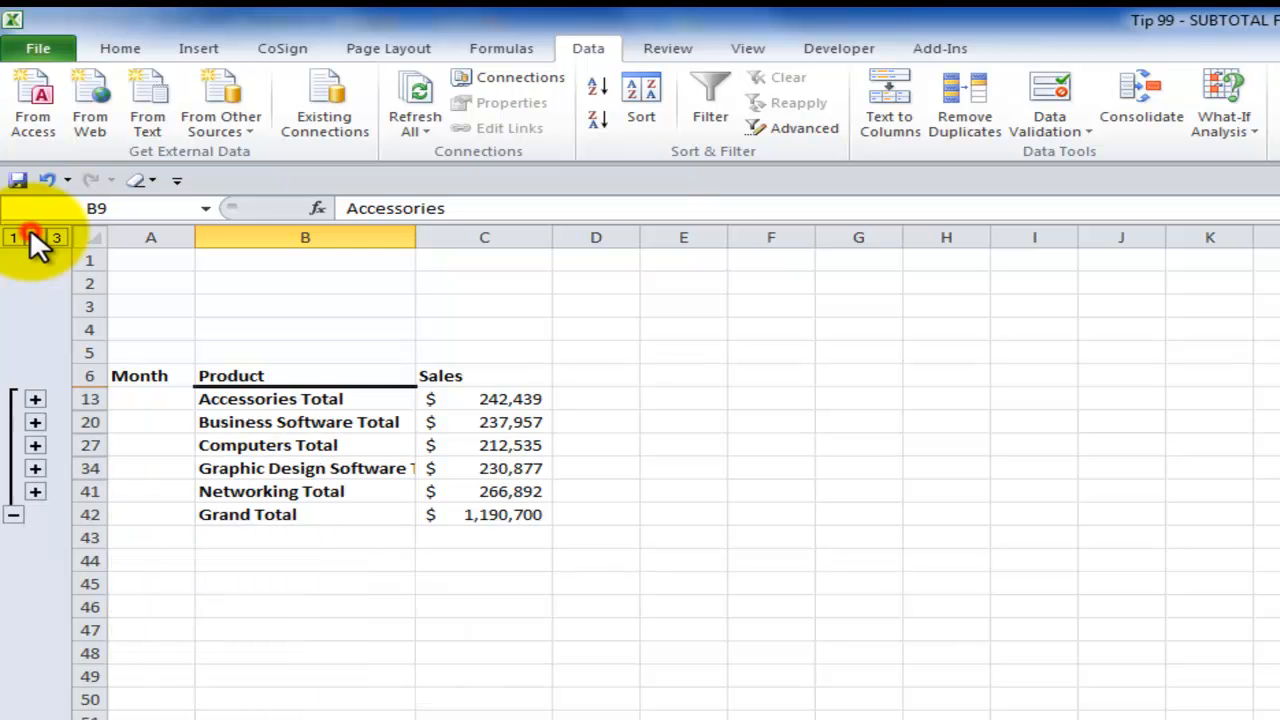
pyautogui.click(36, 236)
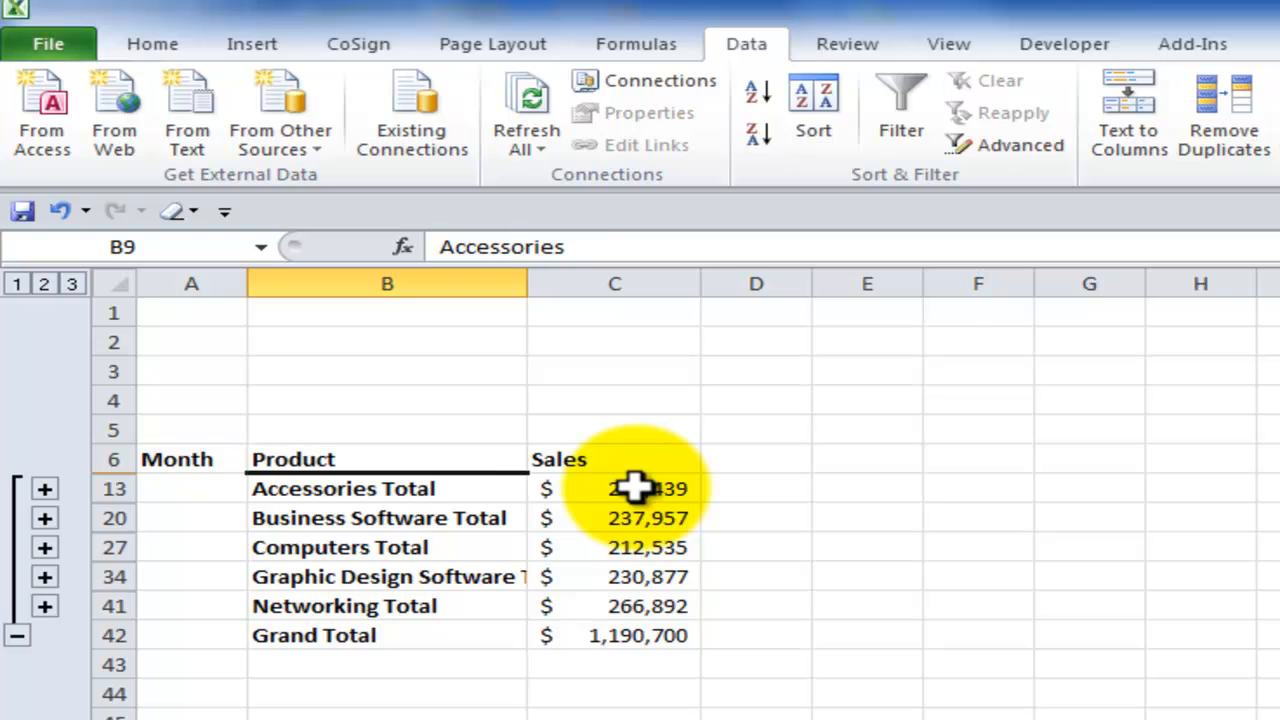
pyautogui.doubleClick(648, 488)
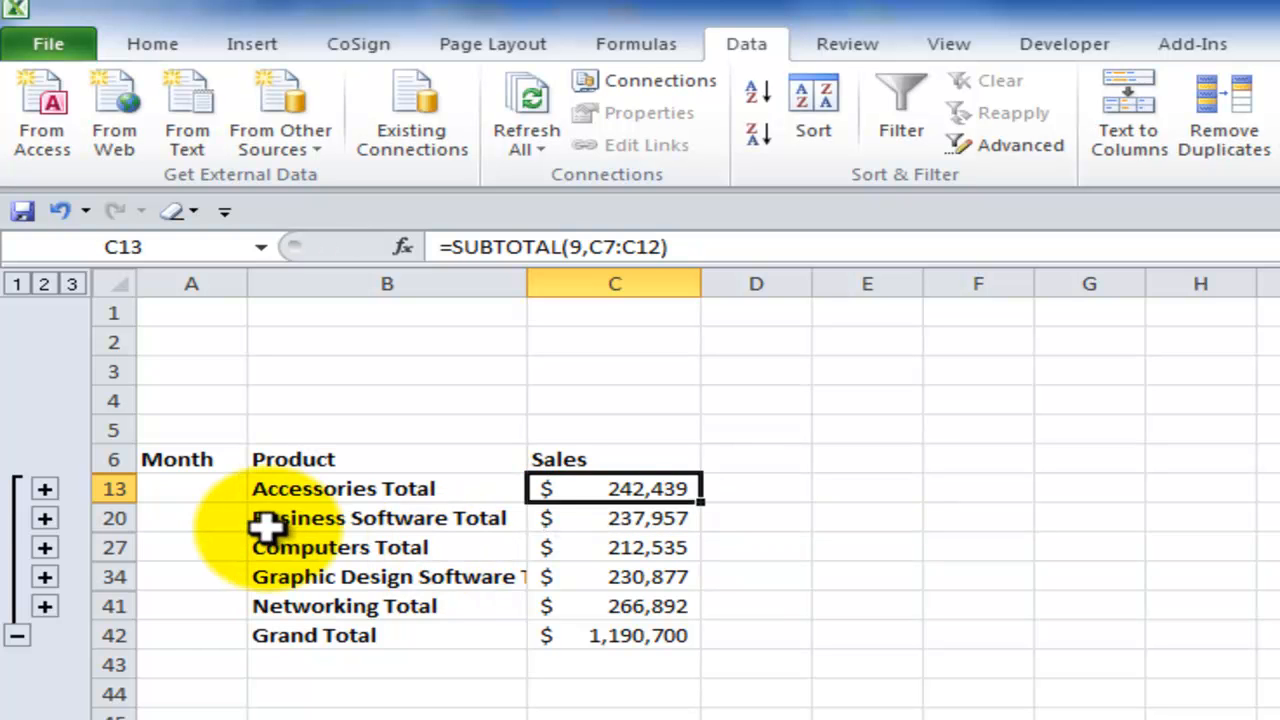
pyautogui.click(44, 488)
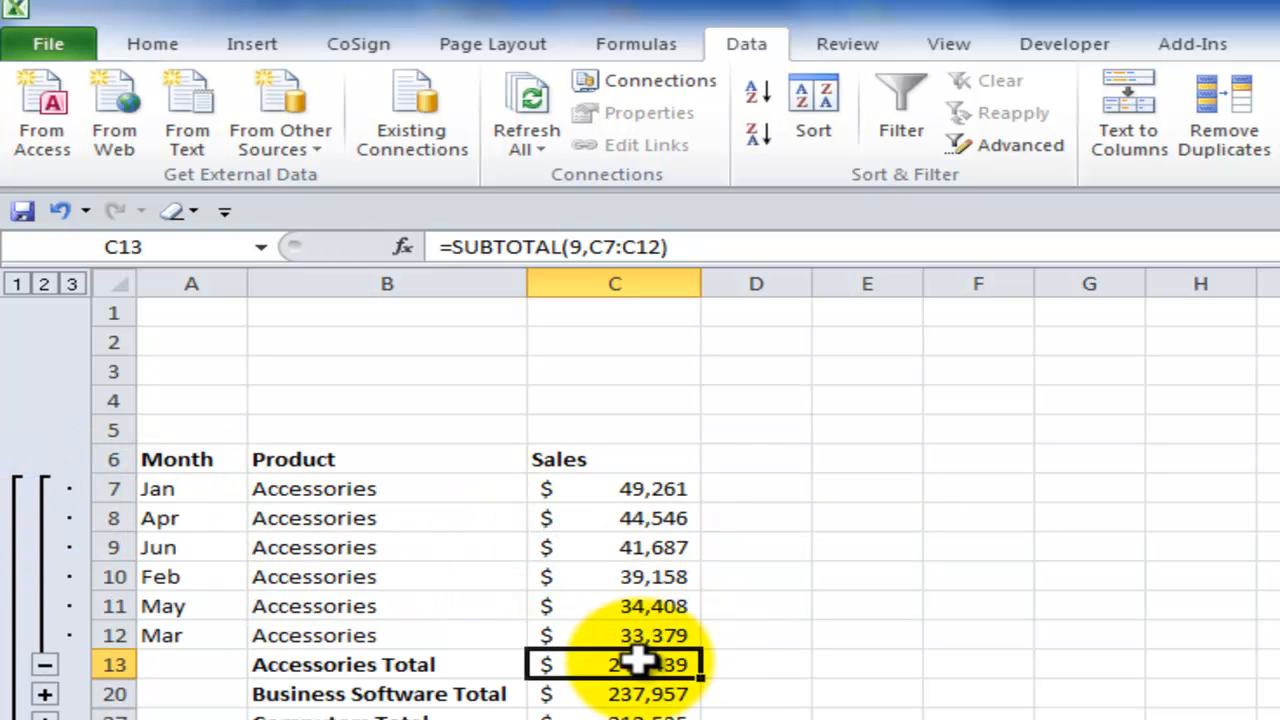
# Inspect the Accessories Total formula =SUBTOTAL(9,C7:C12), then remove all automatic subtotals
pyautogui.doubleClick(614, 664)
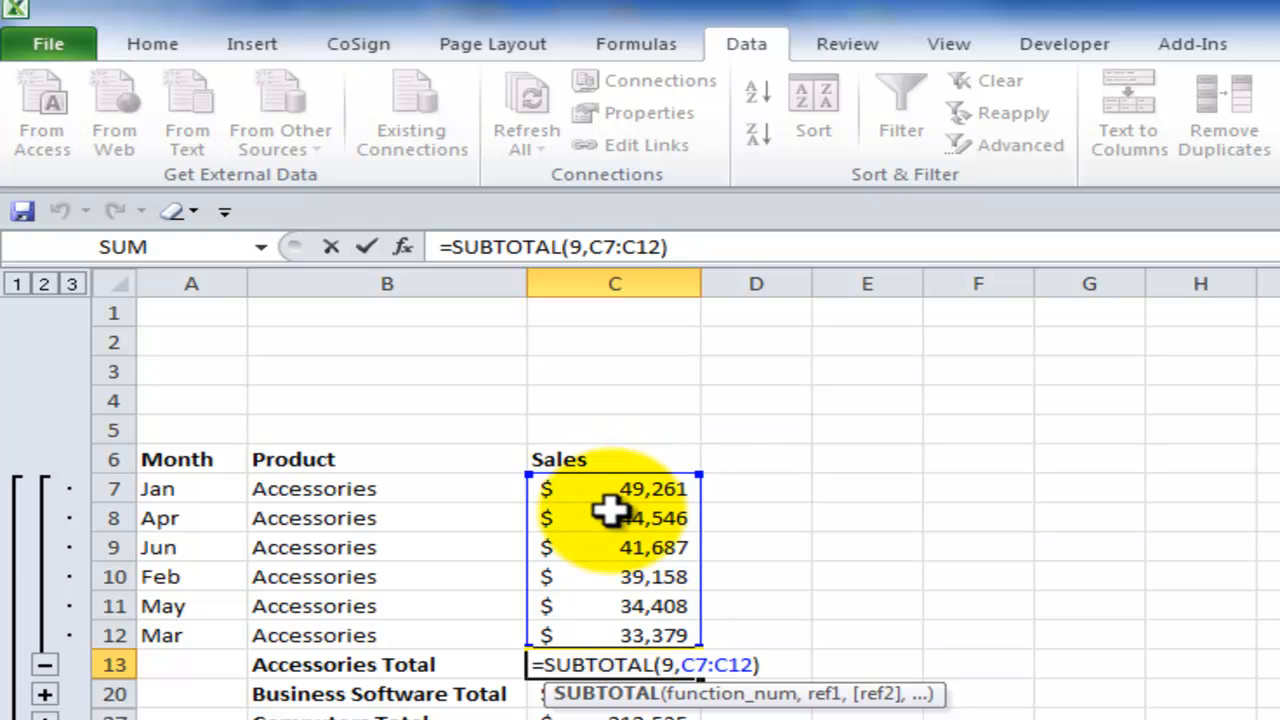
pyautogui.click(388, 548)
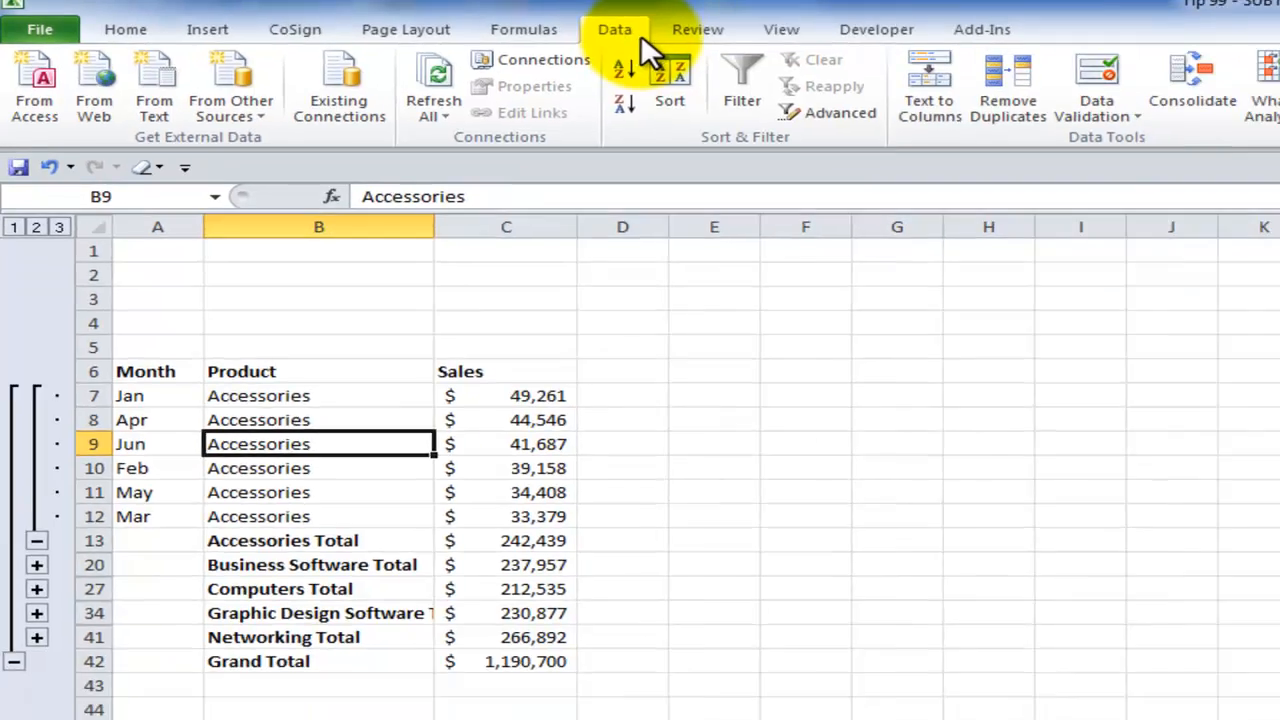
pyautogui.click(1178, 56)
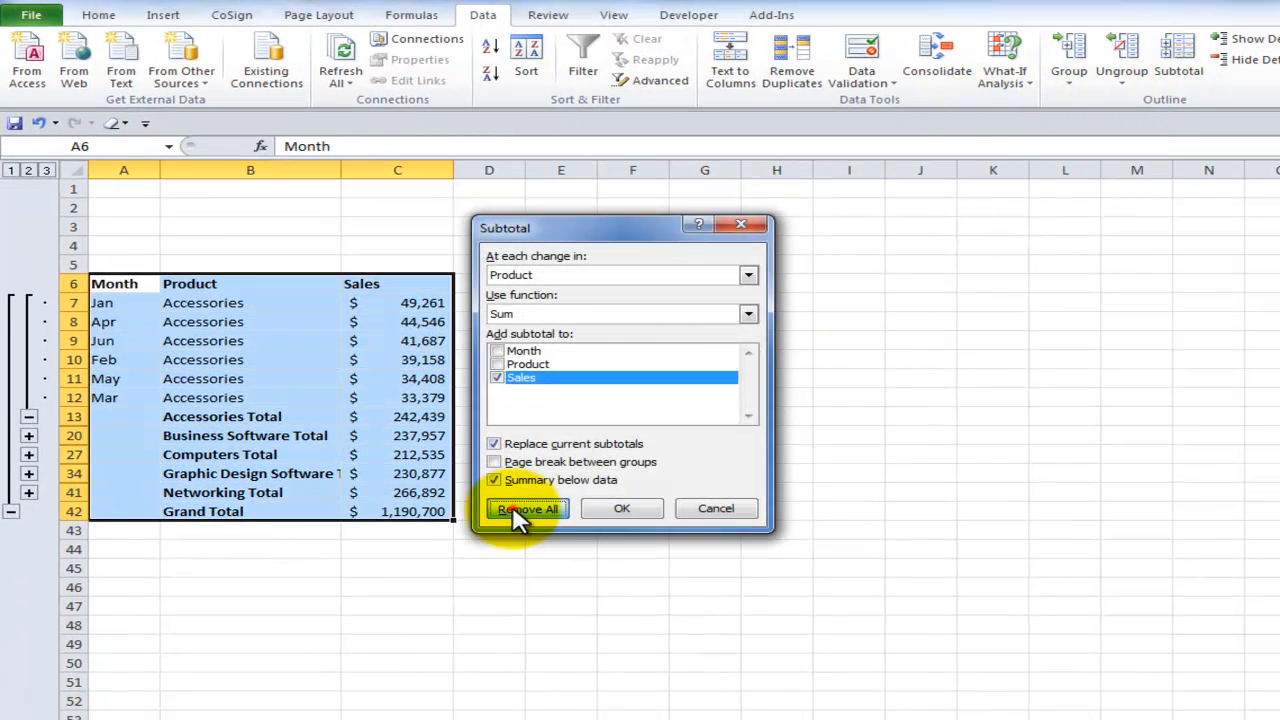
pyautogui.click(526, 508)
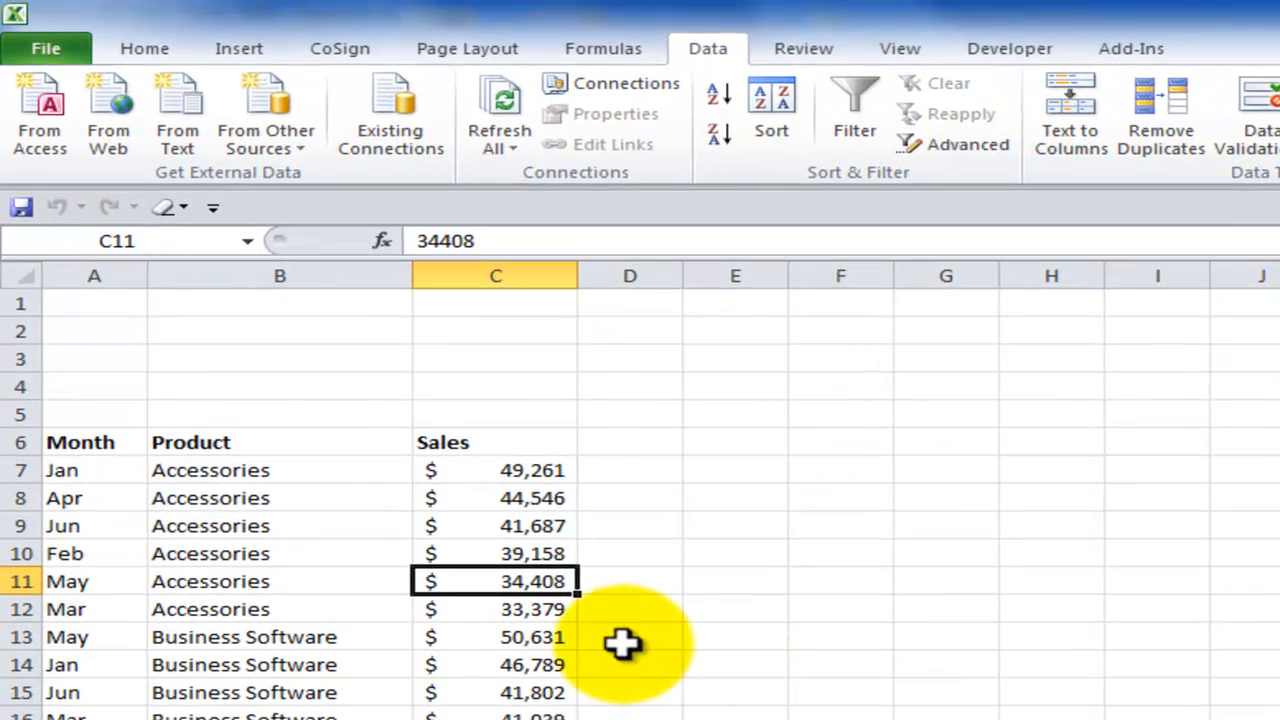
# Sort the sales list from largest to smallest Sales value
pyautogui.click(496, 470)
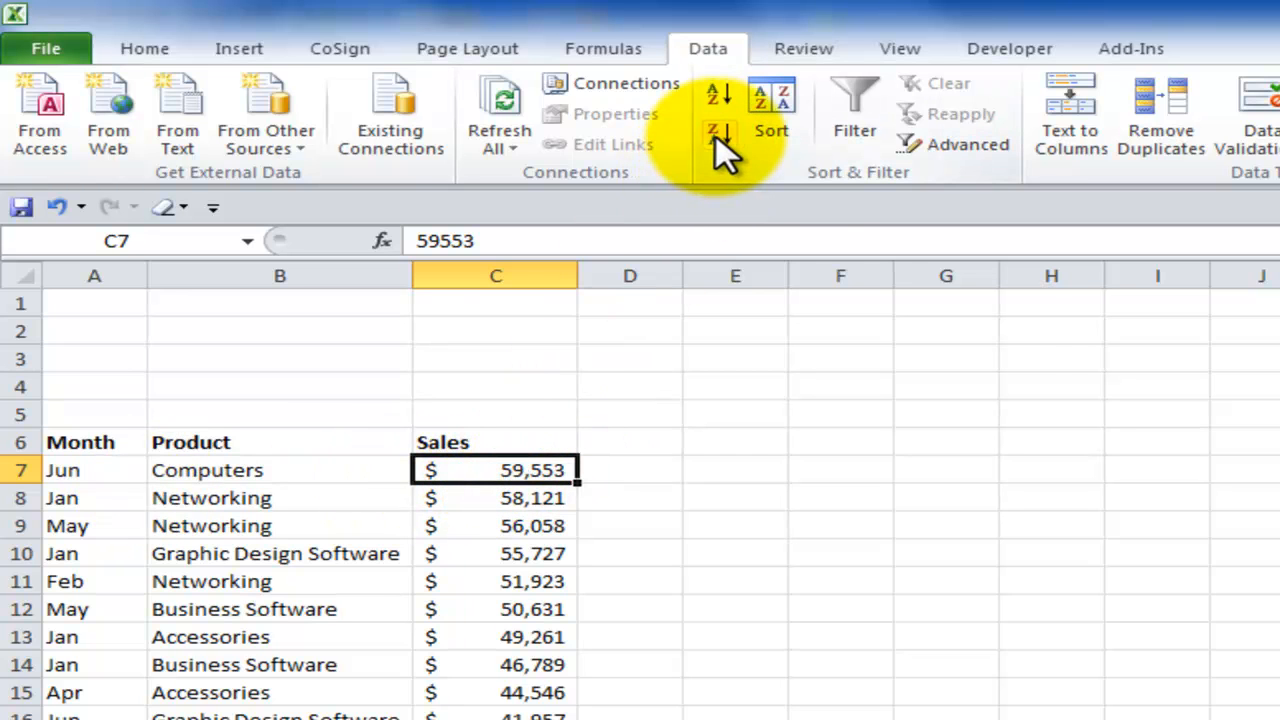
pyautogui.moveTo(716, 130)
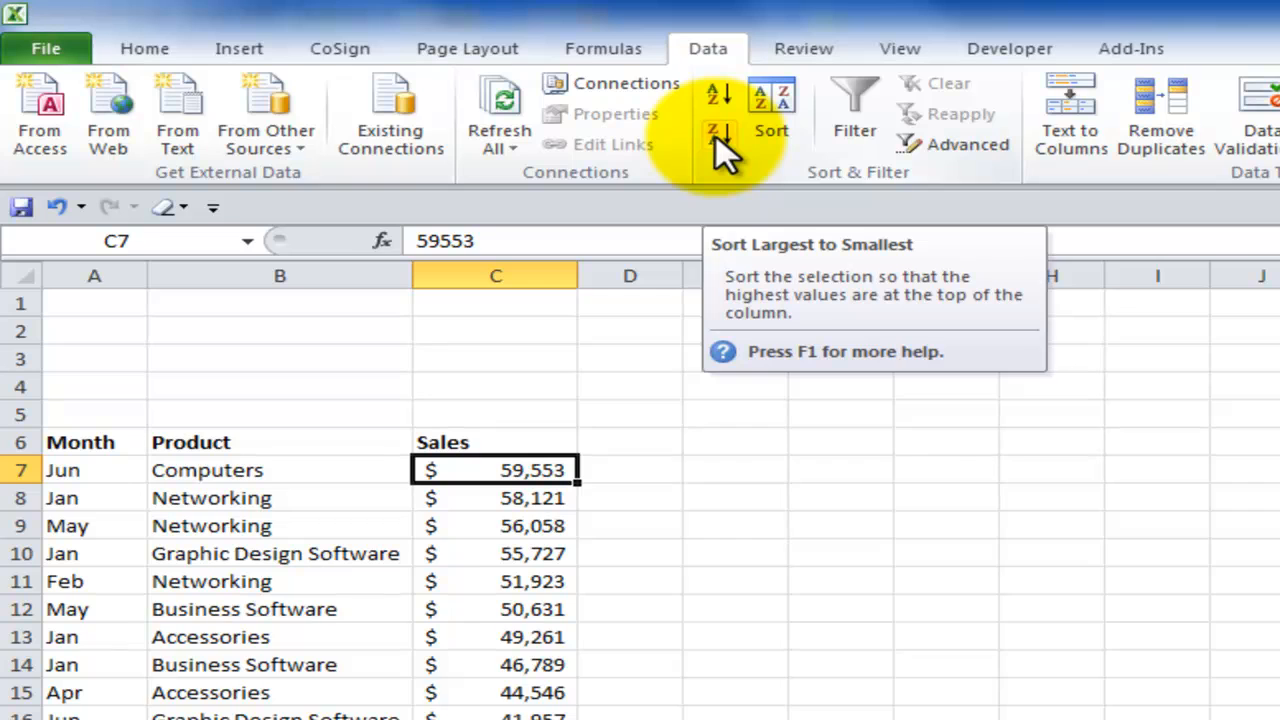
pyautogui.click(290, 494)
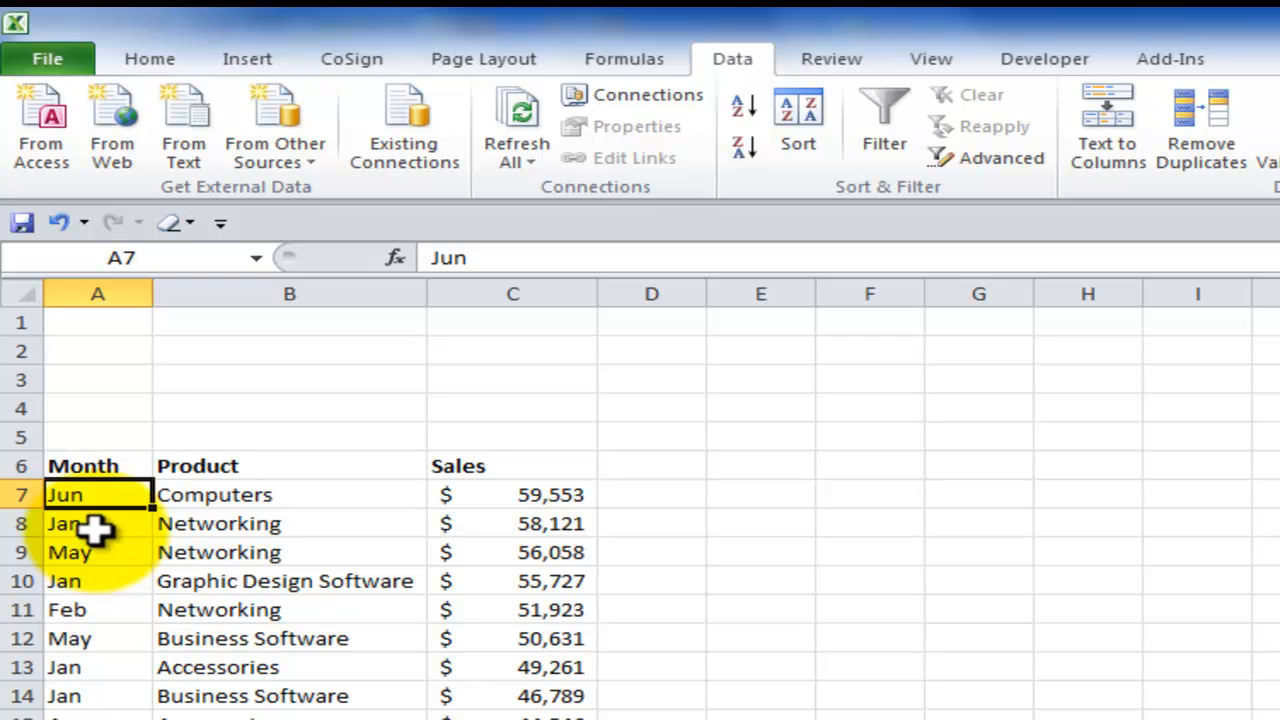
pyautogui.click(96, 524)
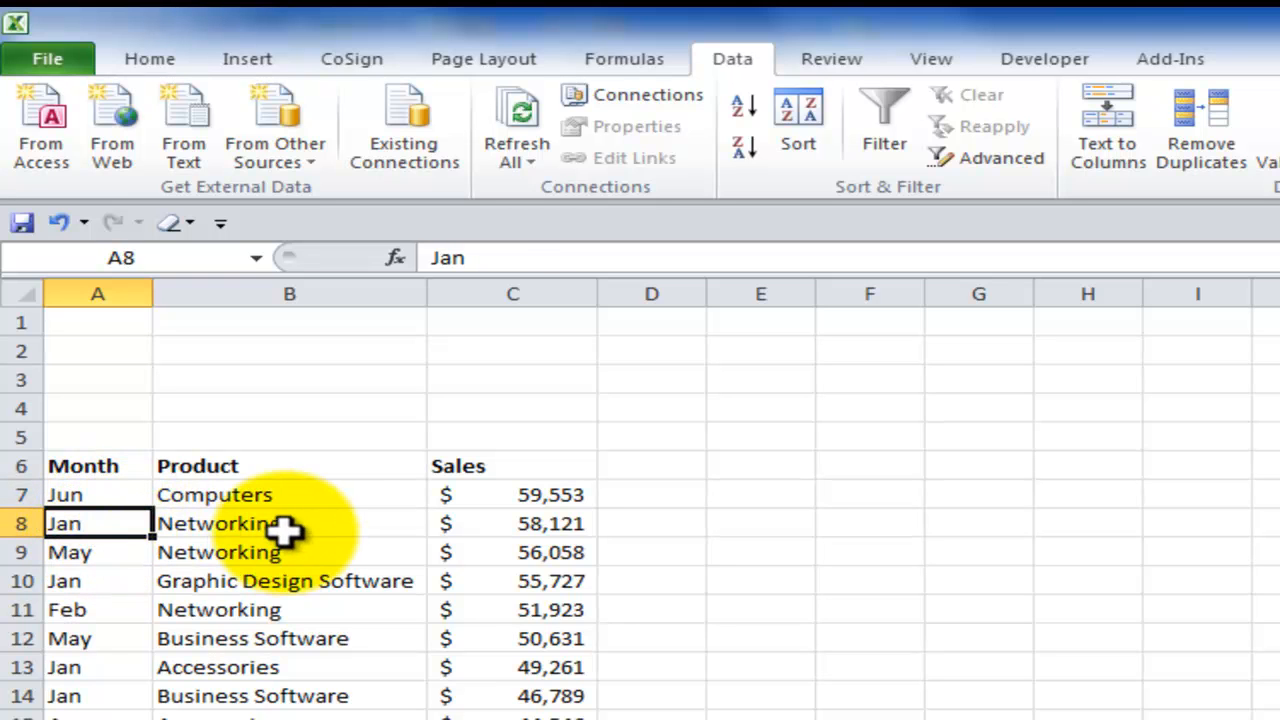
# Sort the list by Product A to Z, putting the Accessories rows first
pyautogui.click(288, 524)
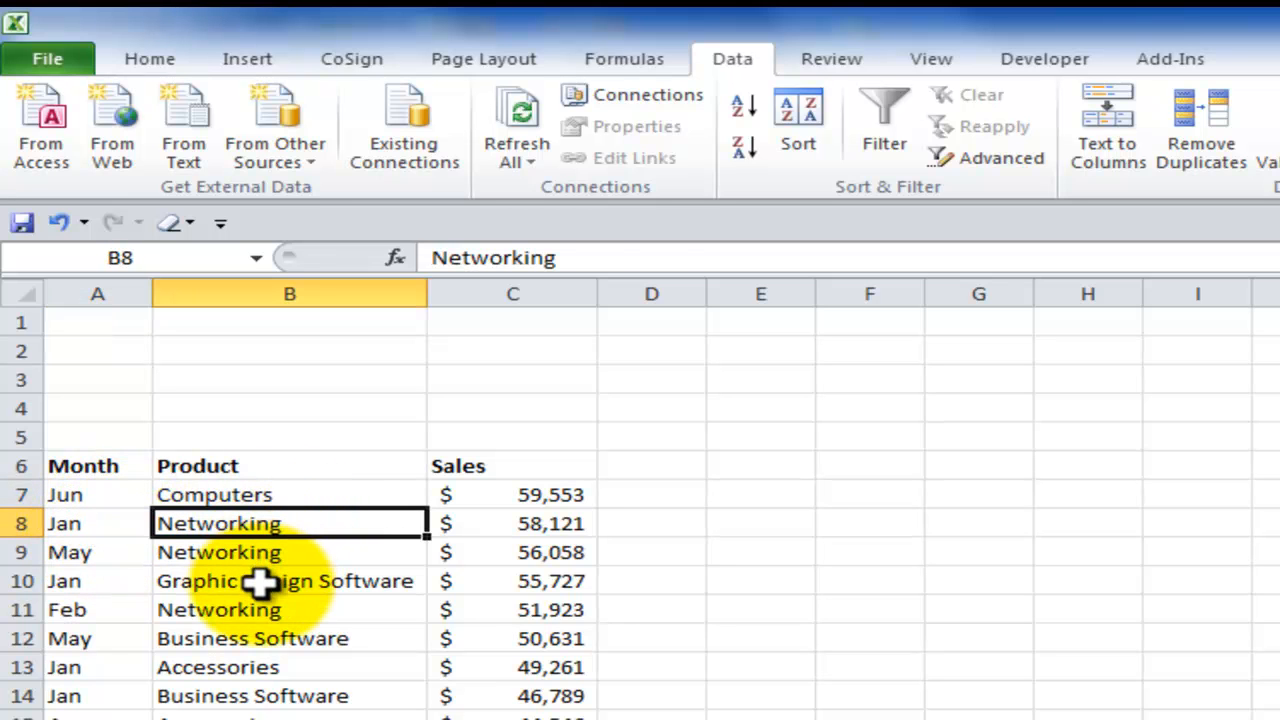
pyautogui.click(284, 580)
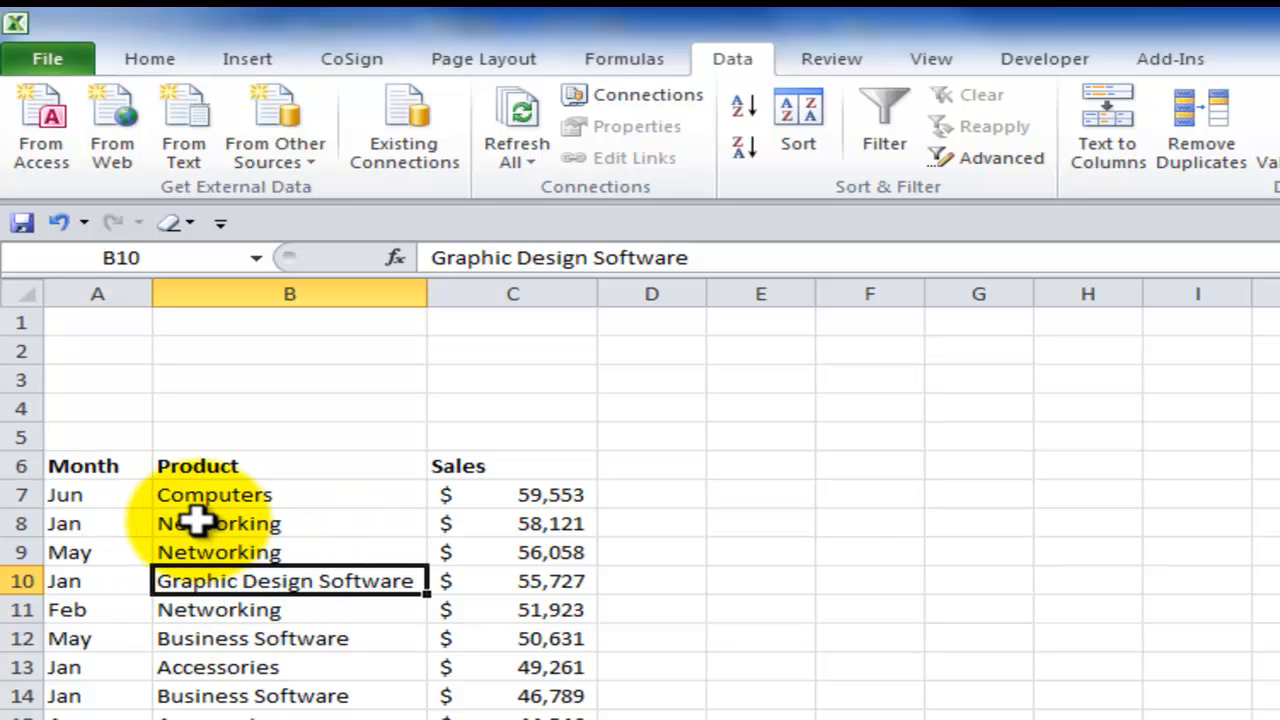
pyautogui.moveTo(196, 530)
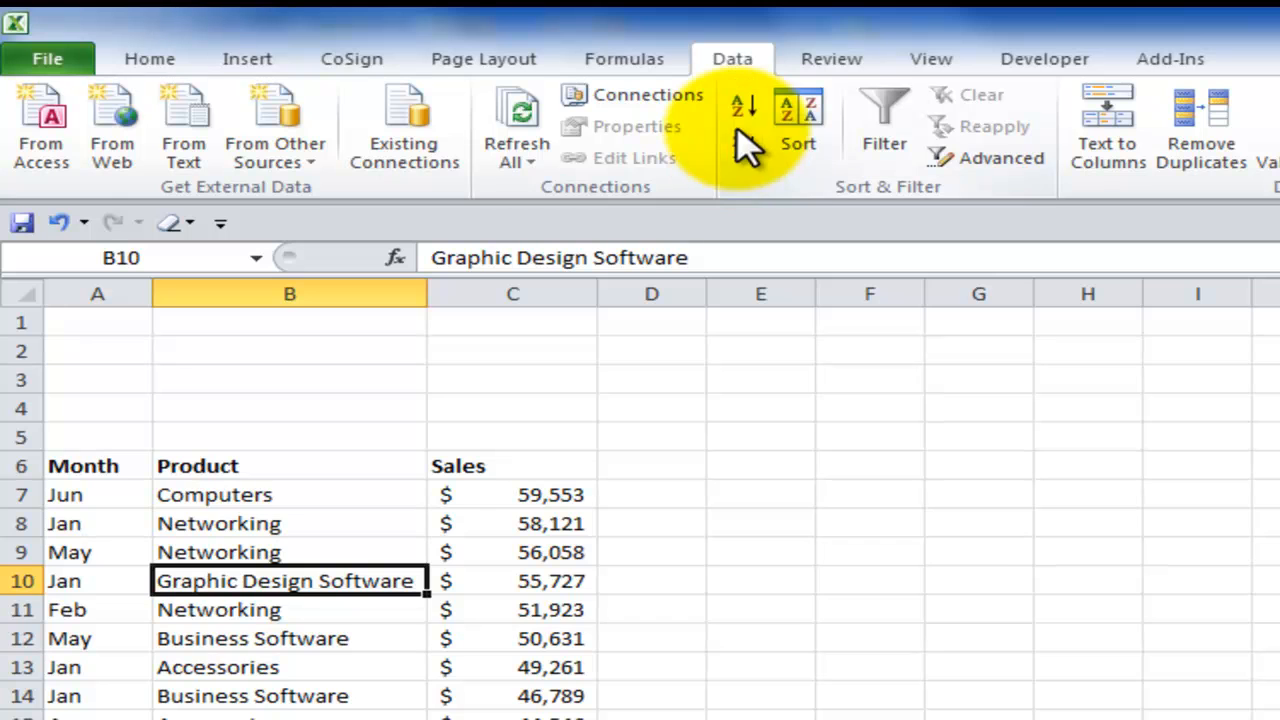
pyautogui.click(742, 104)
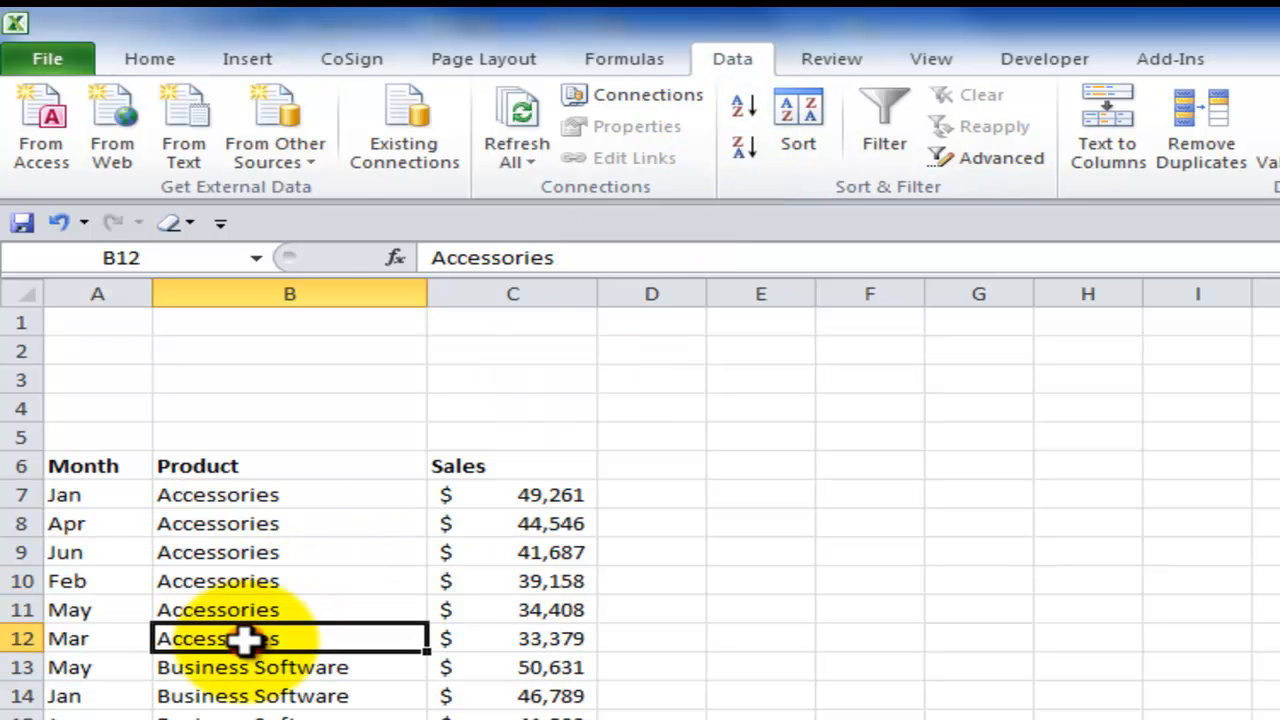
pyautogui.click(288, 668)
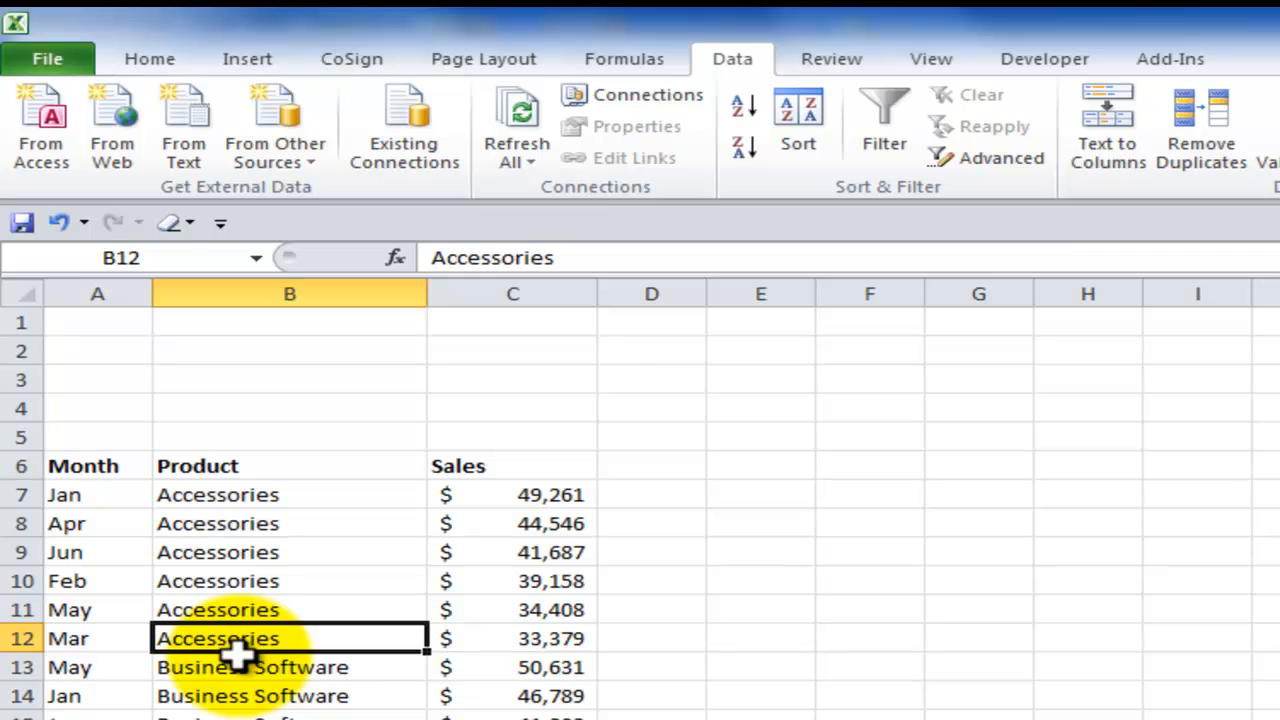
pyautogui.moveTo(224, 570)
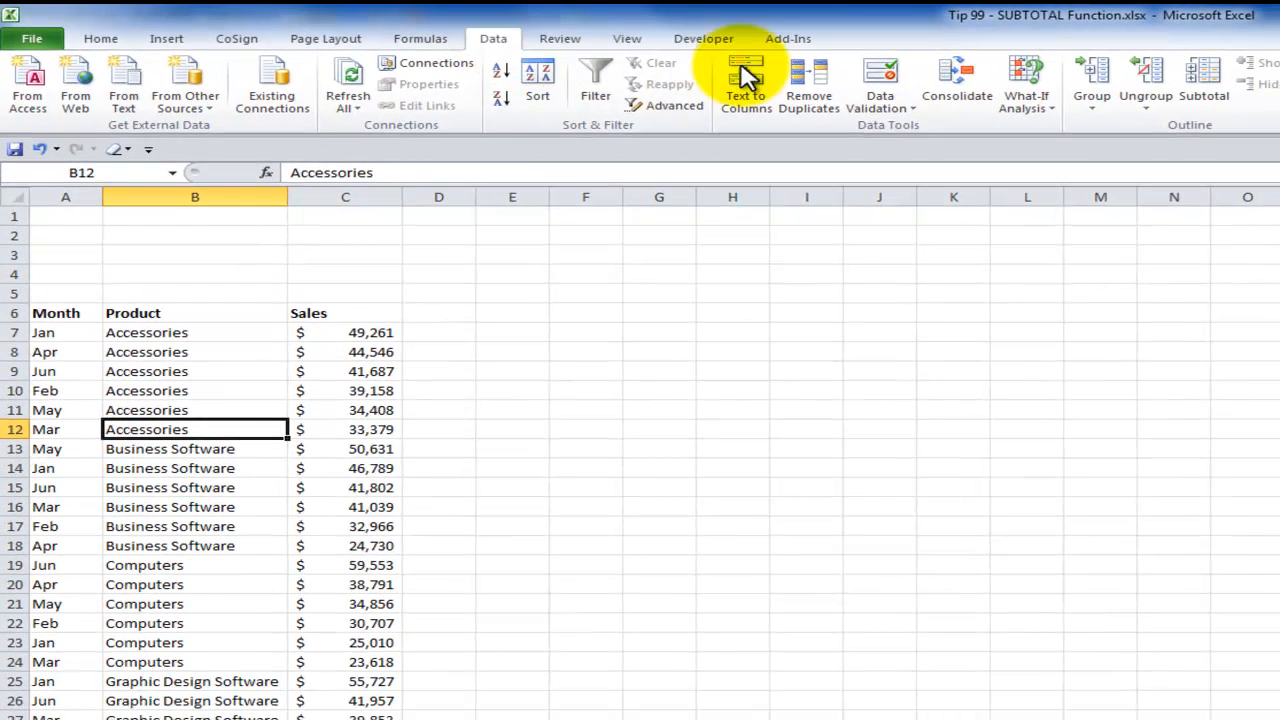
# Add Sum subtotals of Sales at each change in Product, with a Grand Total of $1,190,700
pyautogui.click(1204, 84)
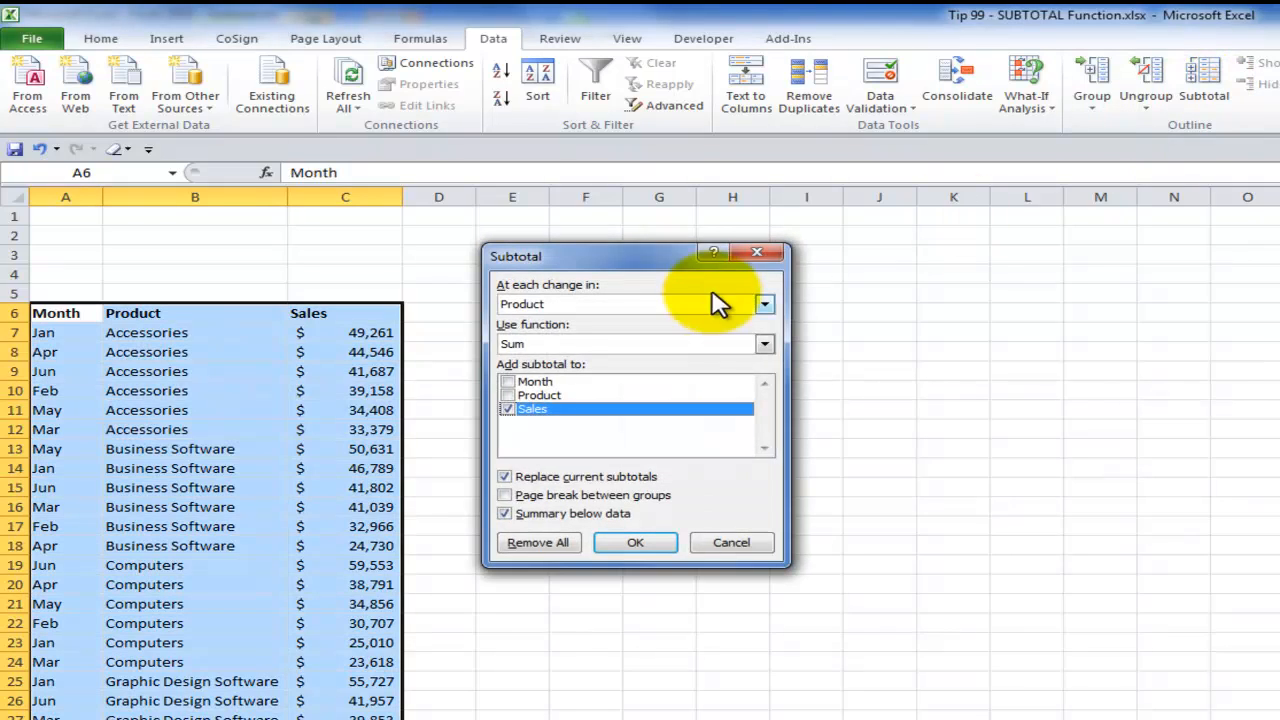
pyautogui.click(764, 304)
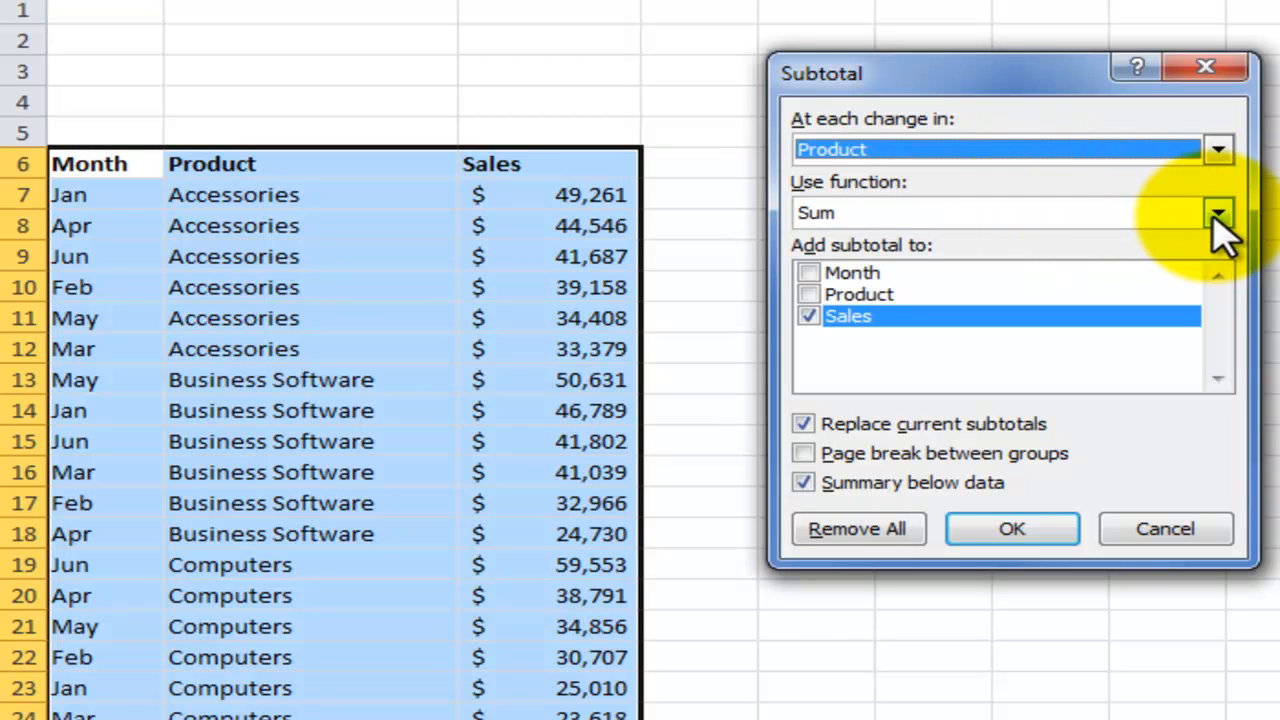
pyautogui.click(1218, 212)
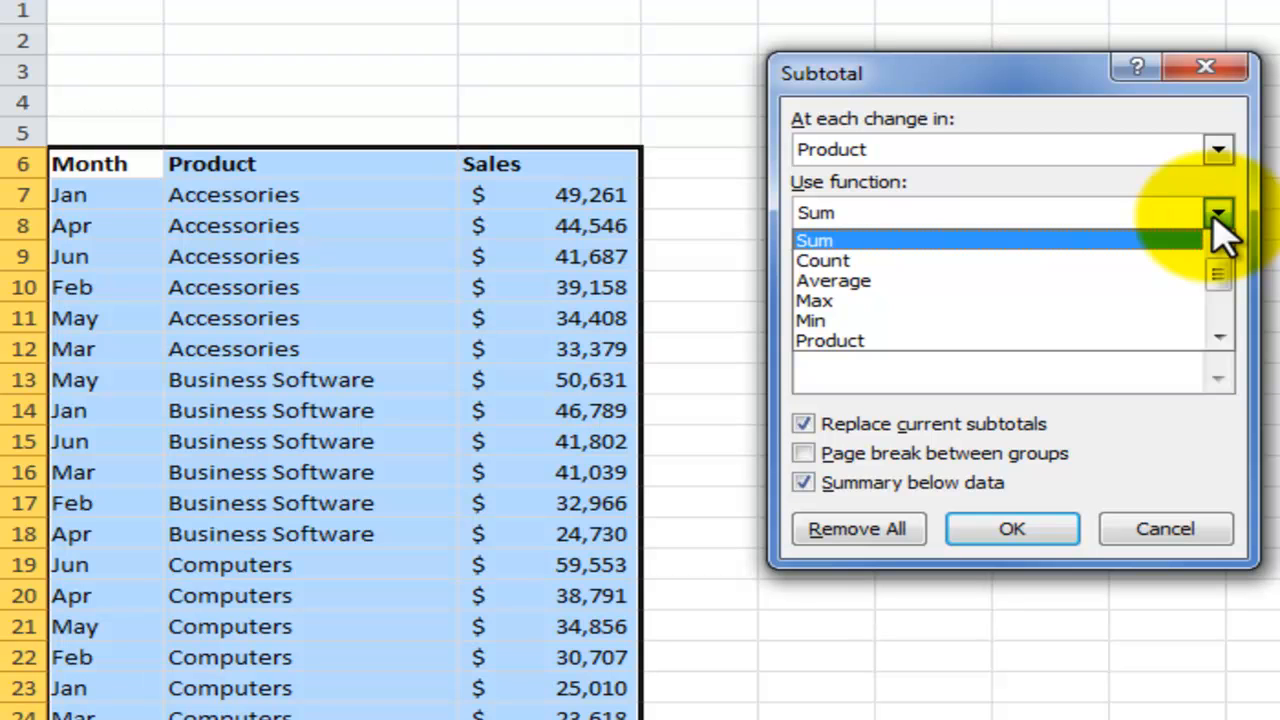
pyautogui.click(816, 240)
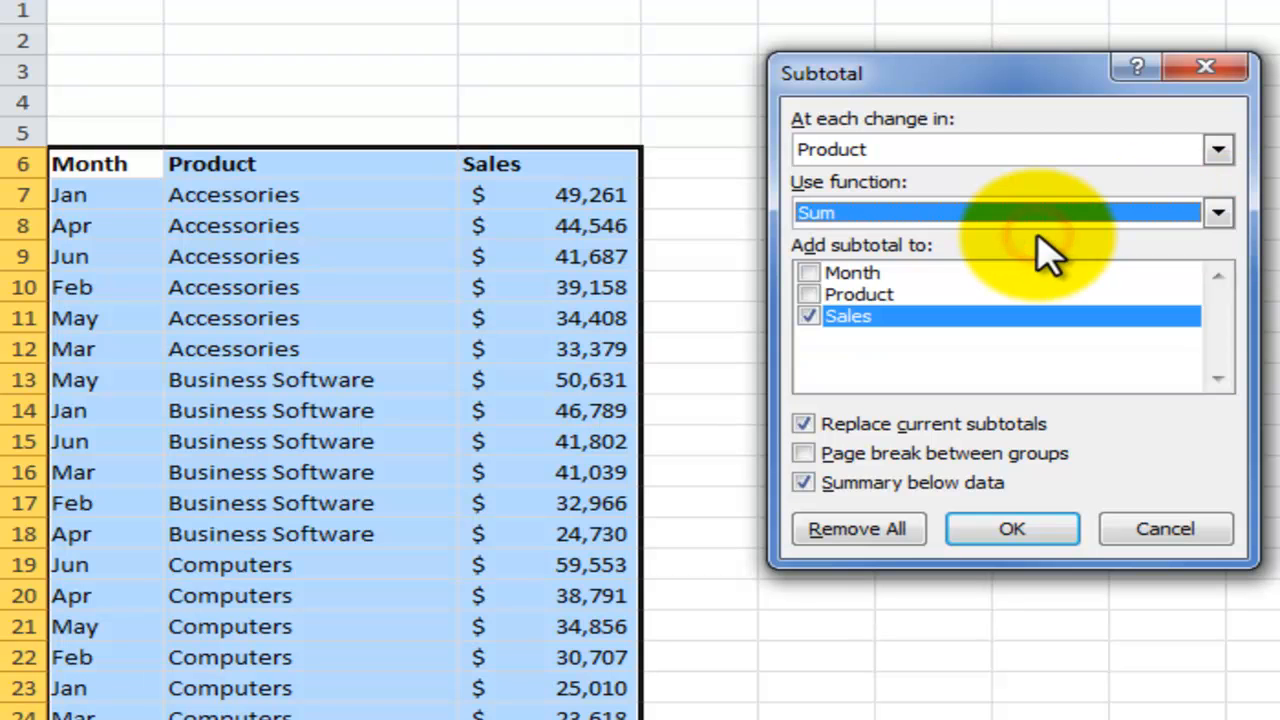
pyautogui.moveTo(900, 220)
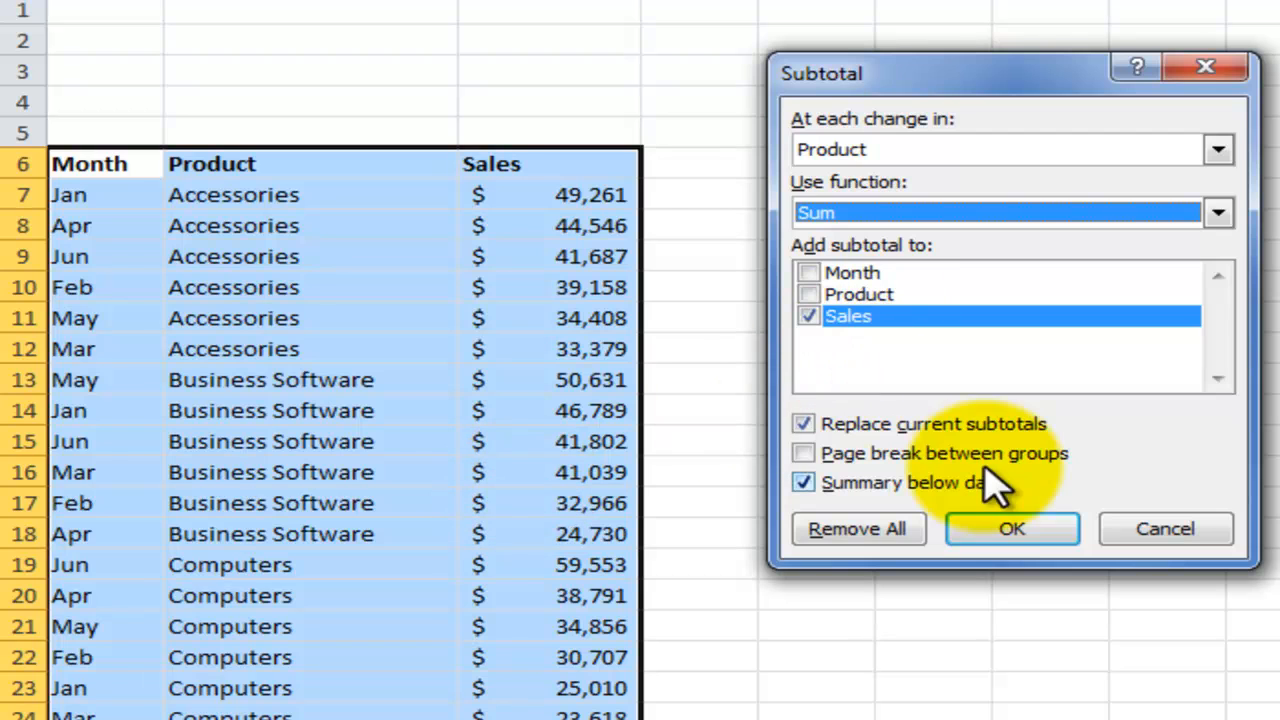
pyautogui.click(1012, 528)
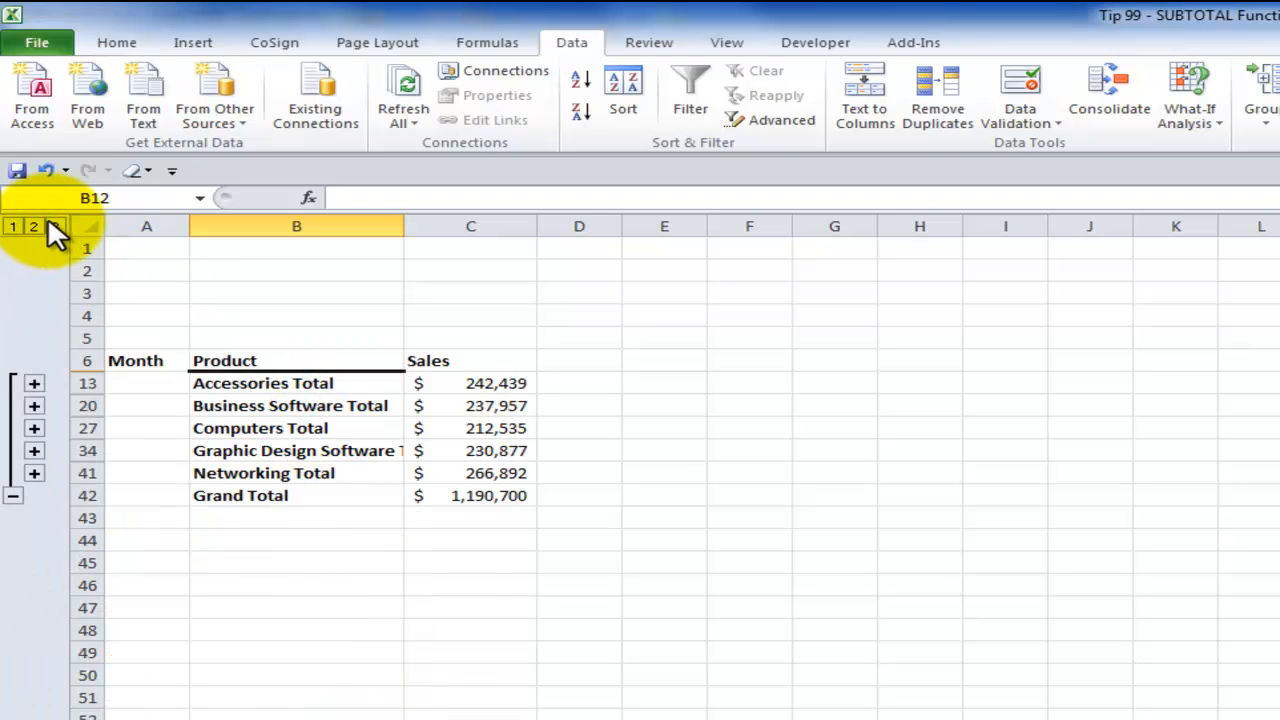
# Expand all detail rows at outline level 3 and switch to the function-number reference sheet
pyautogui.click(54, 226)
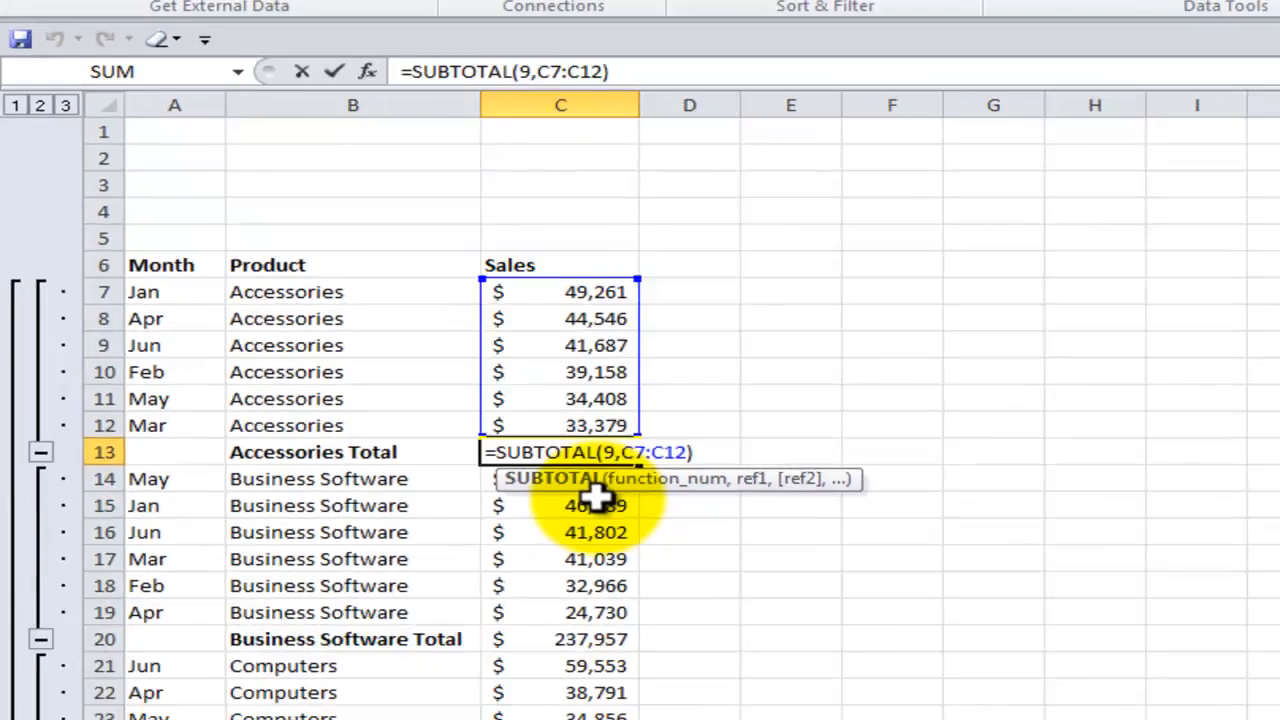
pyautogui.click(188, 692)
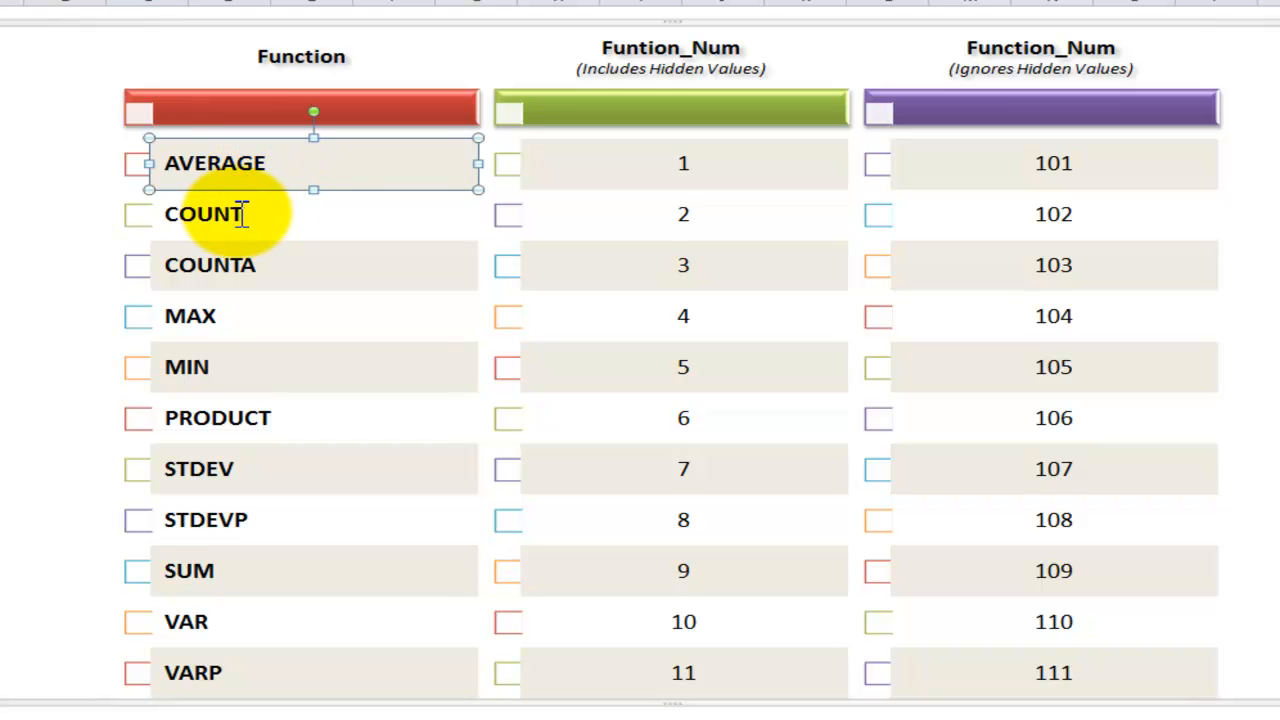
# Point out COUNT in the diagram and highlight 109, SUM's number that ignores hidden values
pyautogui.click(204, 212)
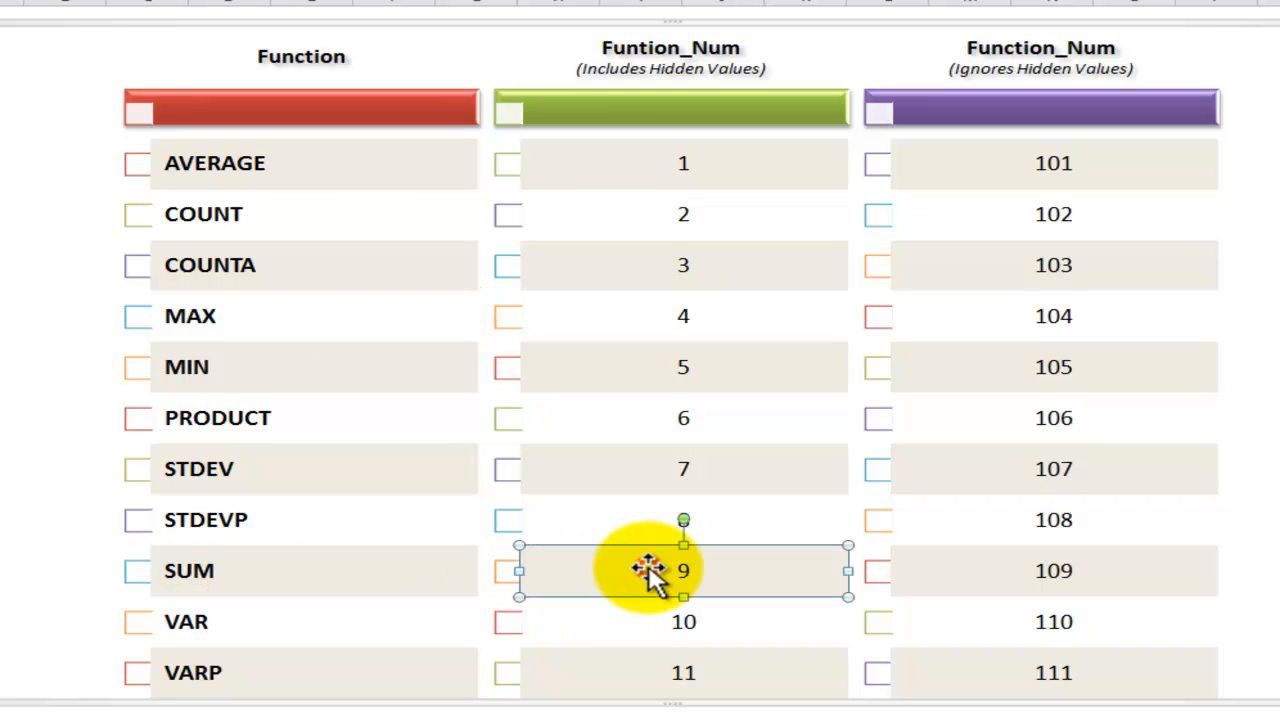
pyautogui.moveTo(284, 604)
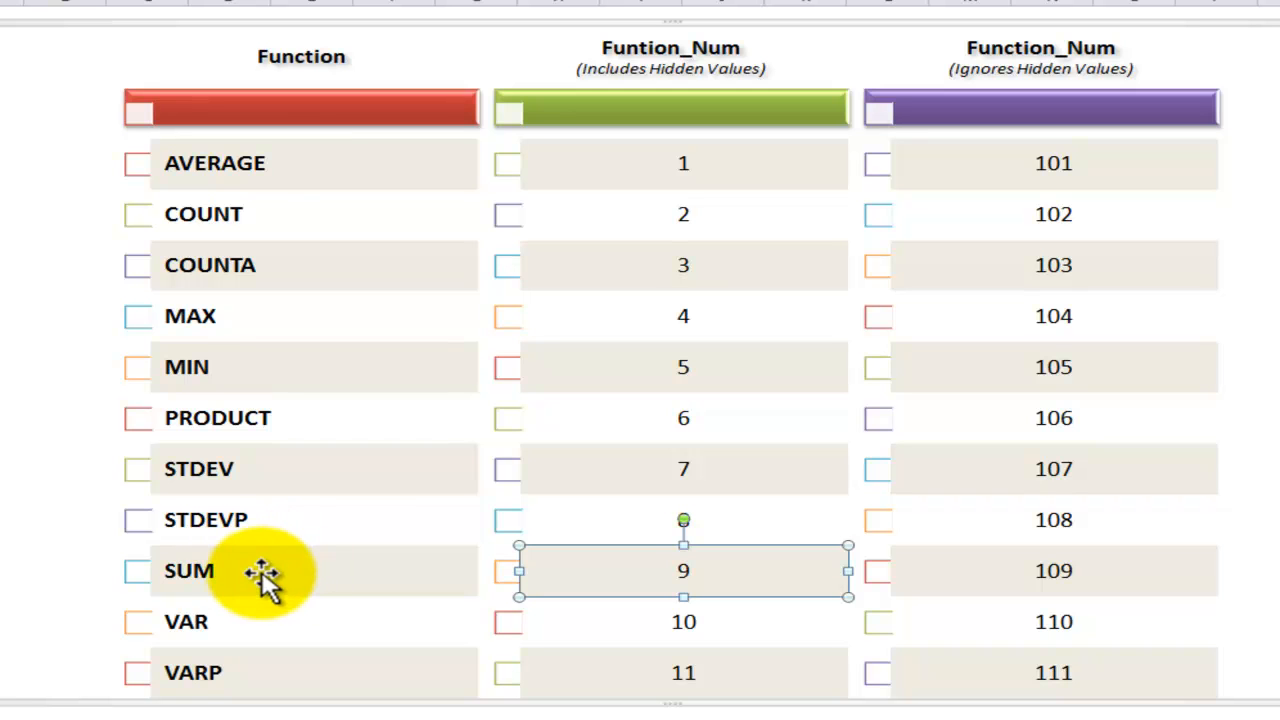
pyautogui.moveTo(640, 580)
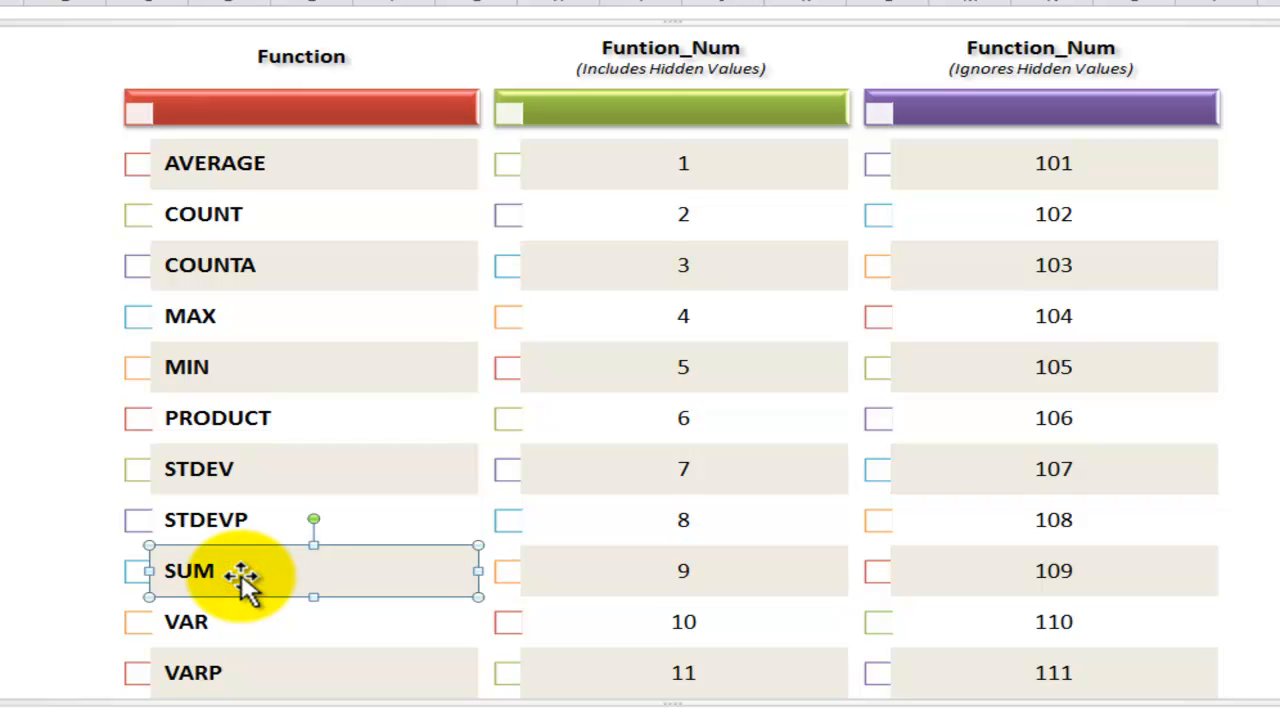
pyautogui.moveTo(456, 610)
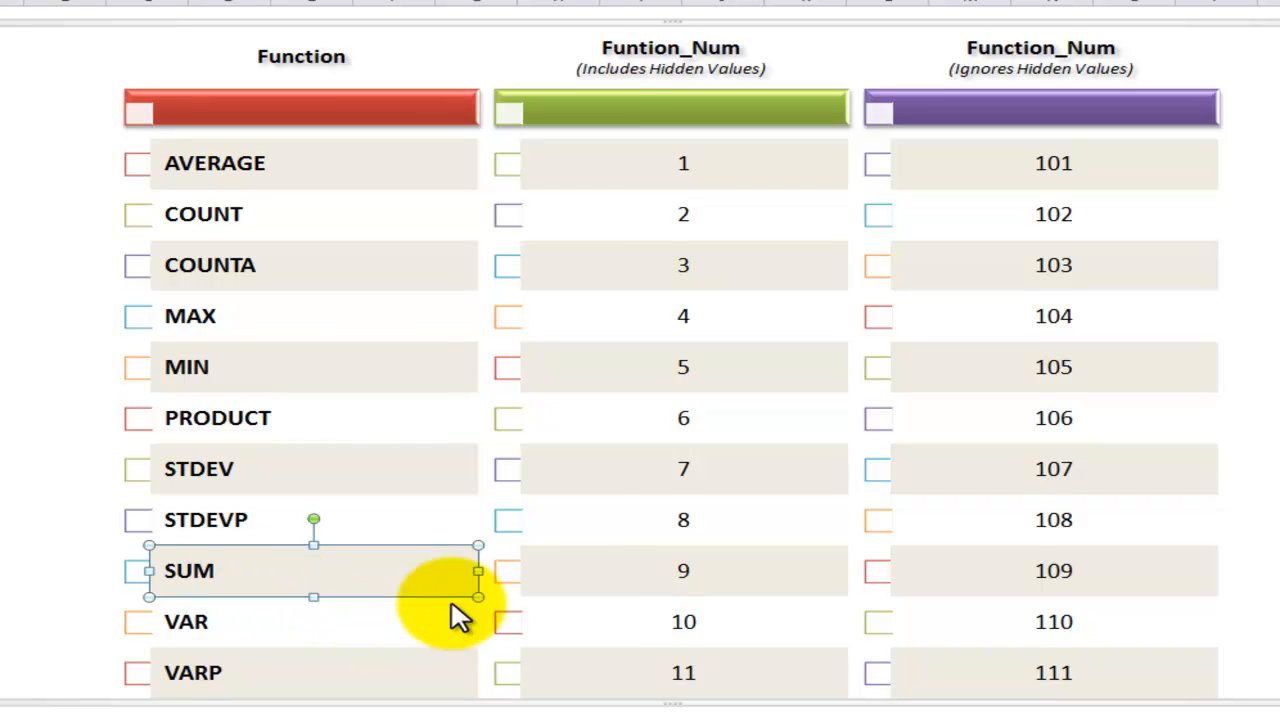
pyautogui.moveTo(312, 570); pyautogui.dragTo(1052, 570)
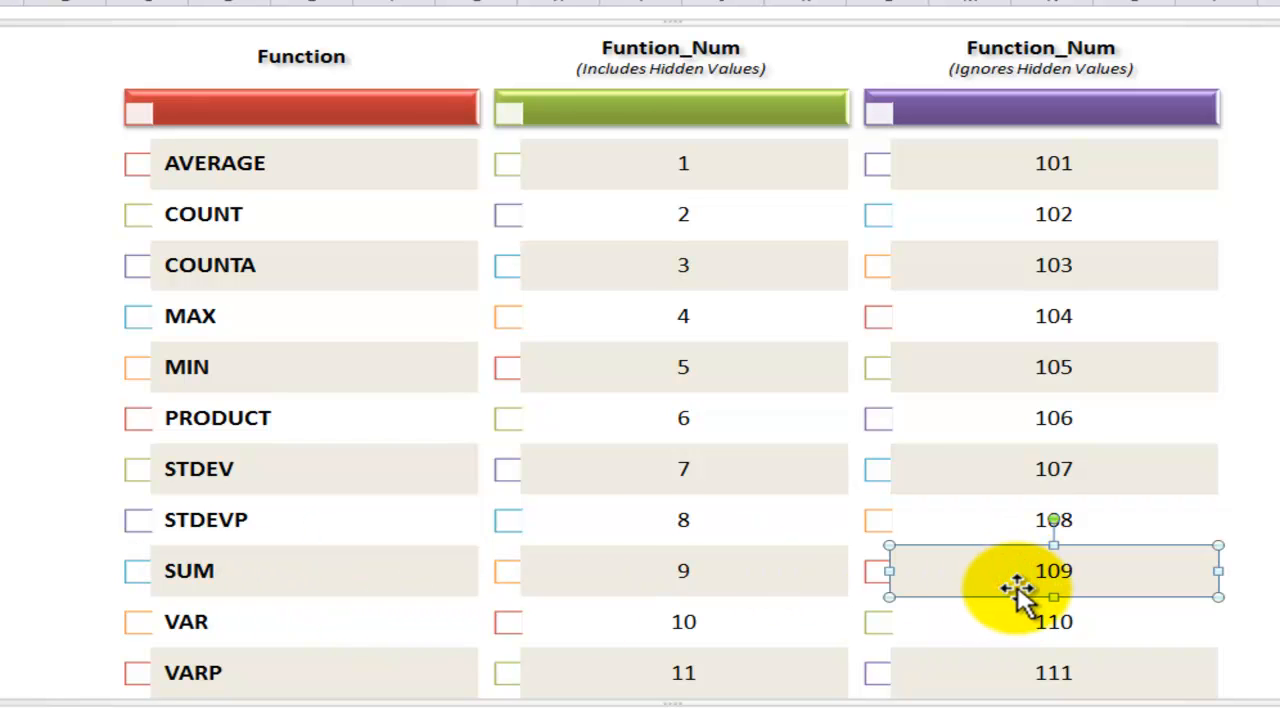
pyautogui.moveTo(1040, 90)
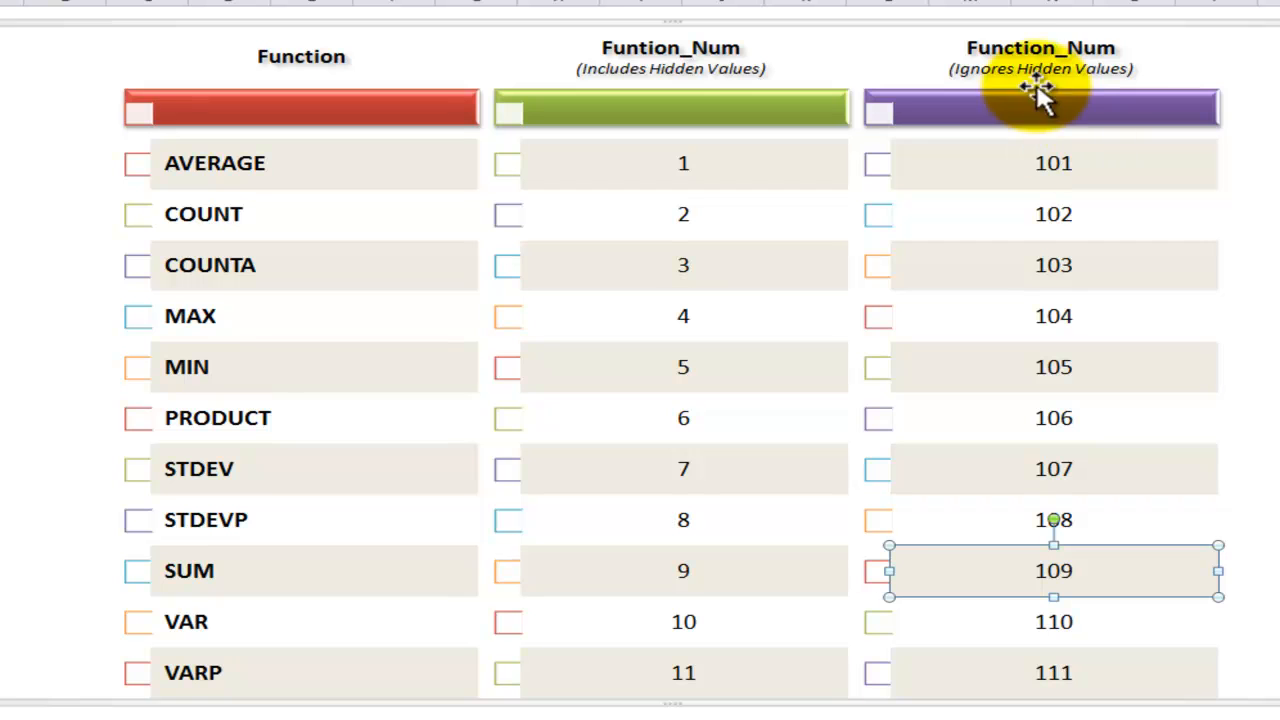
pyautogui.moveTo(1030, 164)
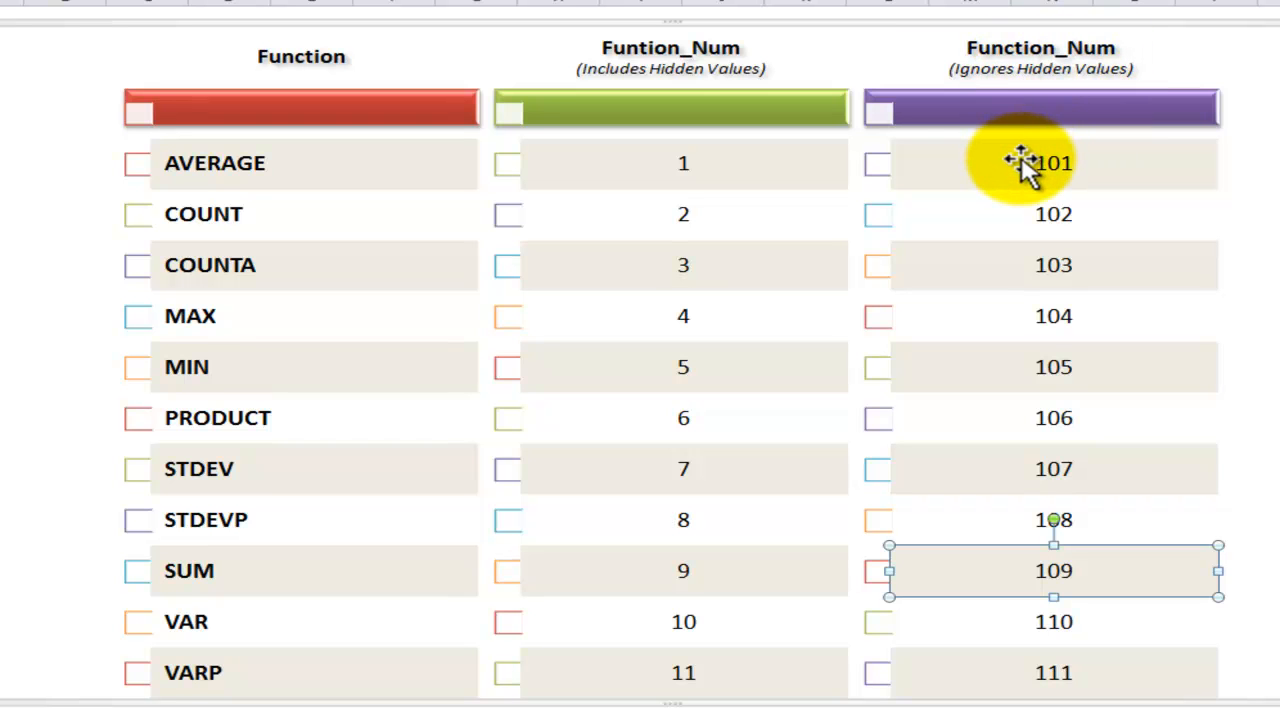
pyautogui.moveTo(1000, 164)
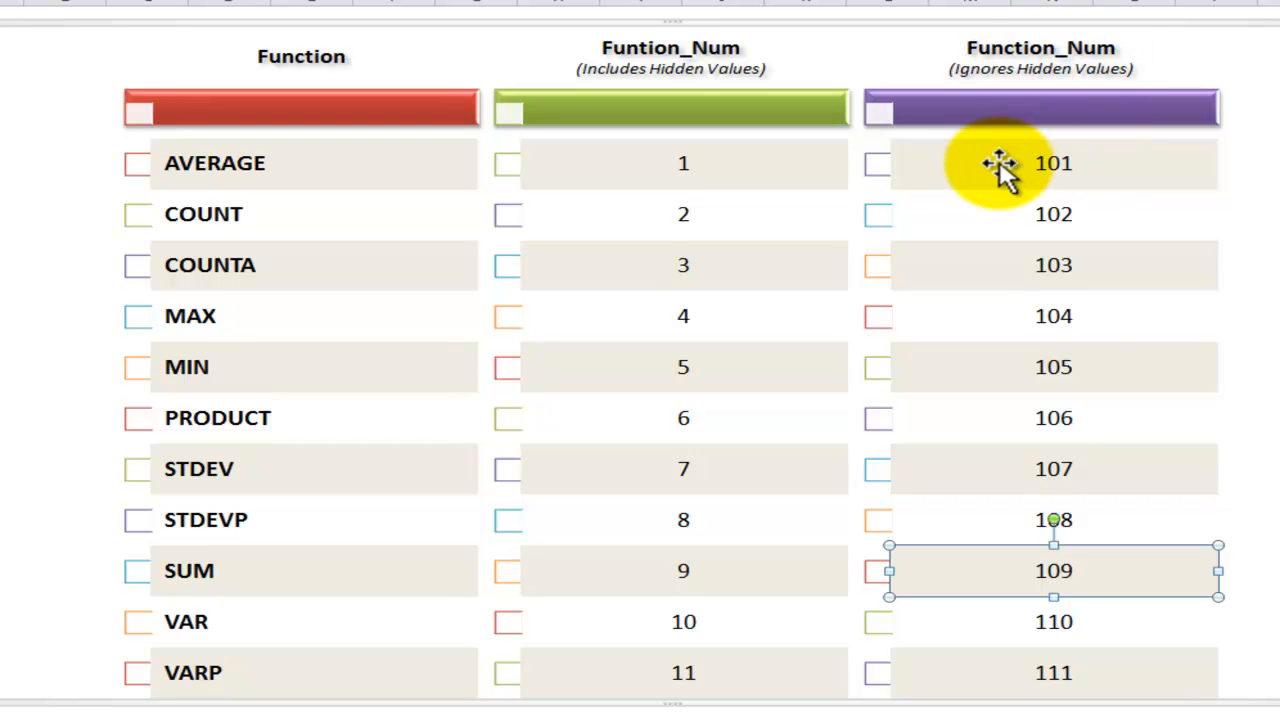
pyautogui.moveTo(1016, 170)
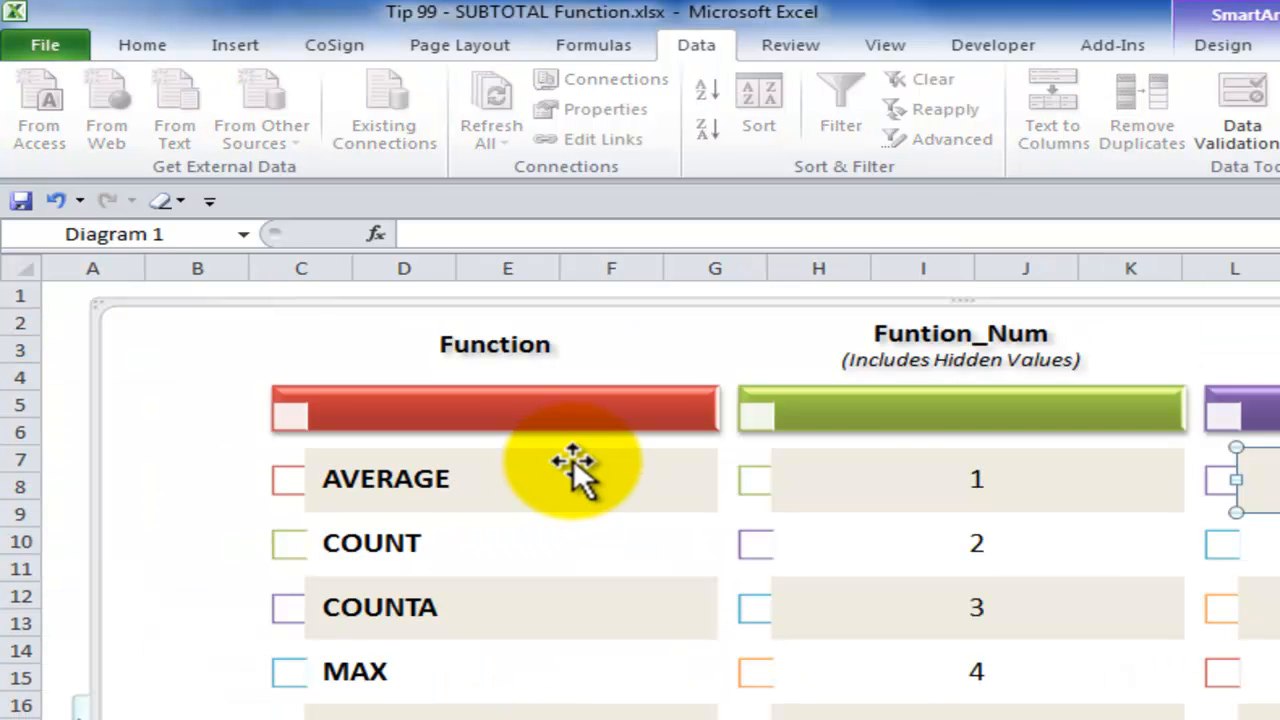
pyautogui.moveTo(516, 510)
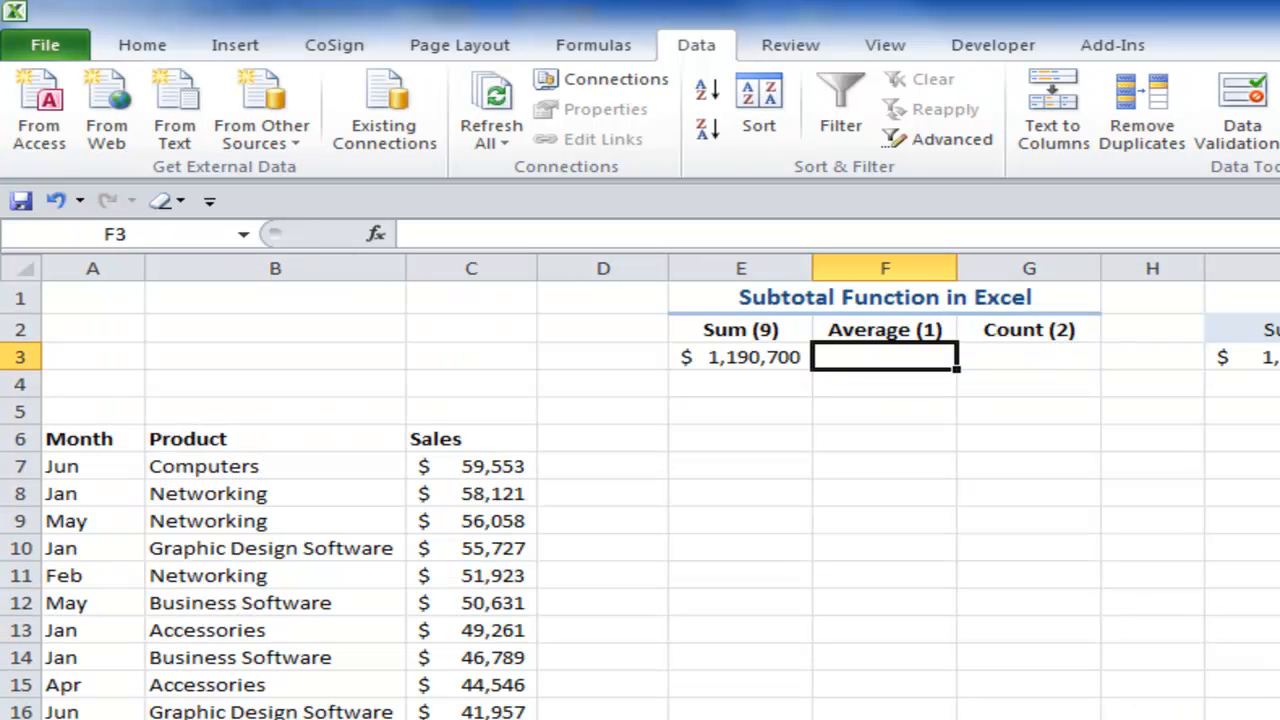
# Enter =SUBTOTAL(1,Sales) in F3 using Paste Name, returning the $39,690 average
pyautogui.write('=')
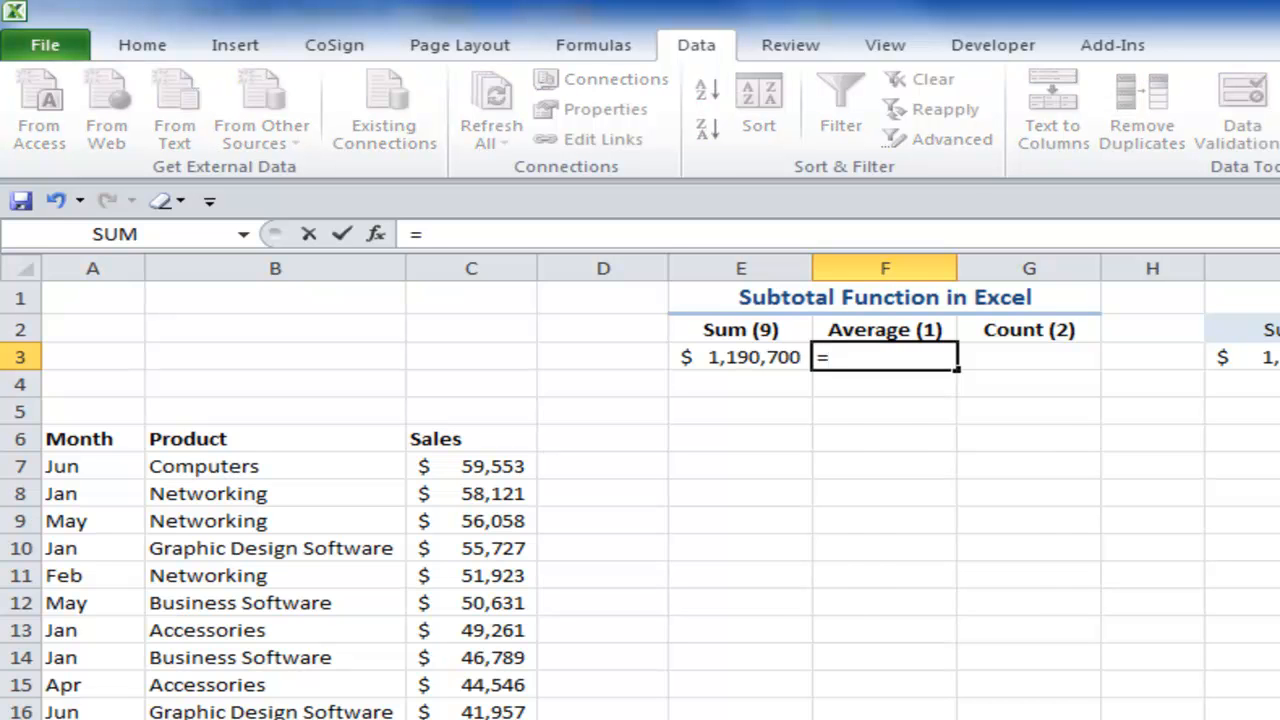
pyautogui.write('su')
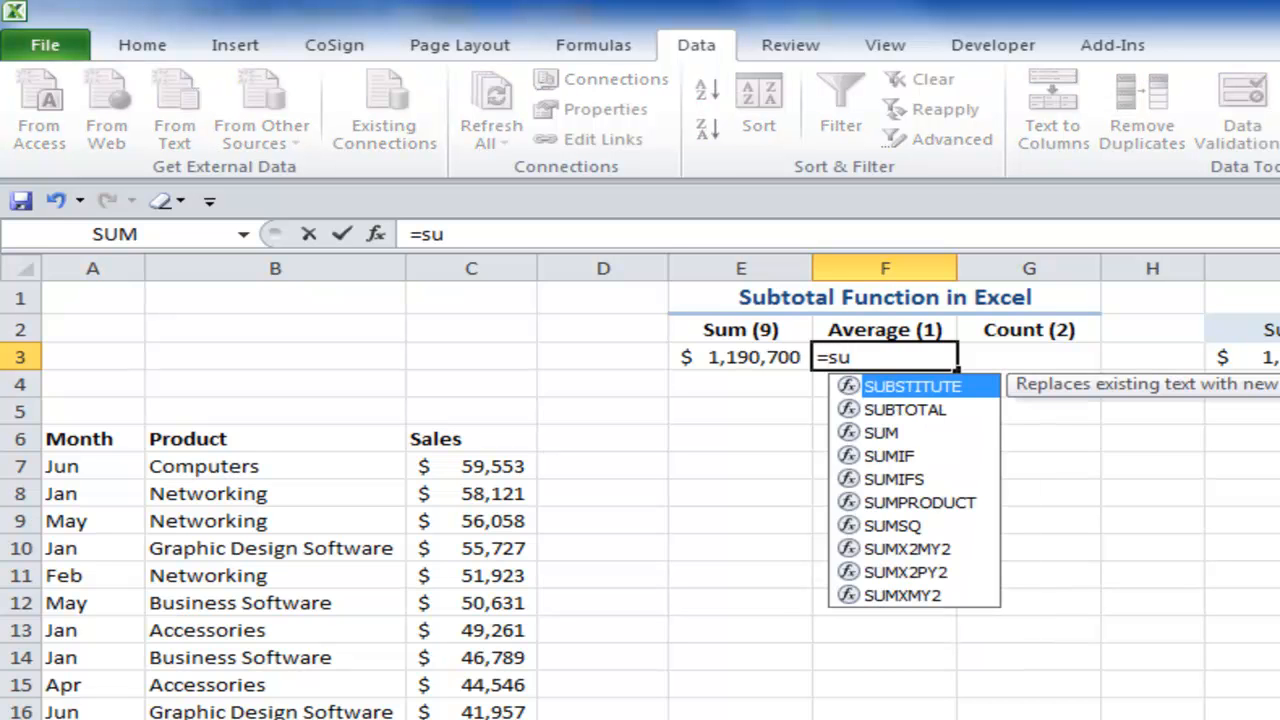
pyautogui.doubleClick(904, 408)
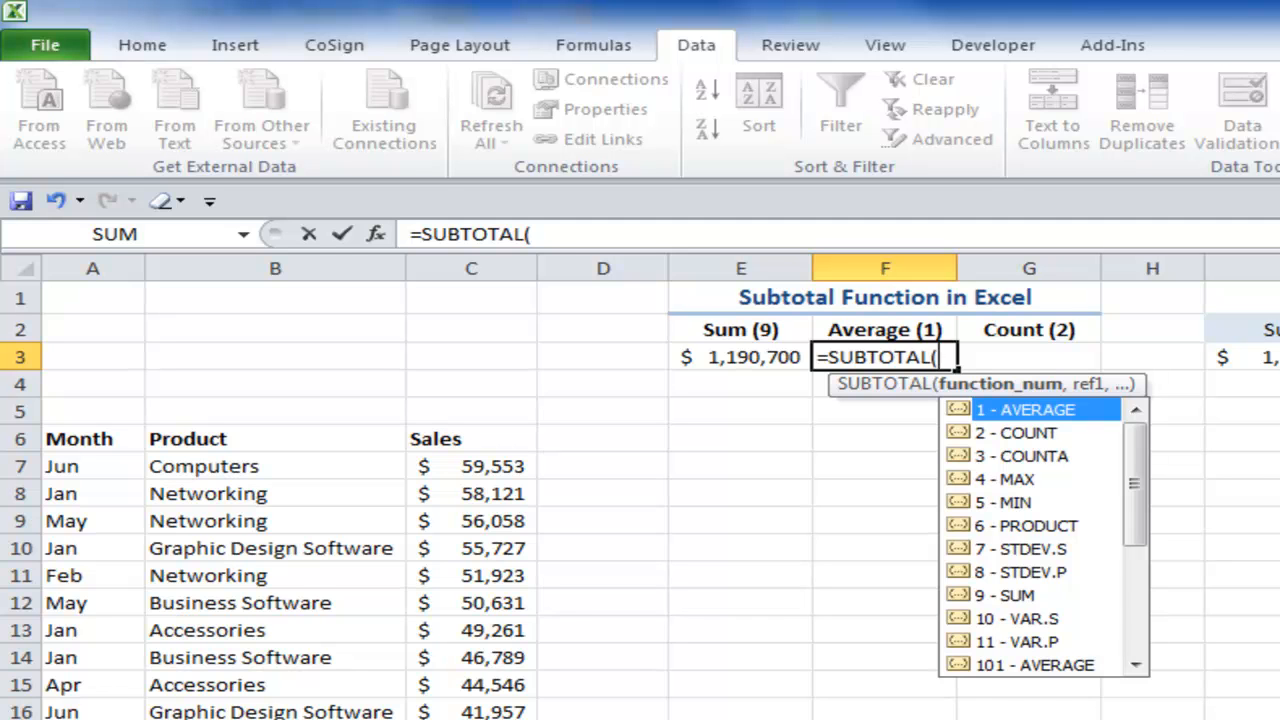
pyautogui.moveTo(996, 432)
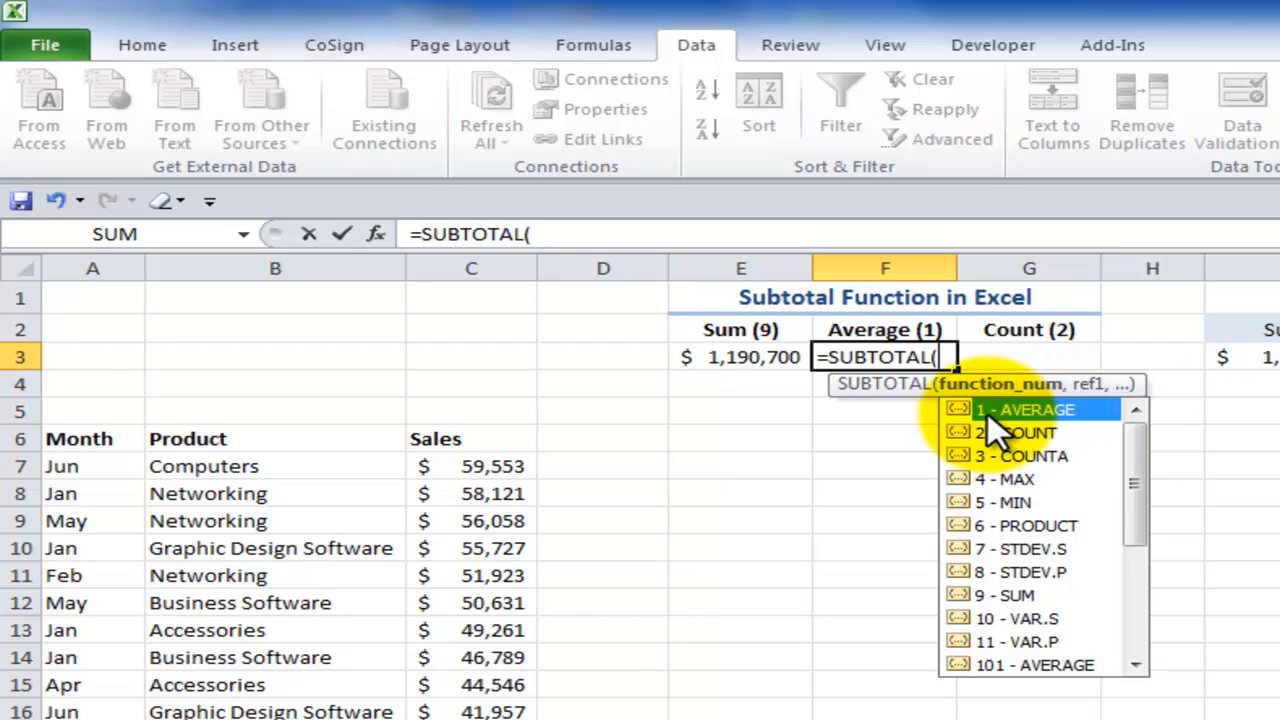
pyautogui.moveTo(990, 436)
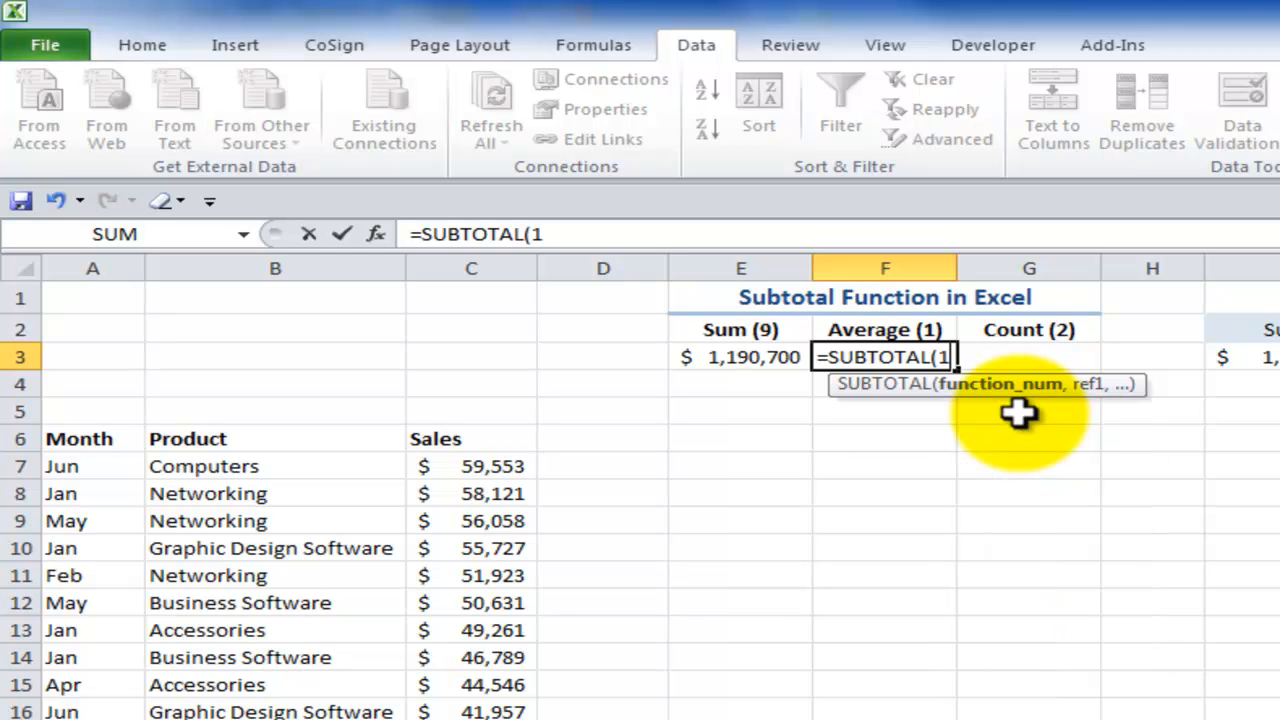
pyautogui.write(',')
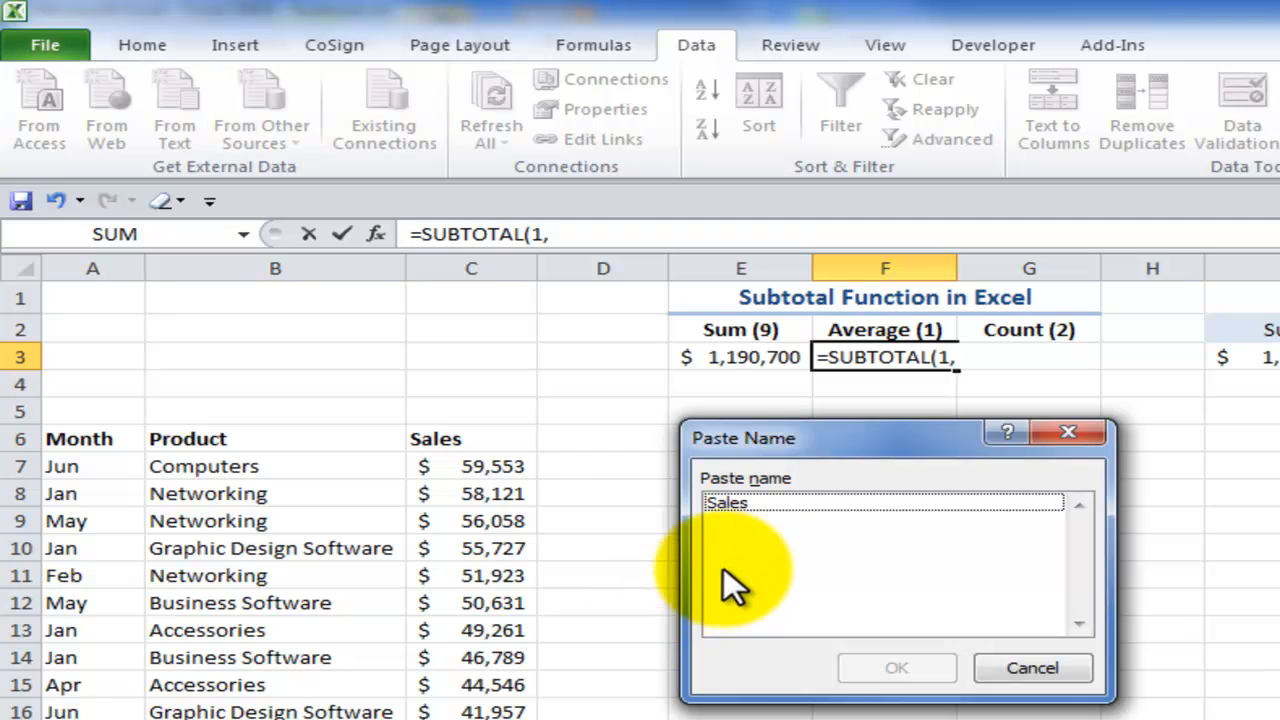
pyautogui.click(728, 502)
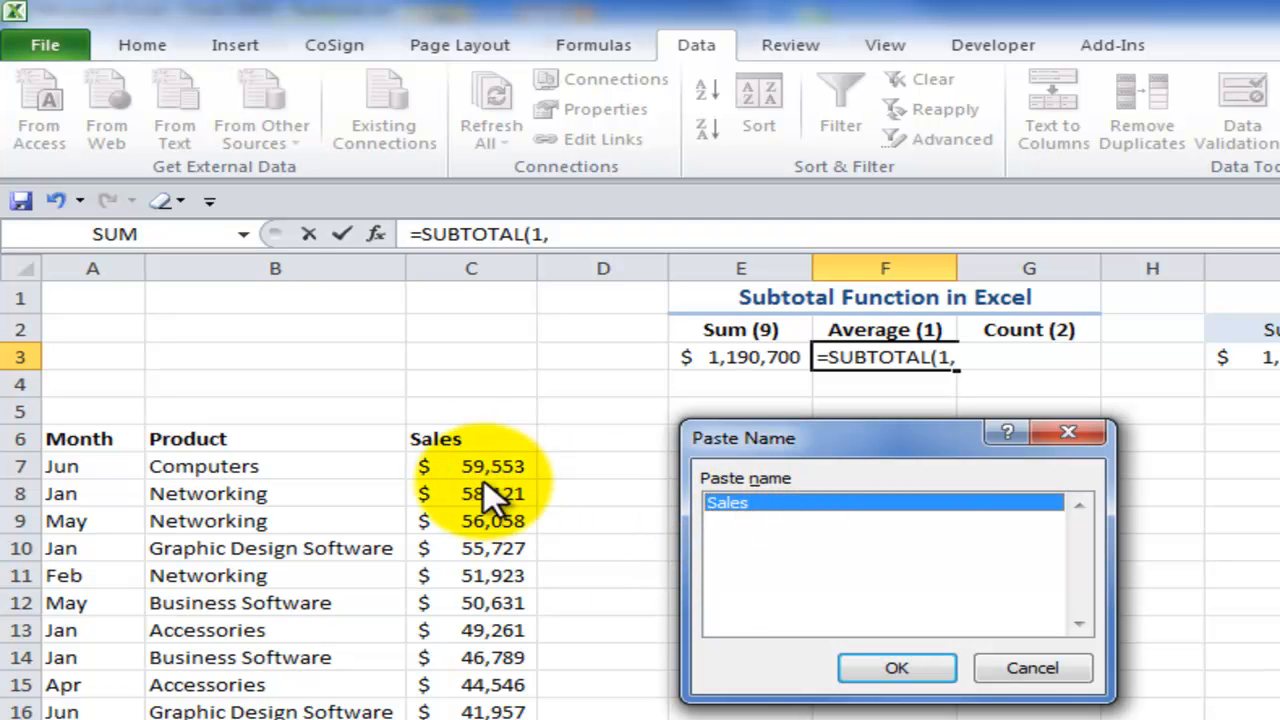
pyautogui.click(896, 668)
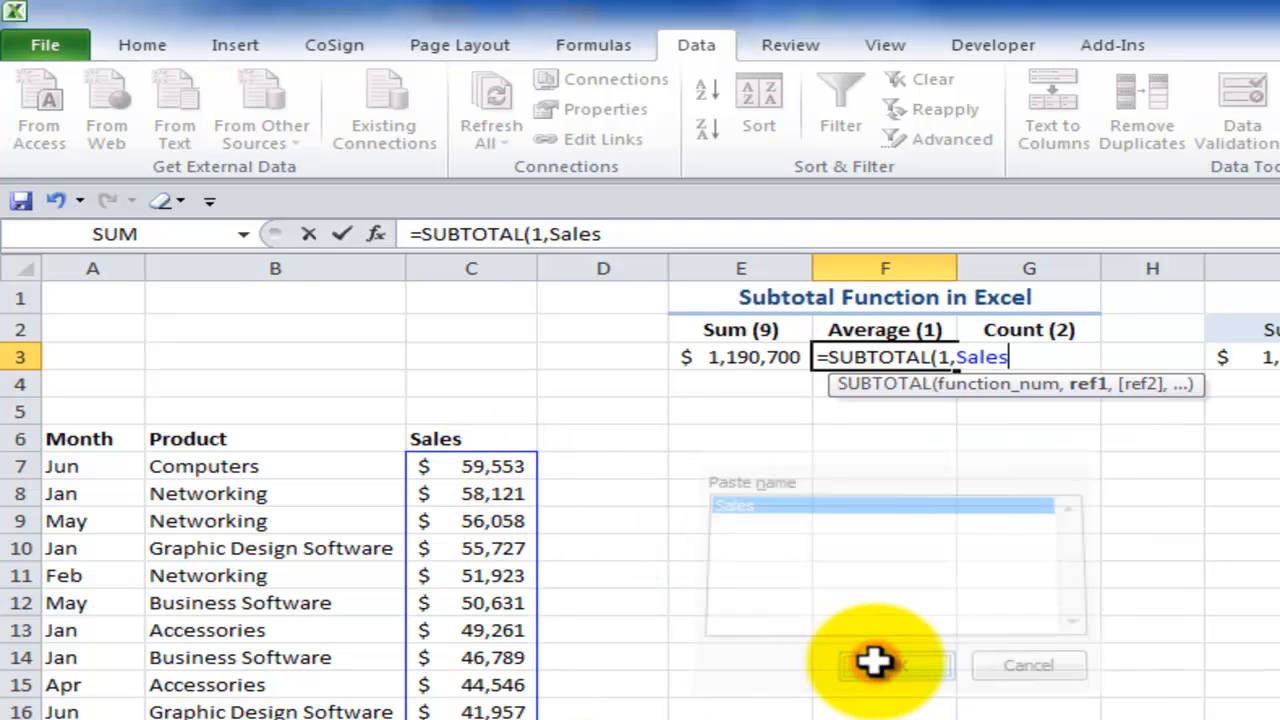
pyautogui.click(884, 664)
pyautogui.write(')')
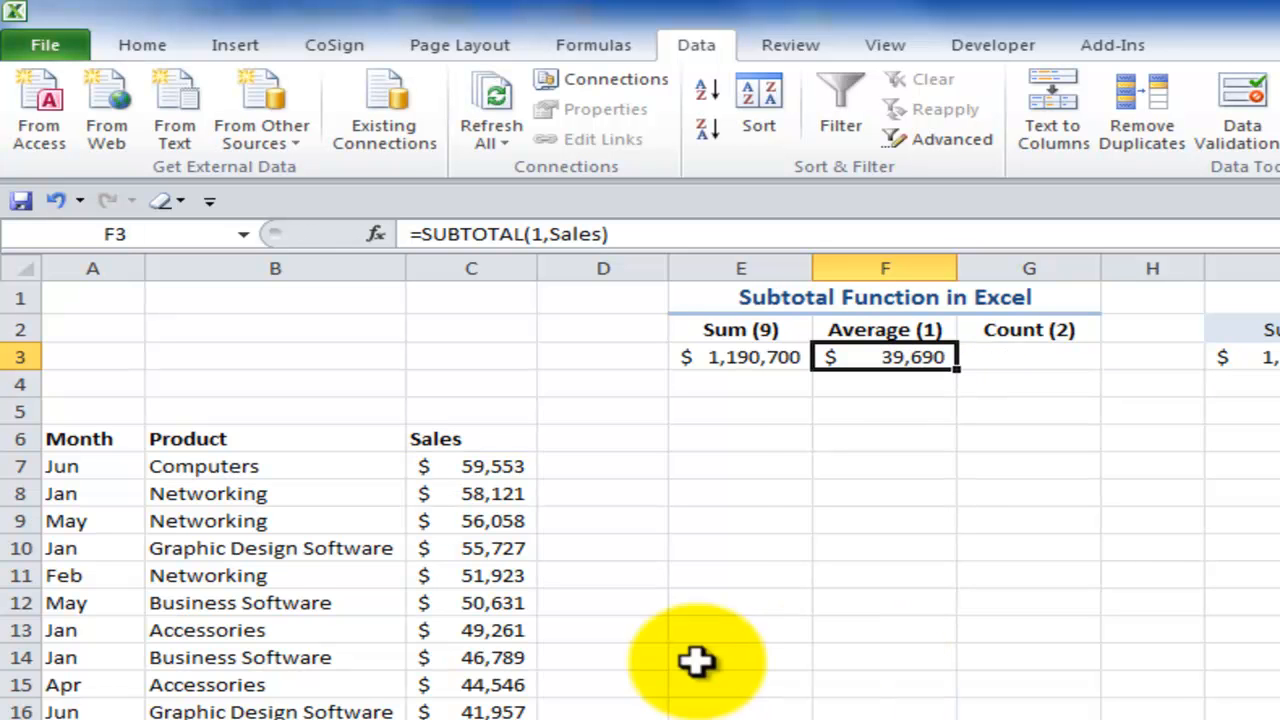
# Turn AutoFilter on for the sales list and inspect the Sum formula in E3
pyautogui.click(276, 576)
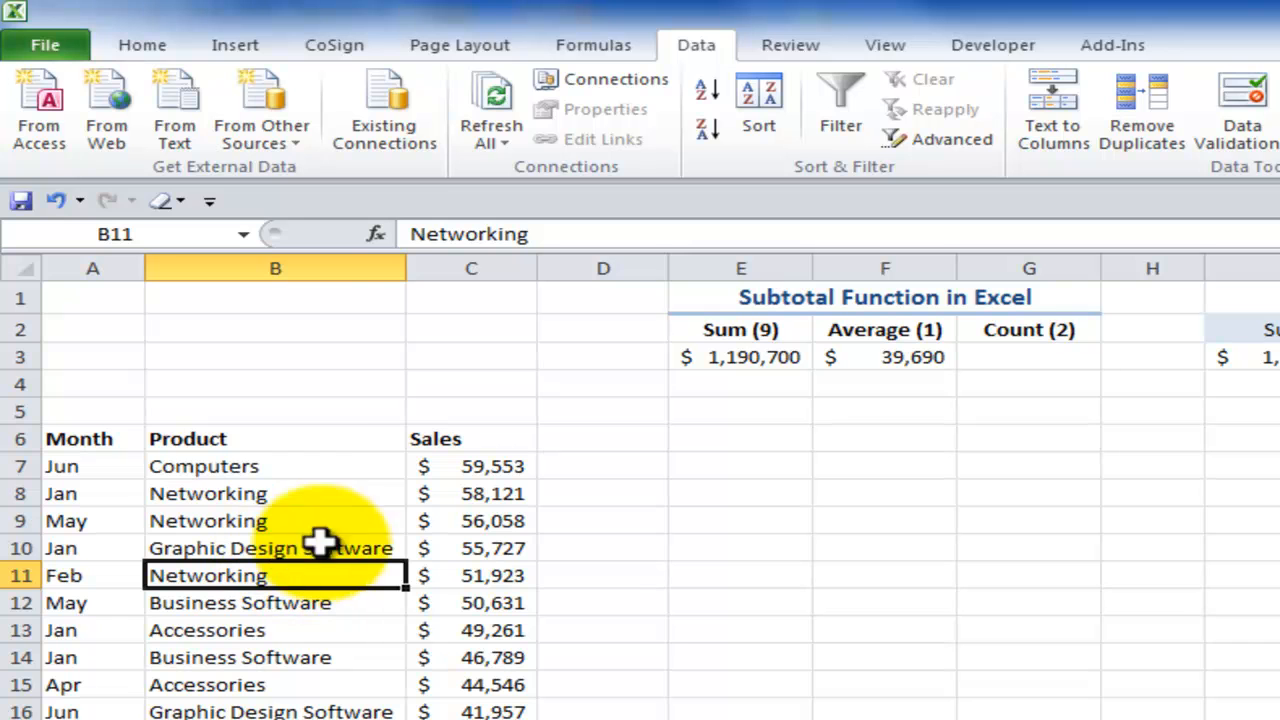
pyautogui.moveTo(696, 44)
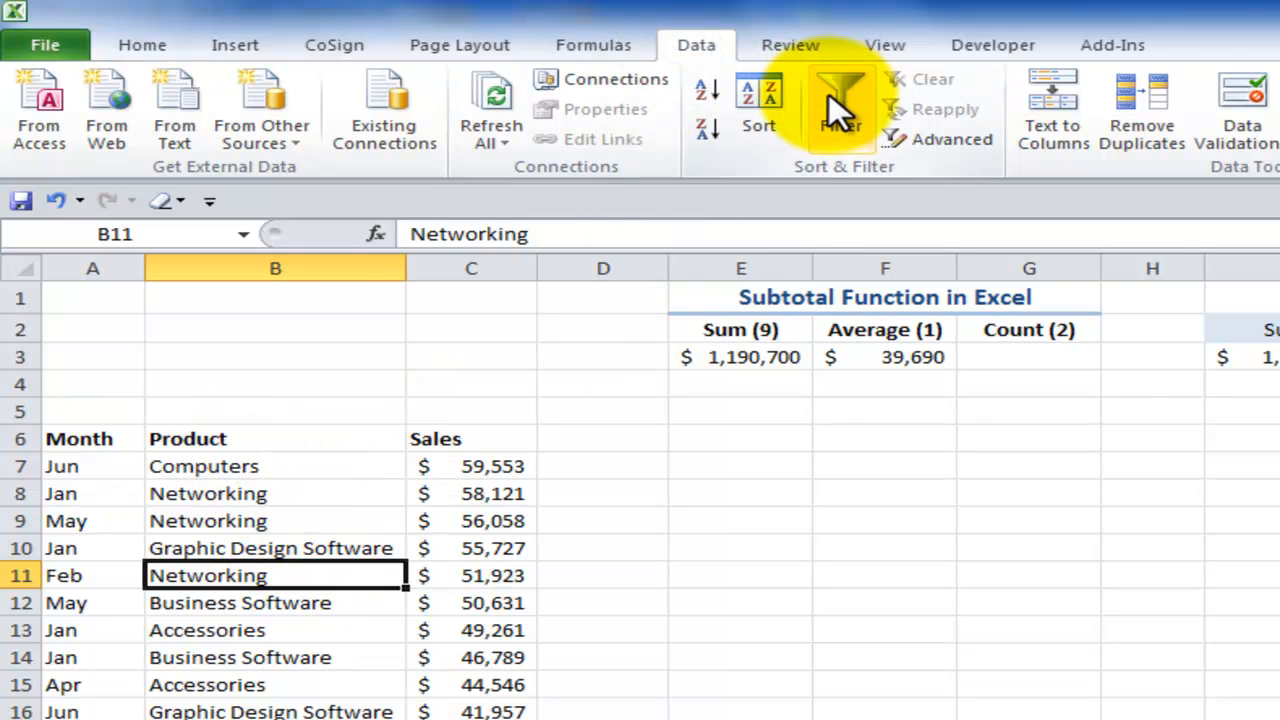
pyautogui.moveTo(142, 44)
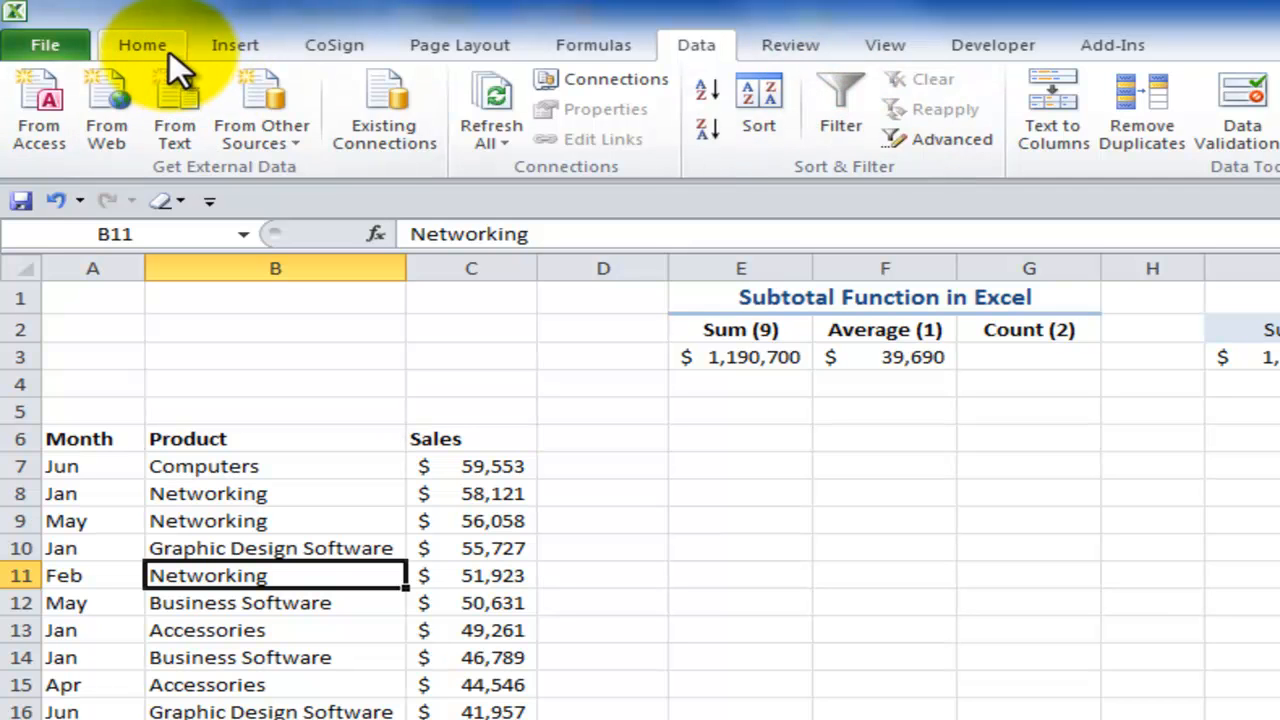
pyautogui.click(140, 44)
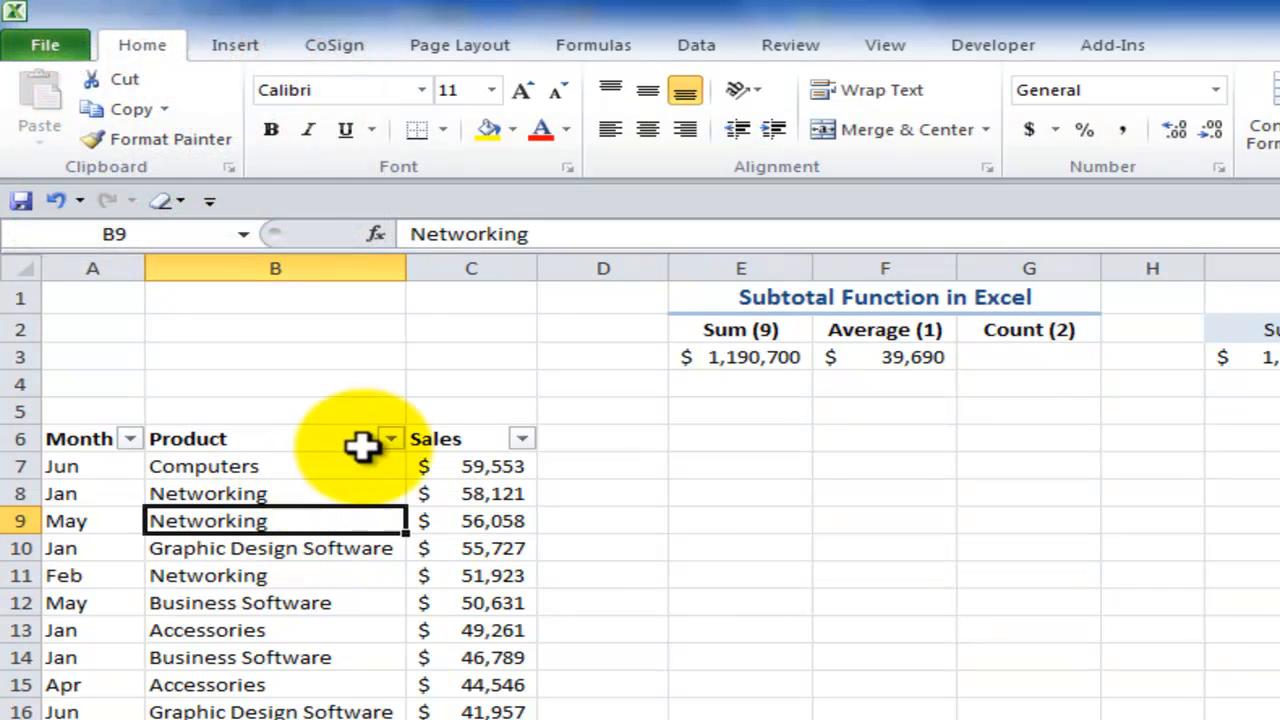
pyautogui.moveTo(352, 390)
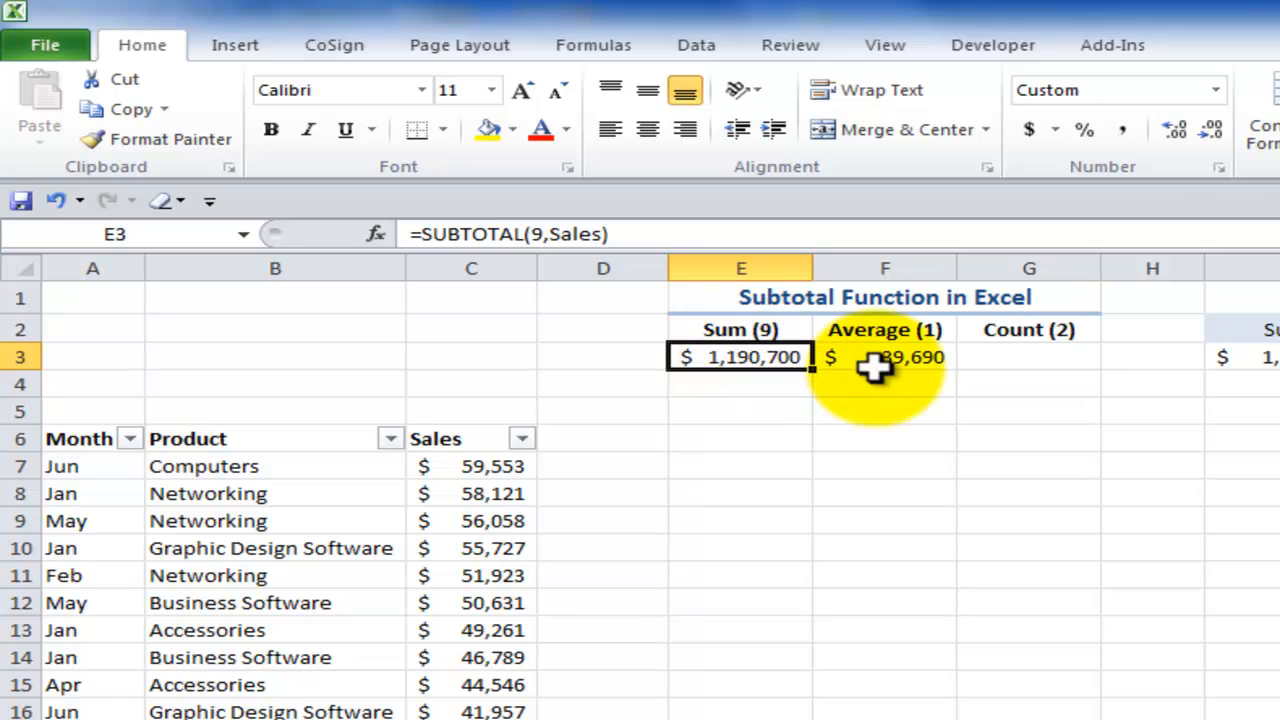
pyautogui.doubleClick(884, 356)
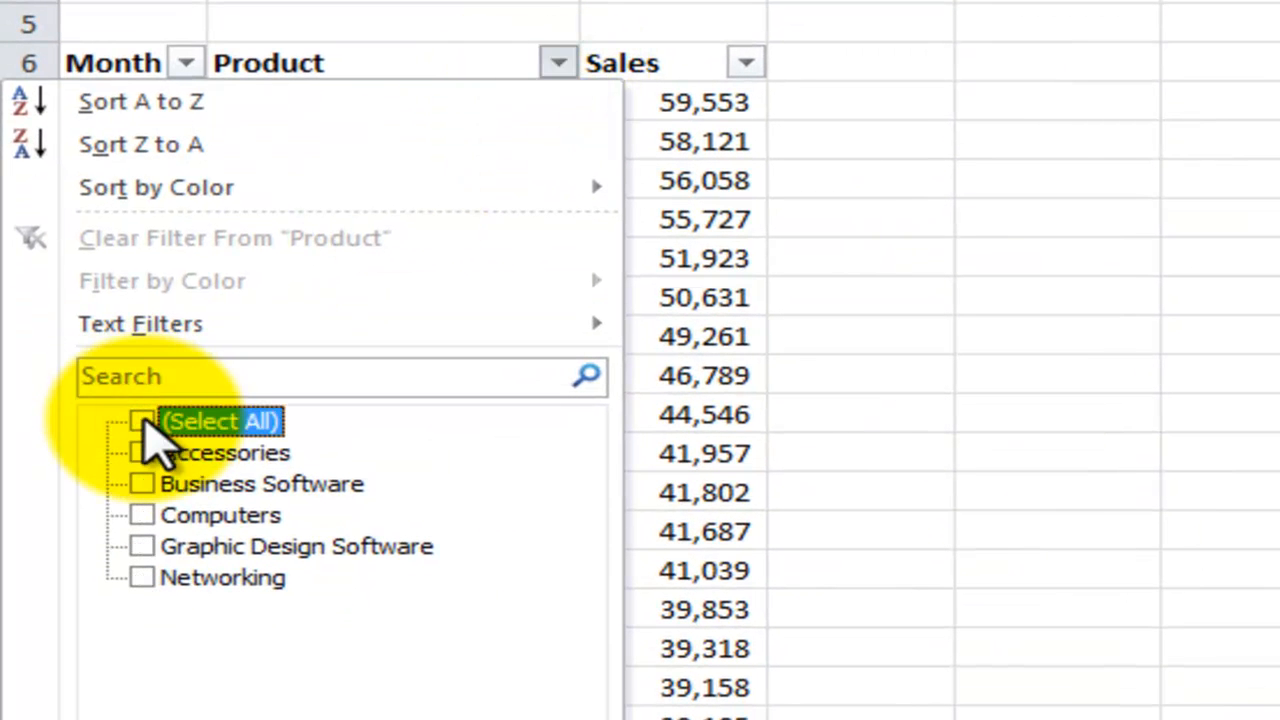
# Filter Product to Computers and Networking and check the Sum and Average formulas on the filtered rows
pyautogui.click(142, 516)
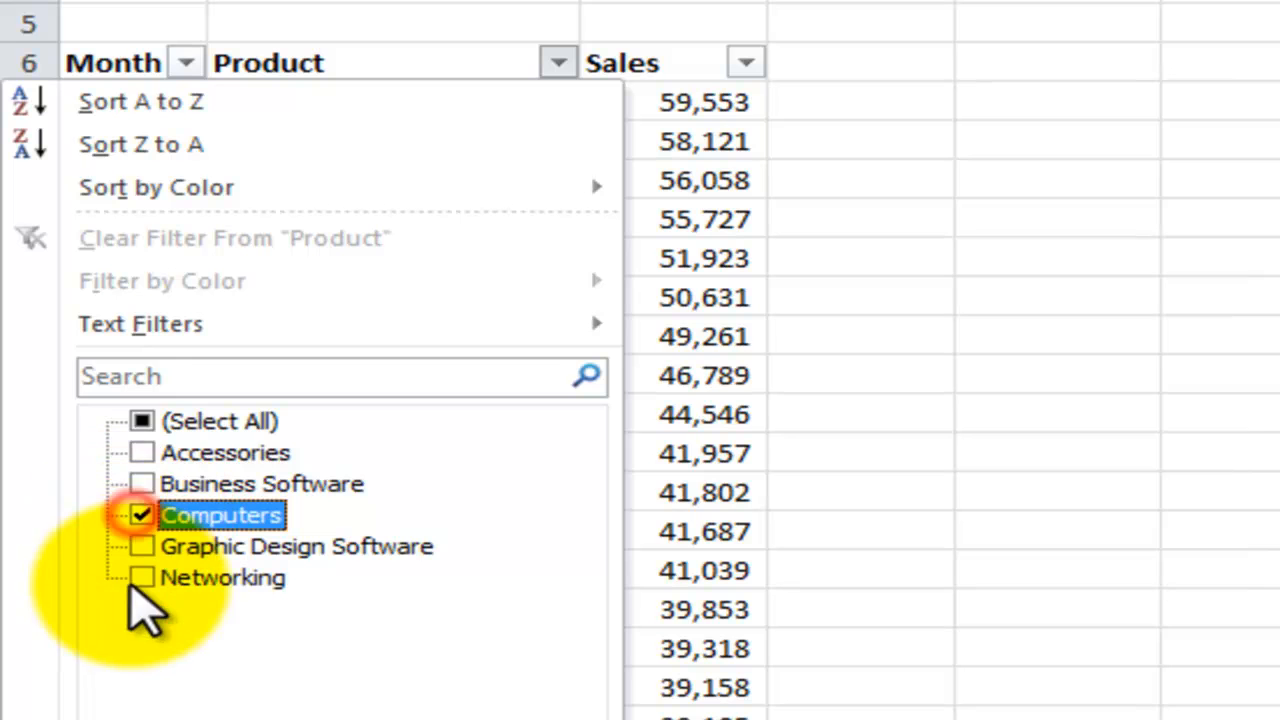
pyautogui.click(142, 576)
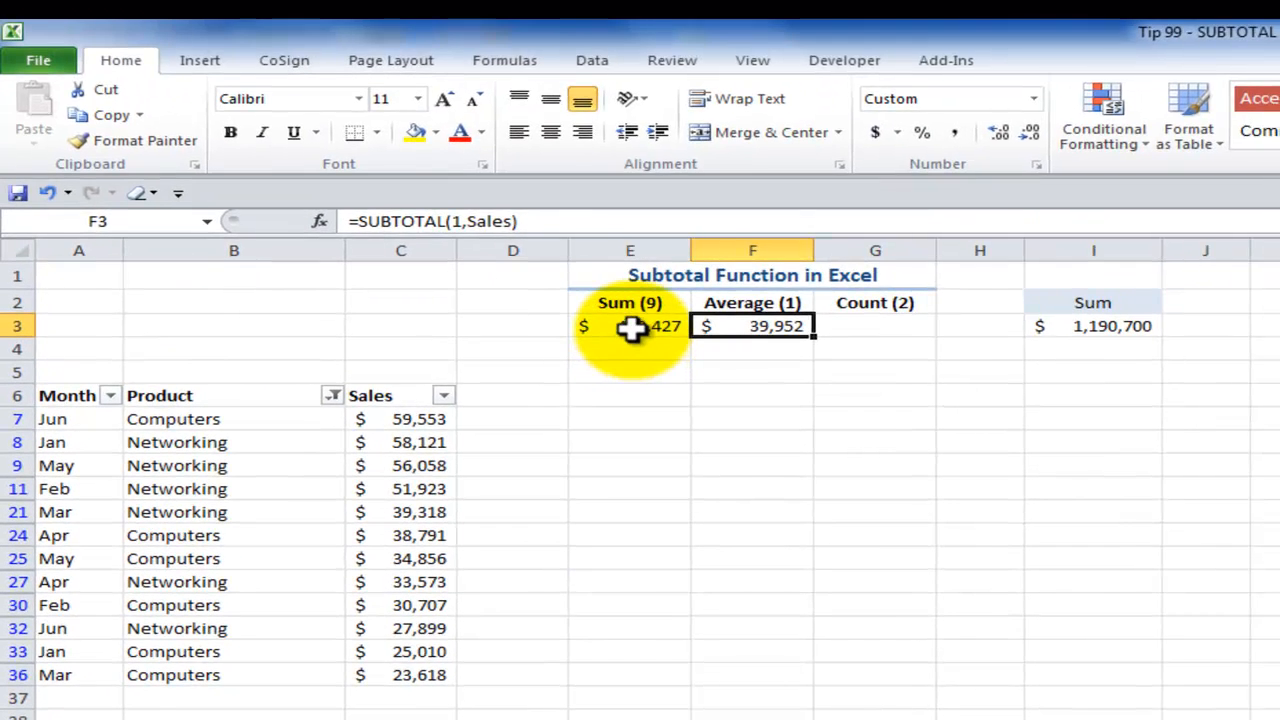
pyautogui.doubleClick(628, 326)
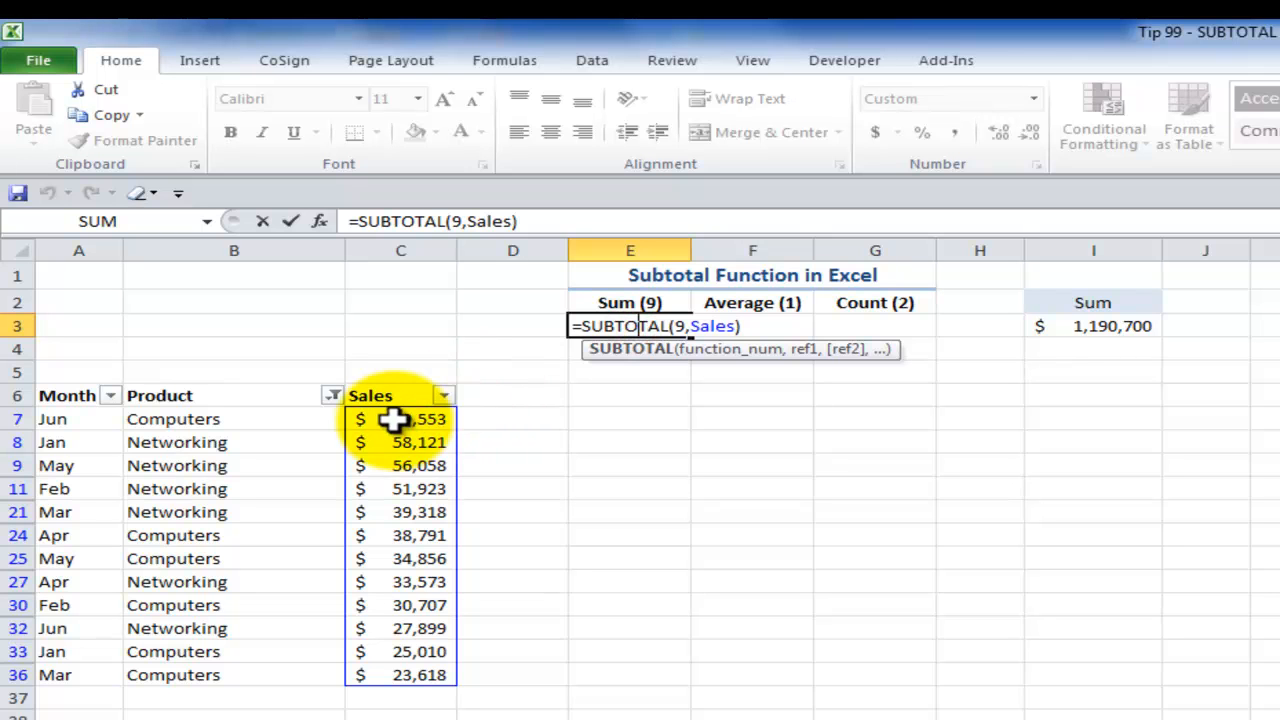
pyautogui.press('Enter')
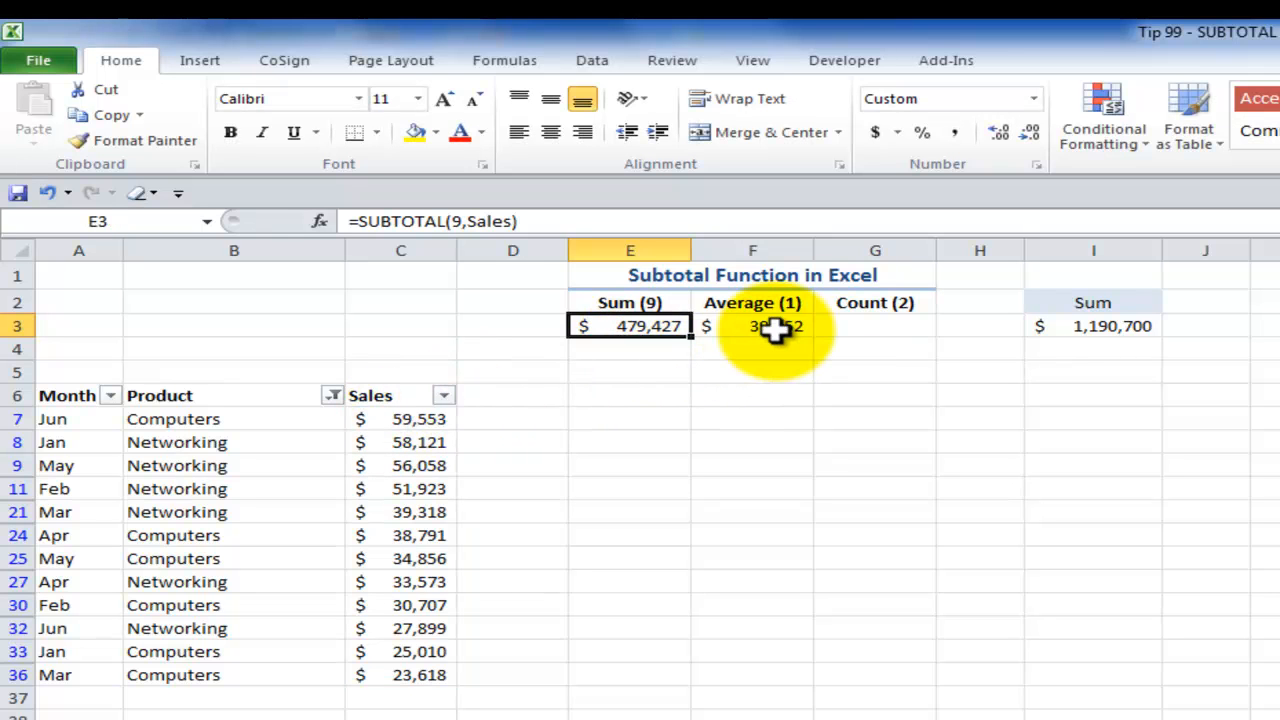
pyautogui.doubleClick(752, 326)
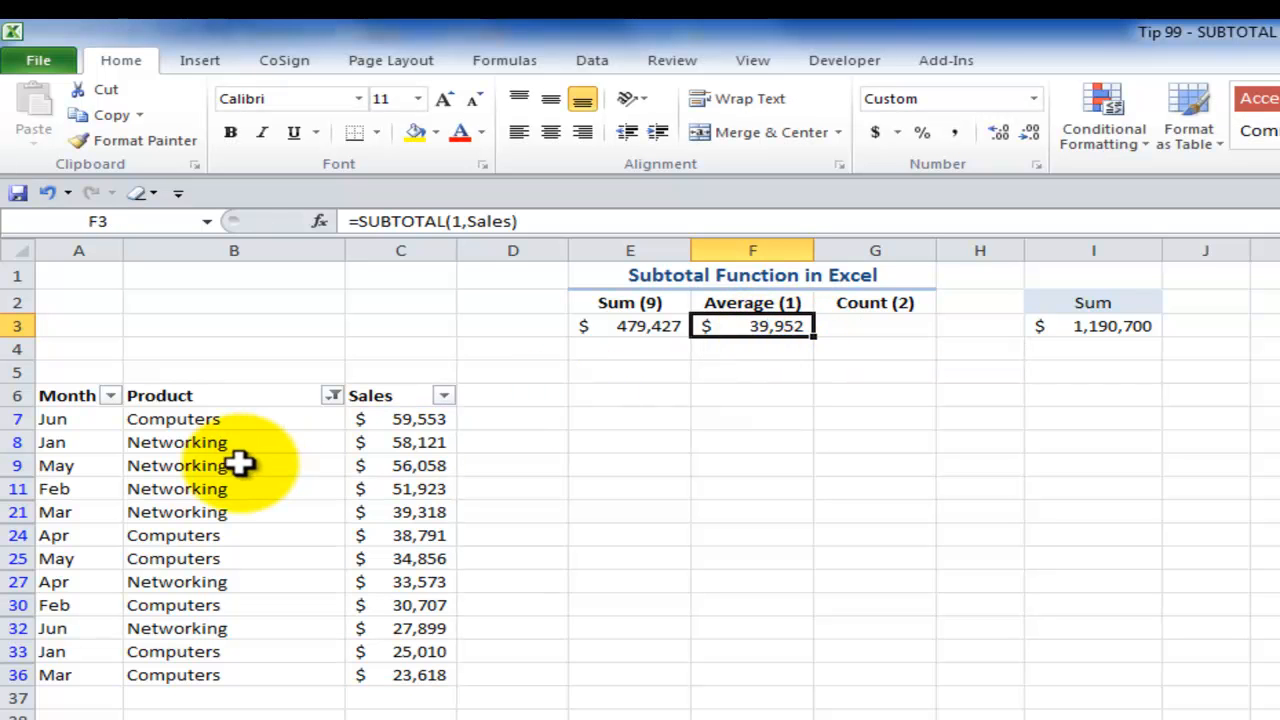
# Filter Month to Apr only and inspect the Average of the April rows
pyautogui.click(108, 396)
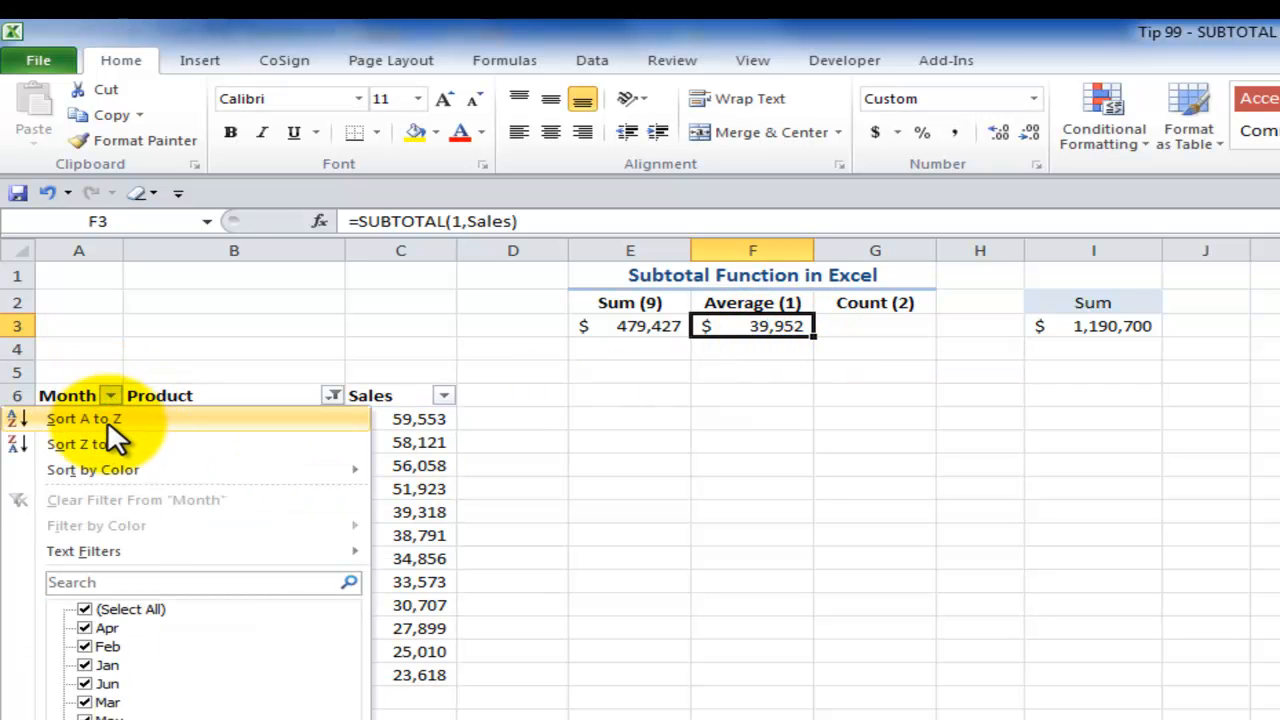
pyautogui.click(84, 608)
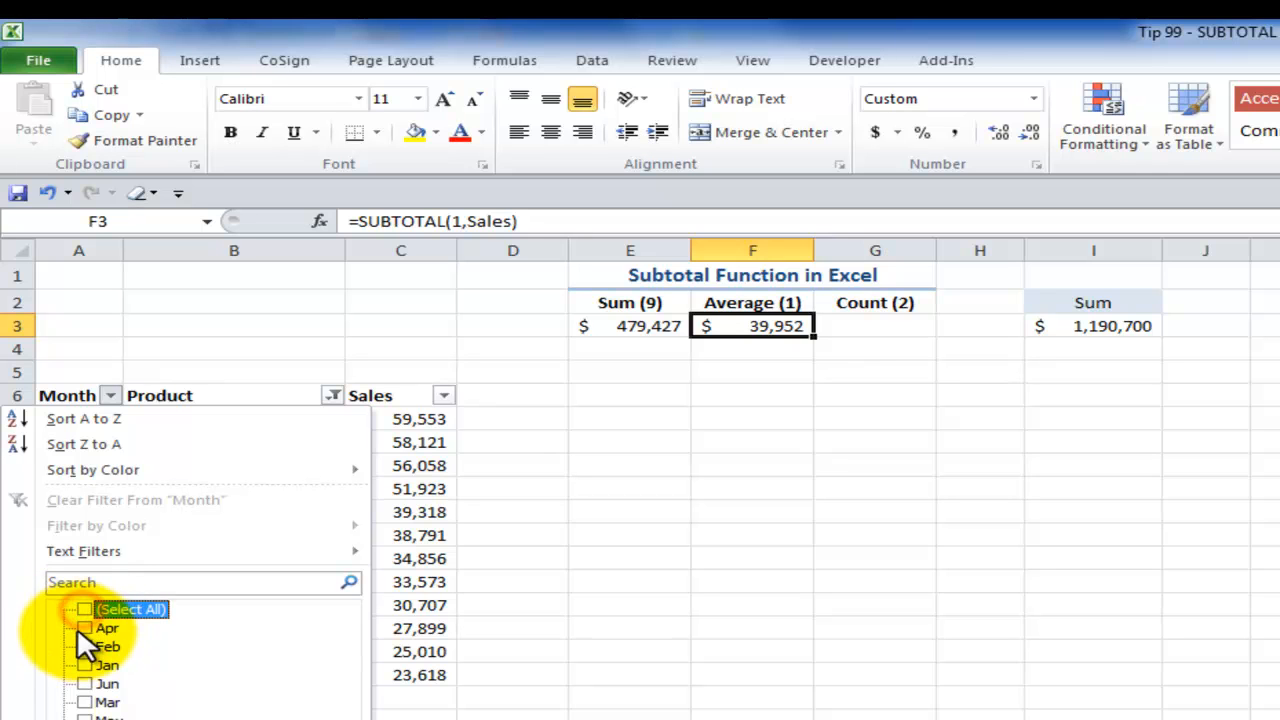
pyautogui.click(84, 628)
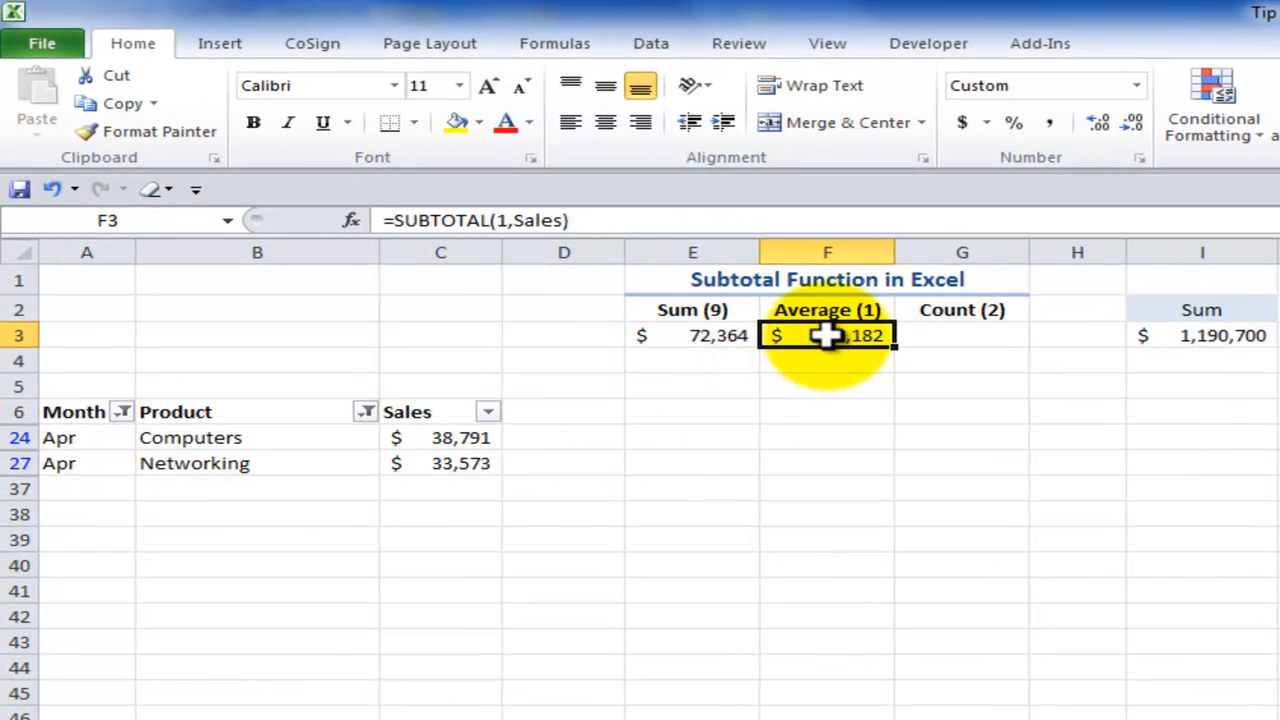
pyautogui.doubleClick(828, 336)
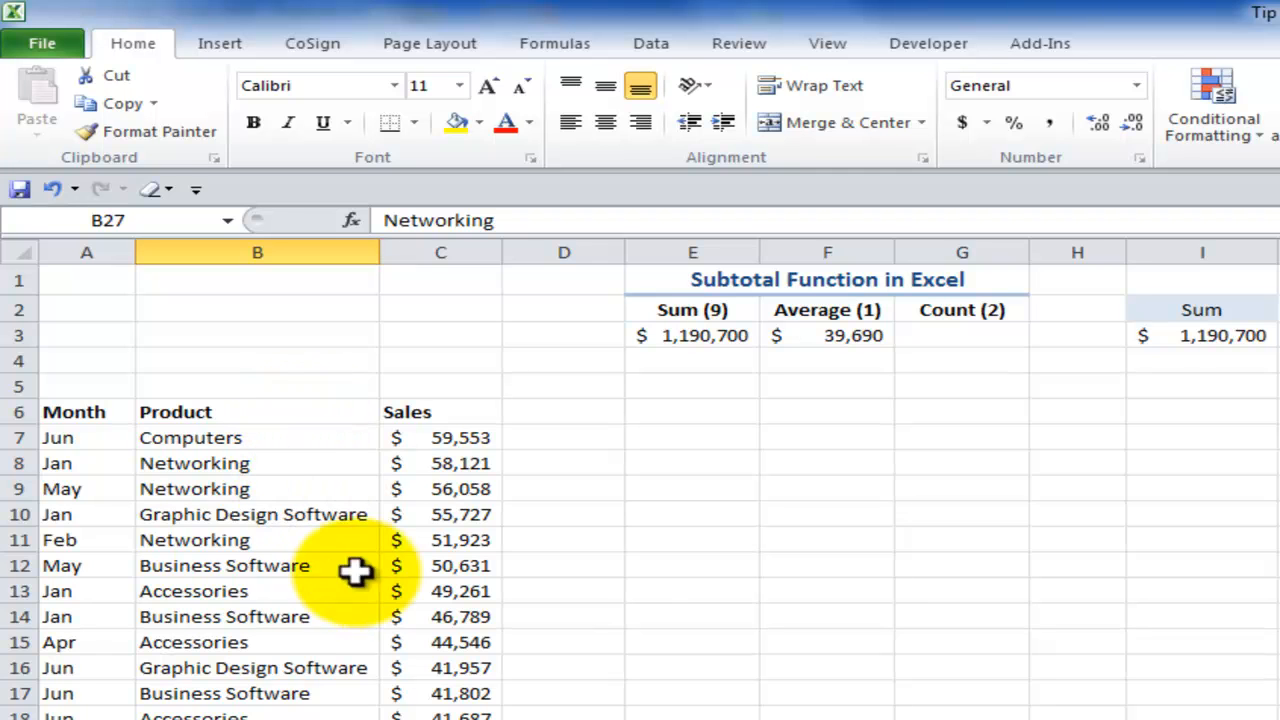
pyautogui.moveTo(988, 336)
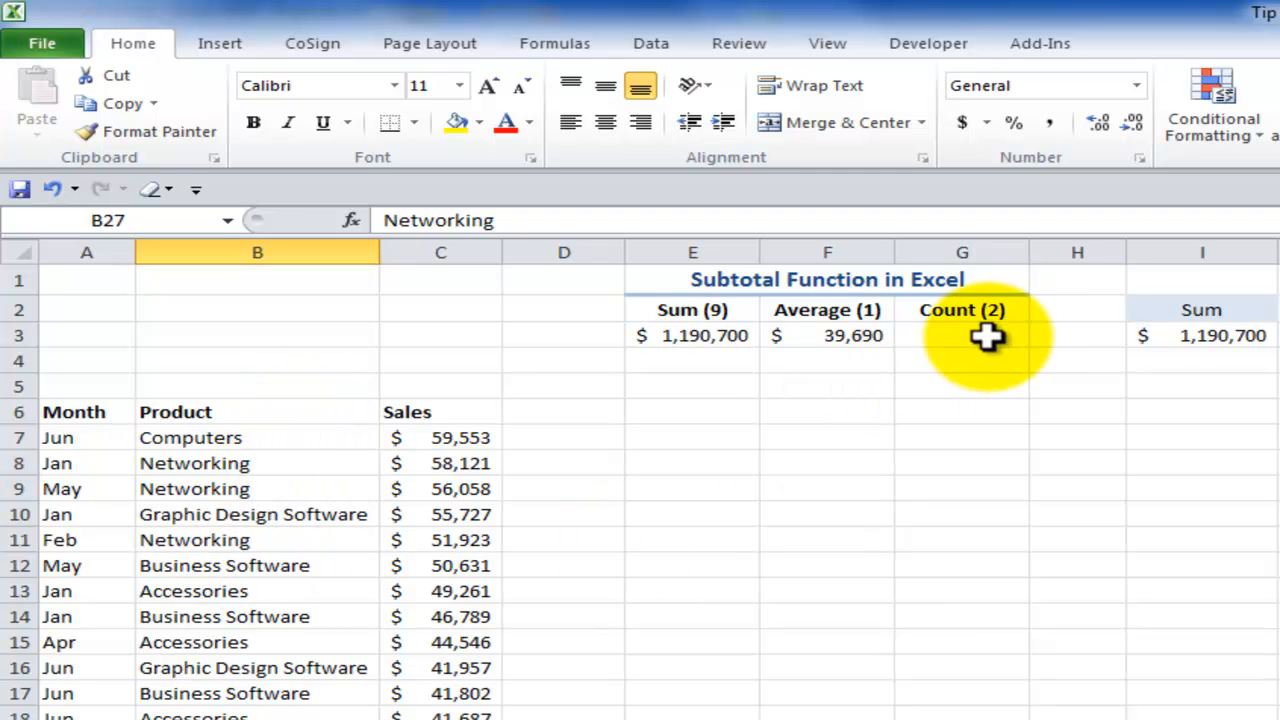
# Enter =SUBTOTAL(2,Sales) in the Count cell G3, pasting the Sales name
pyautogui.click(962, 336)
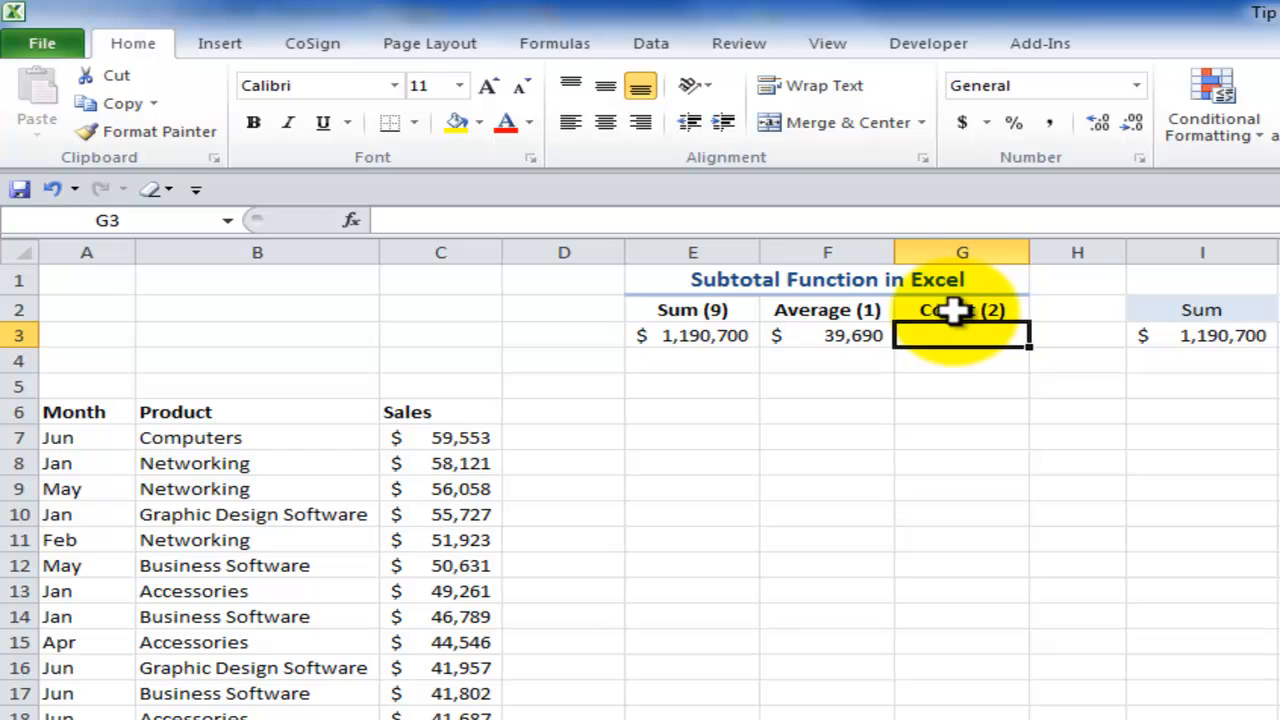
pyautogui.click(960, 308)
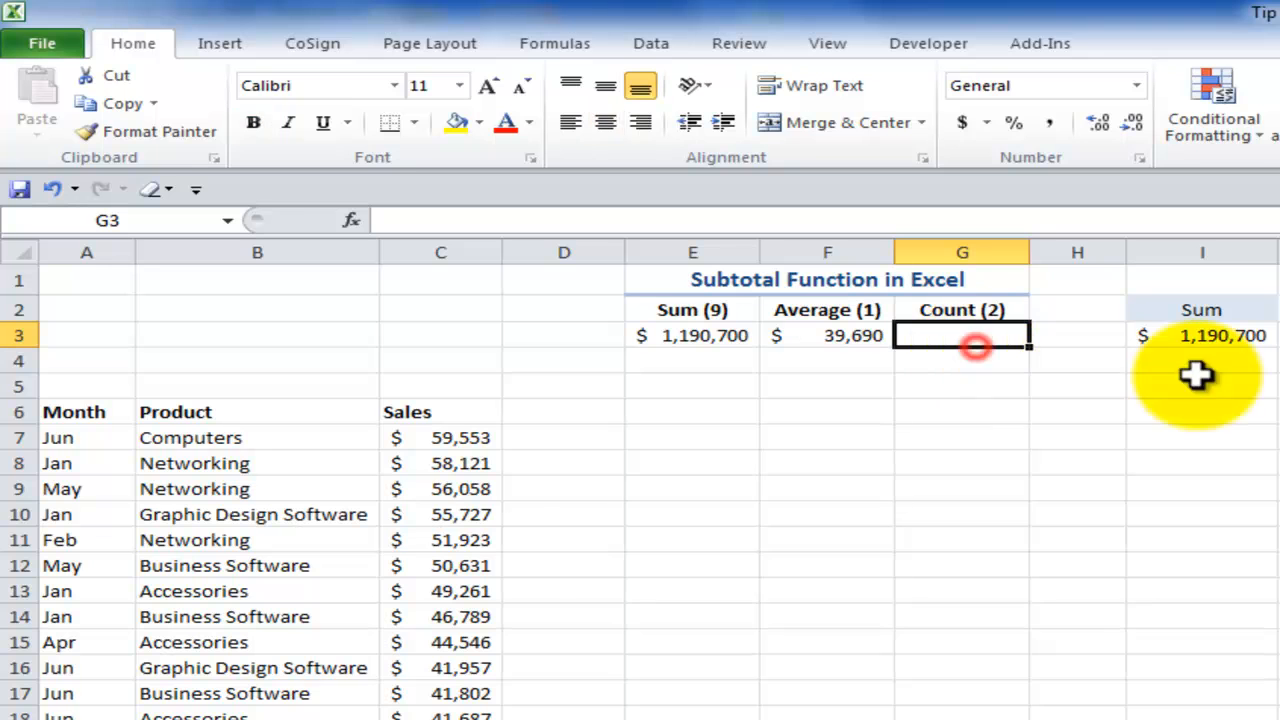
pyautogui.write('=s')
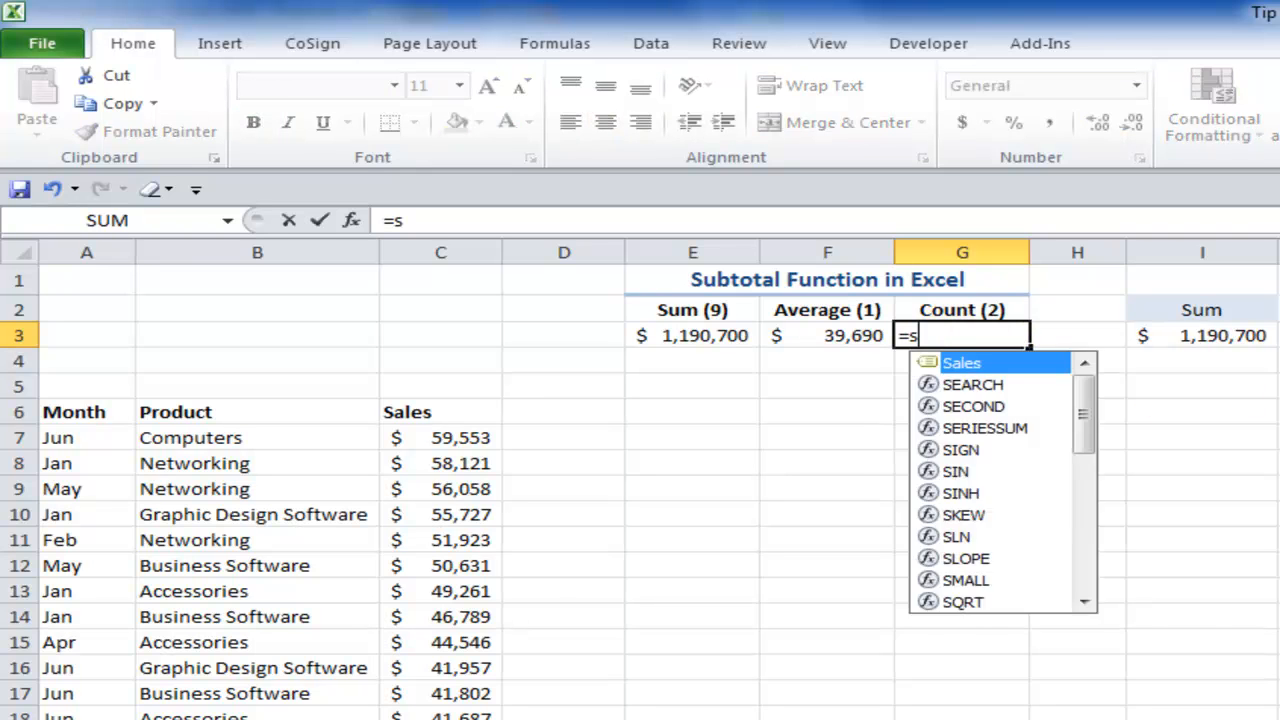
pyautogui.write('UBTOTAL(')
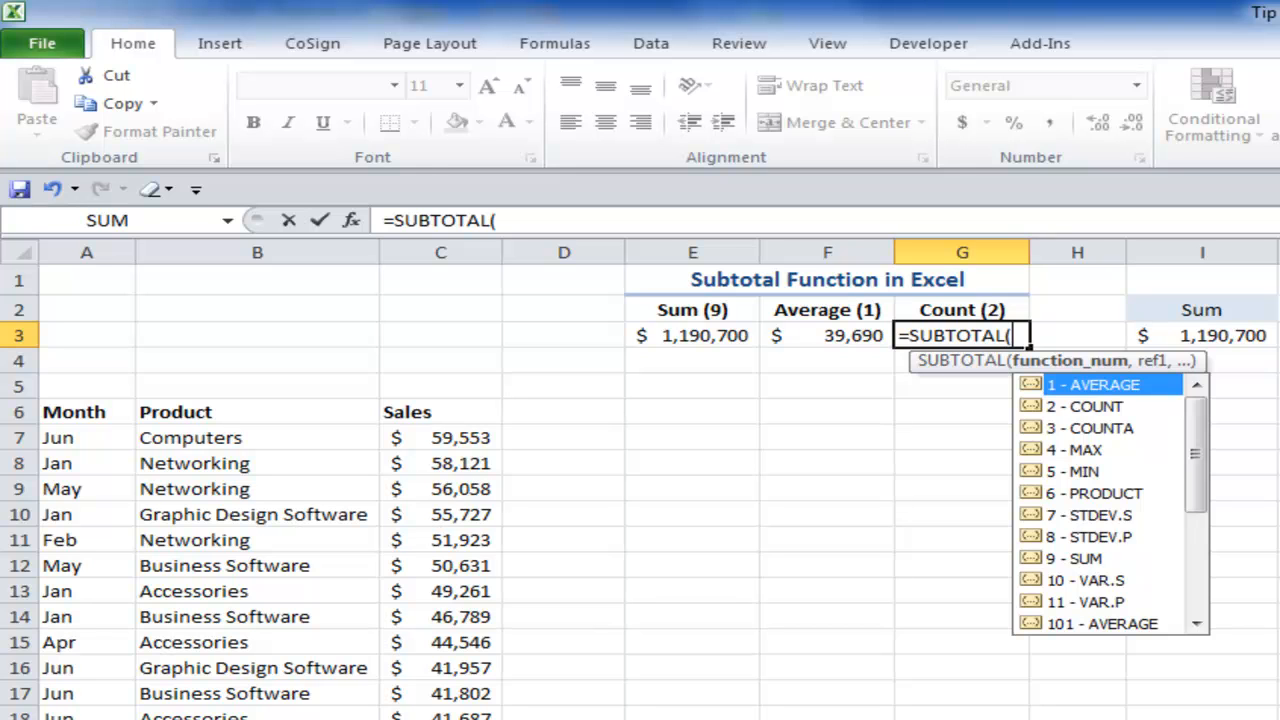
pyautogui.moveTo(1084, 406)
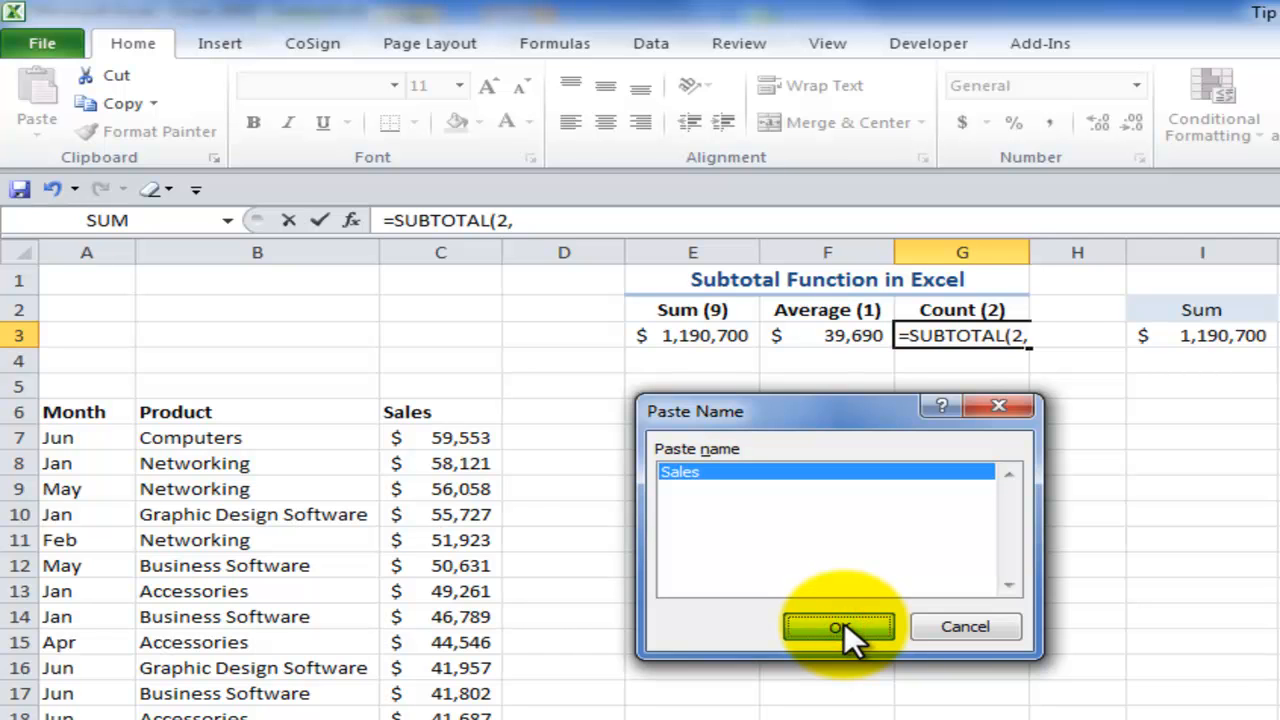
pyautogui.click(838, 628)
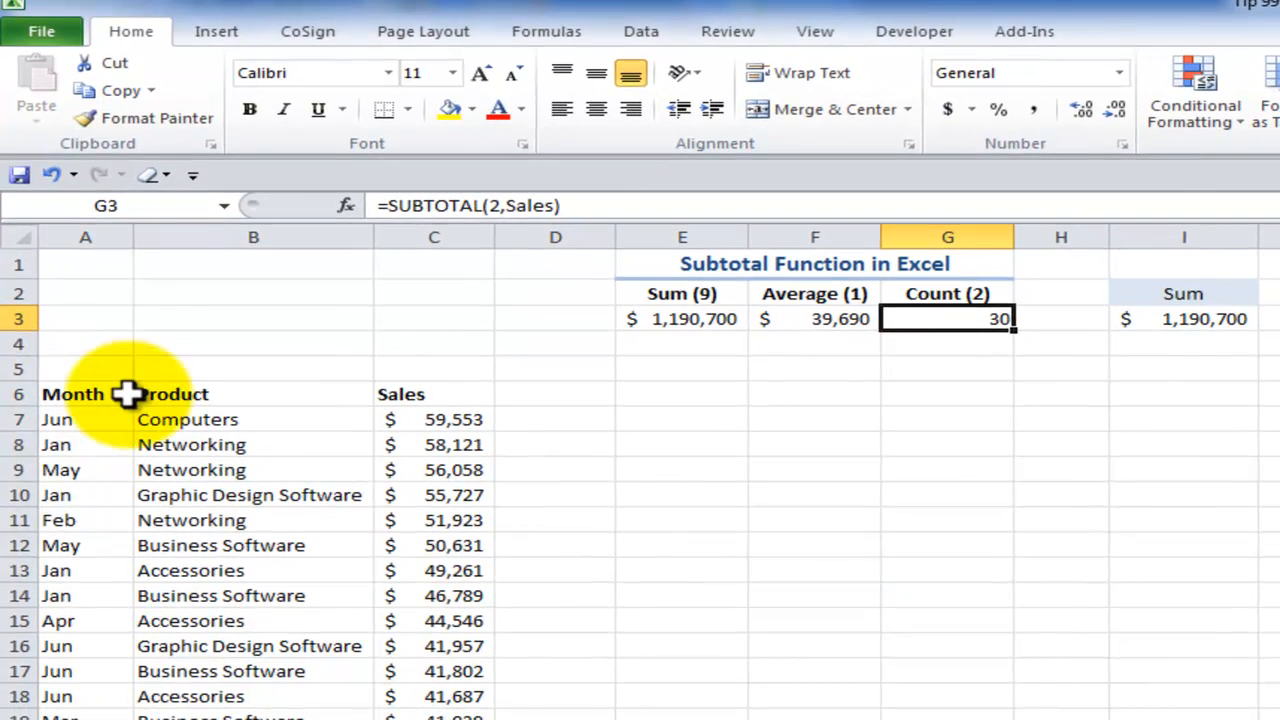
pyautogui.moveTo(1196, 318)
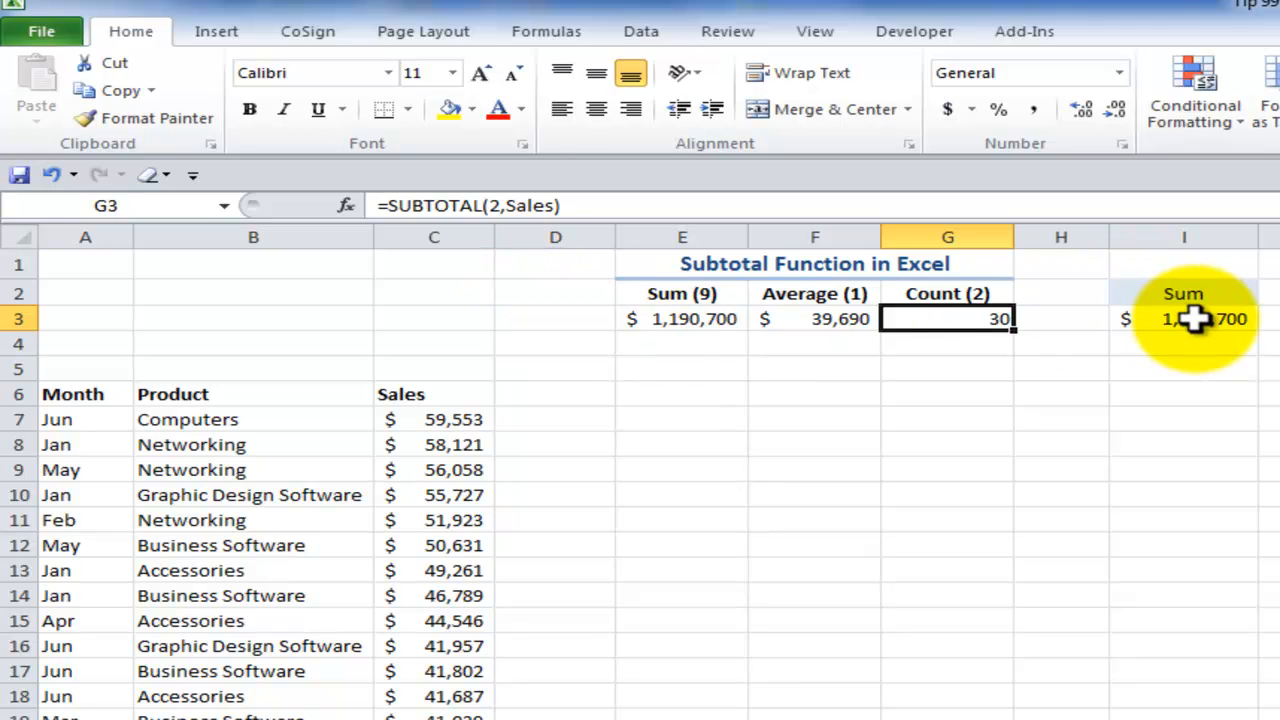
# Turn filtering on and keep only Graphic Design Software in the Product filter
pyautogui.click(252, 494)
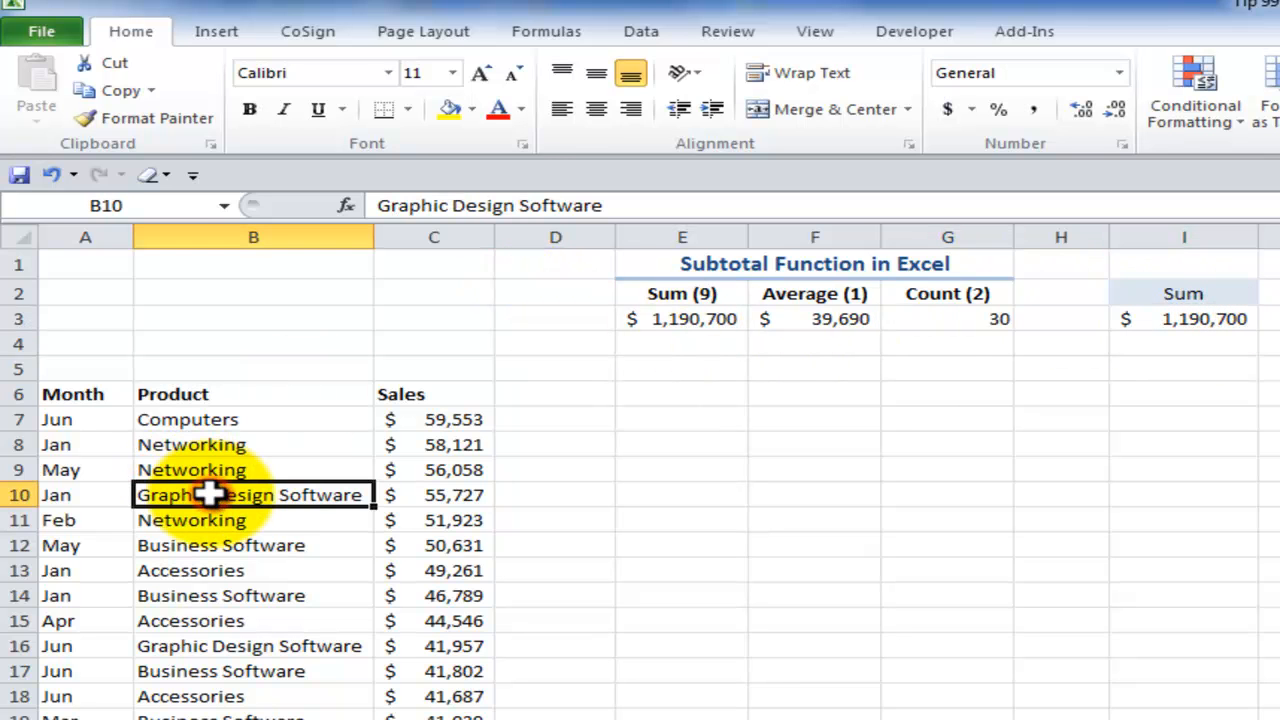
pyautogui.click(640, 32)
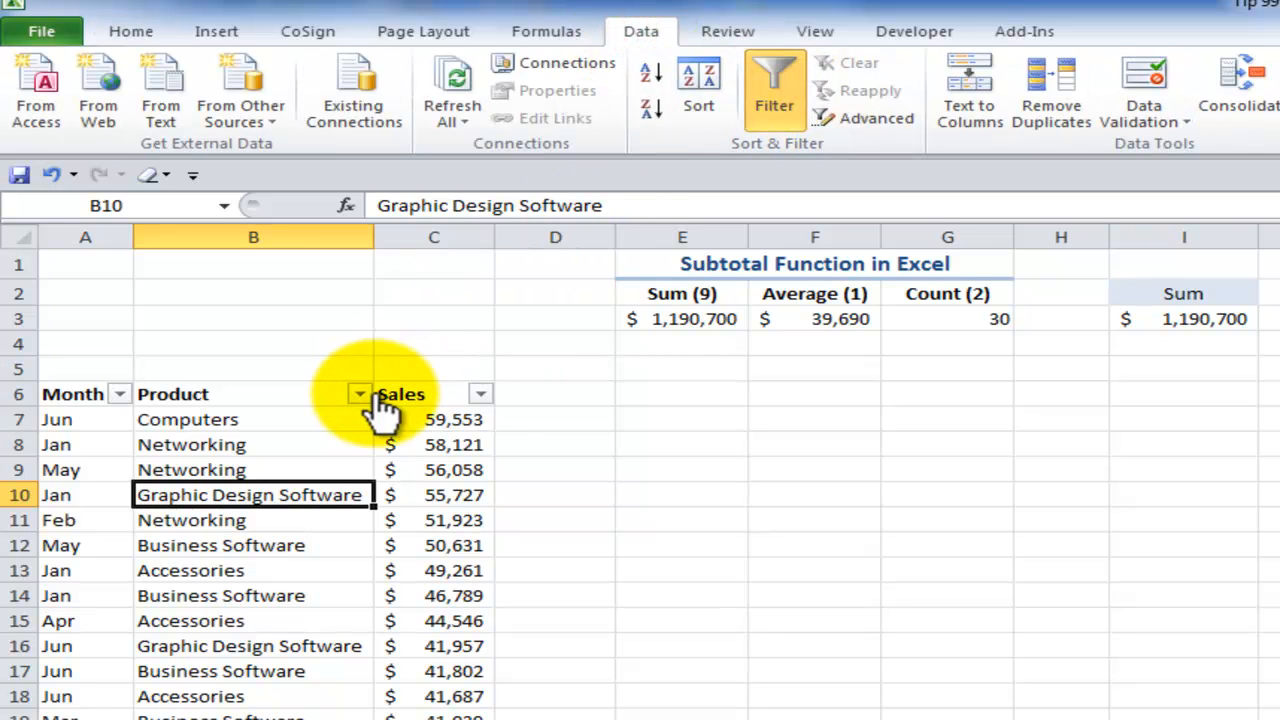
pyautogui.click(360, 392)
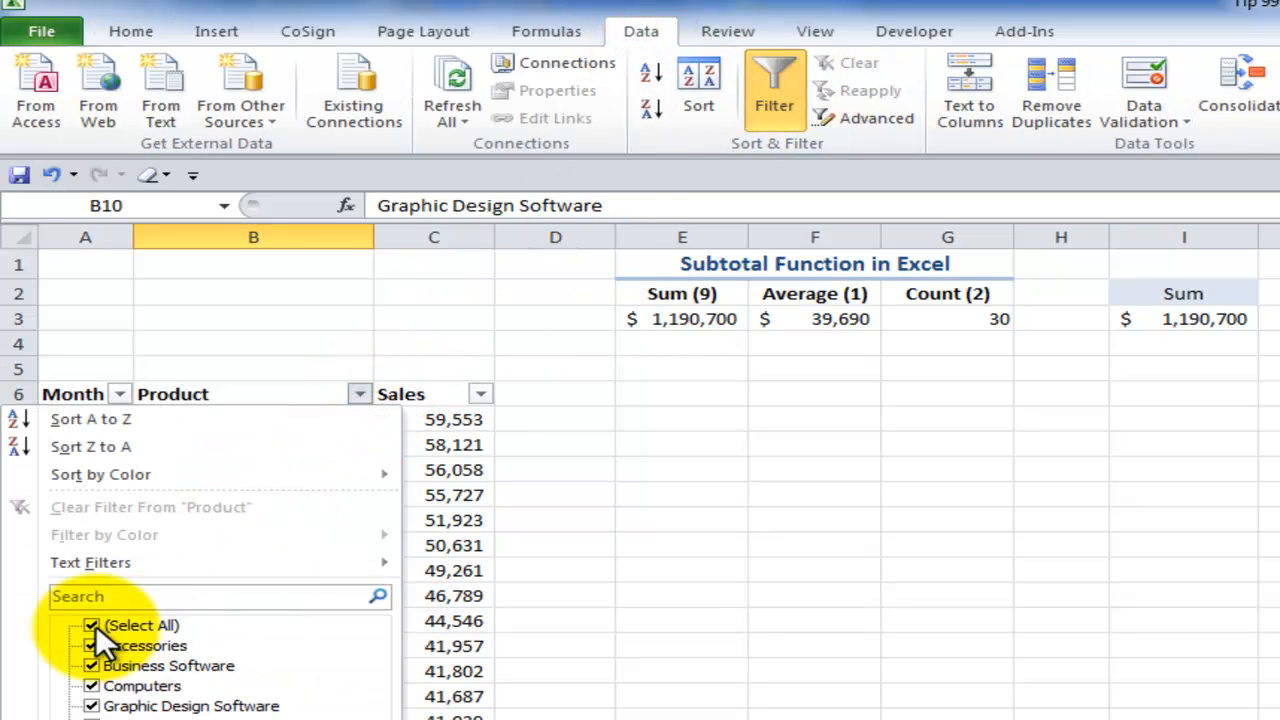
pyautogui.click(92, 664)
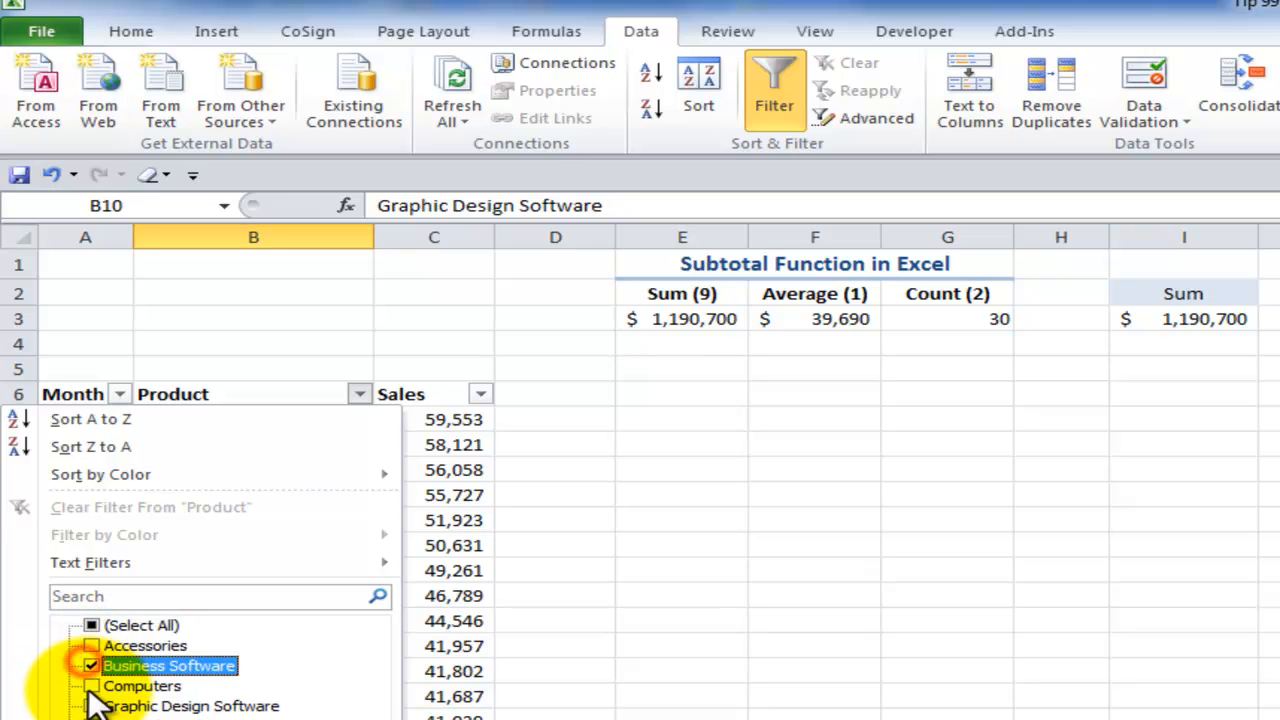
pyautogui.click(92, 704)
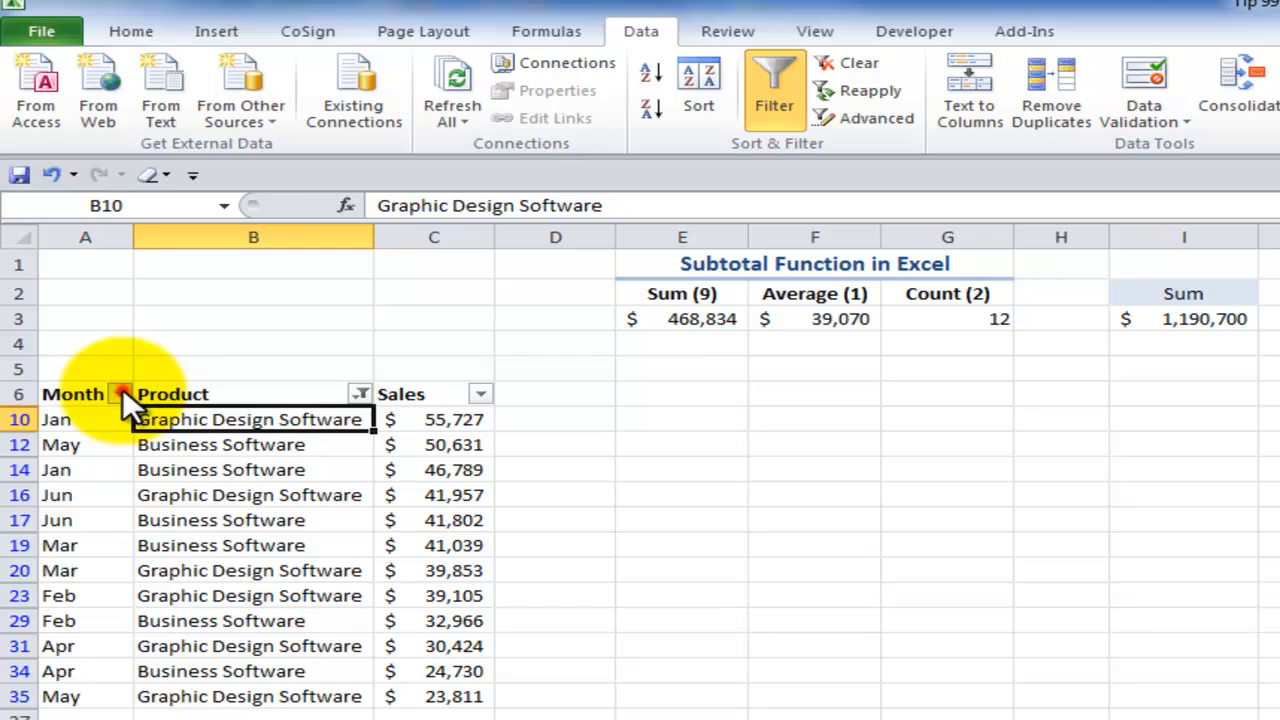
# Filter Month to Mar only, dropping the count to 2, then return to the sales list
pyautogui.click(118, 392)
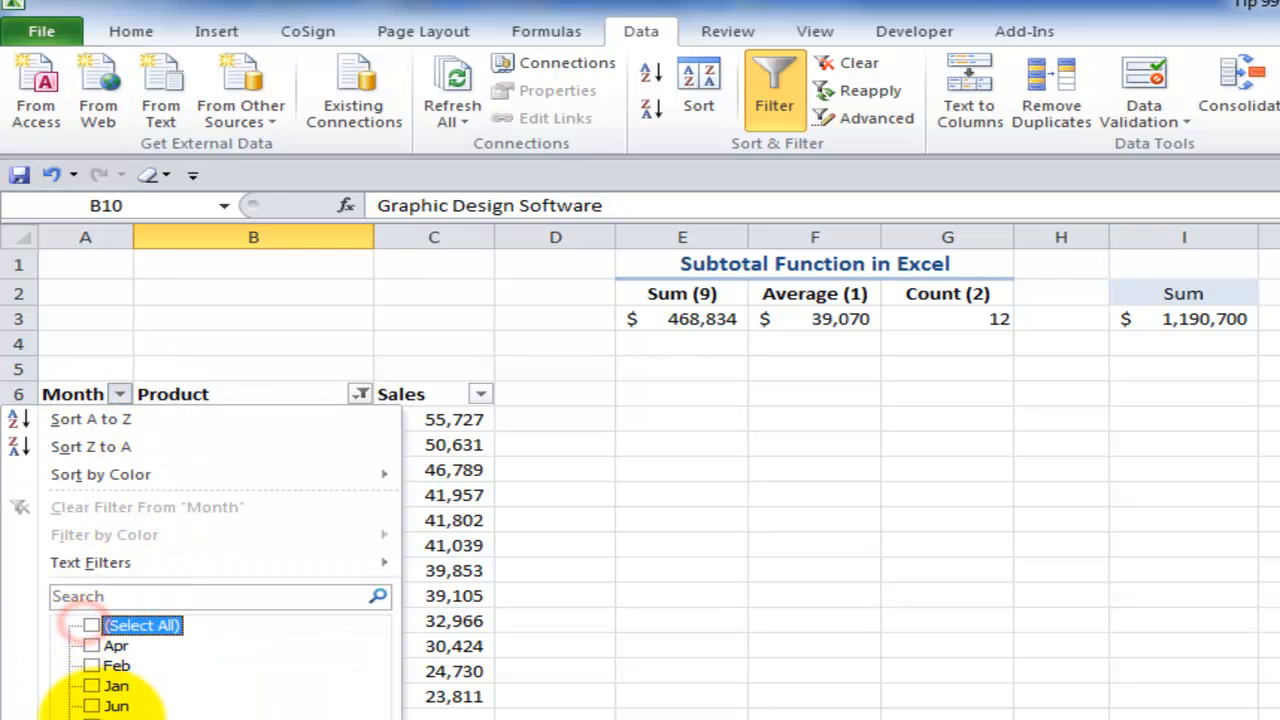
pyautogui.click(92, 624)
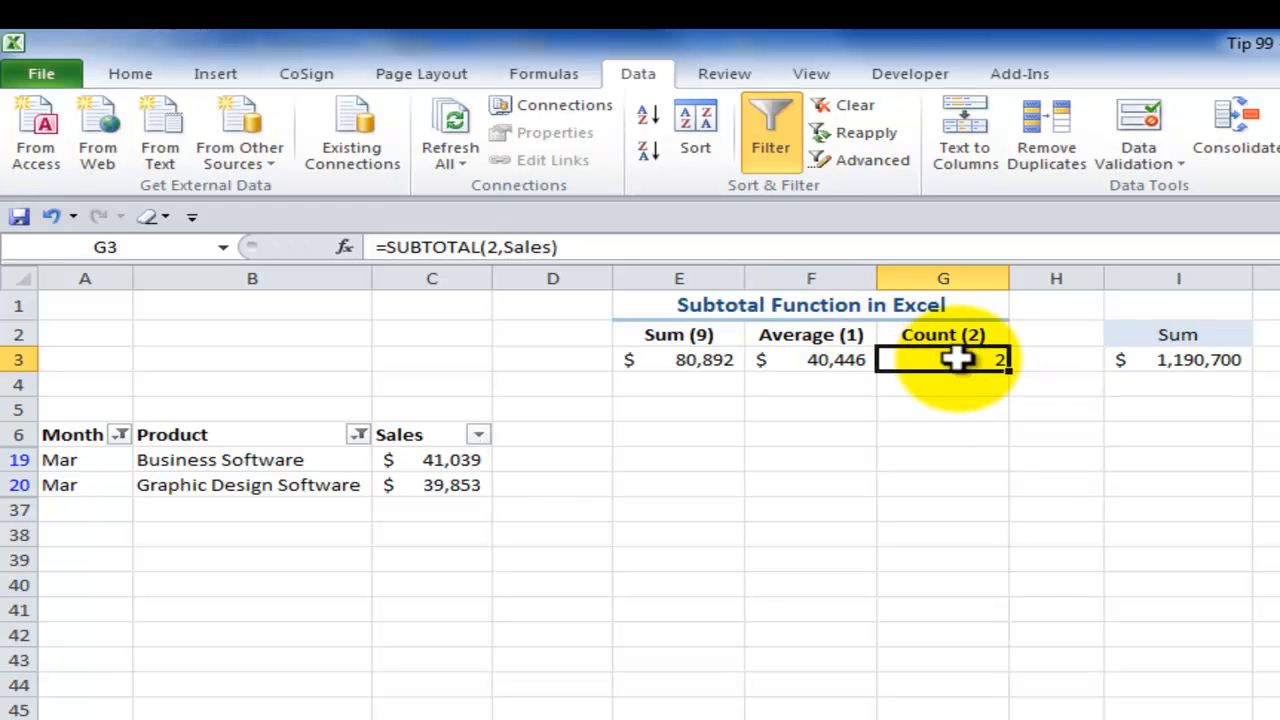
pyautogui.moveTo(256, 464)
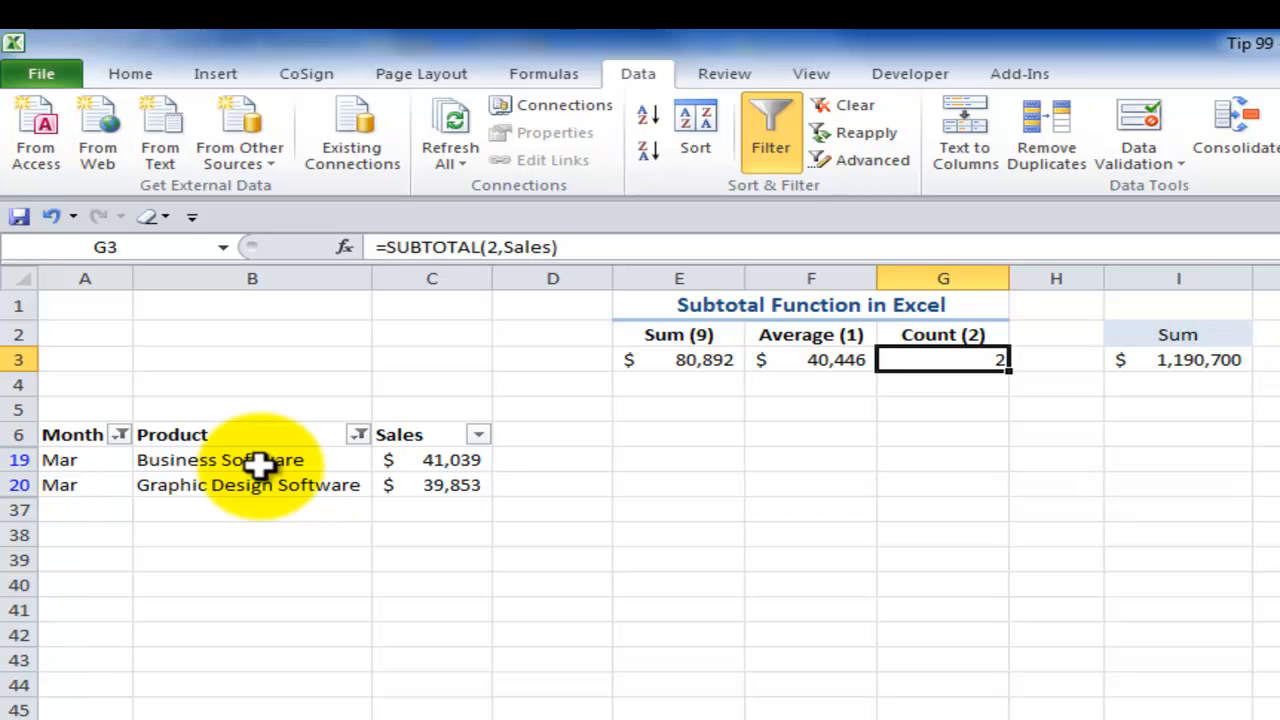
pyautogui.click(770, 120)
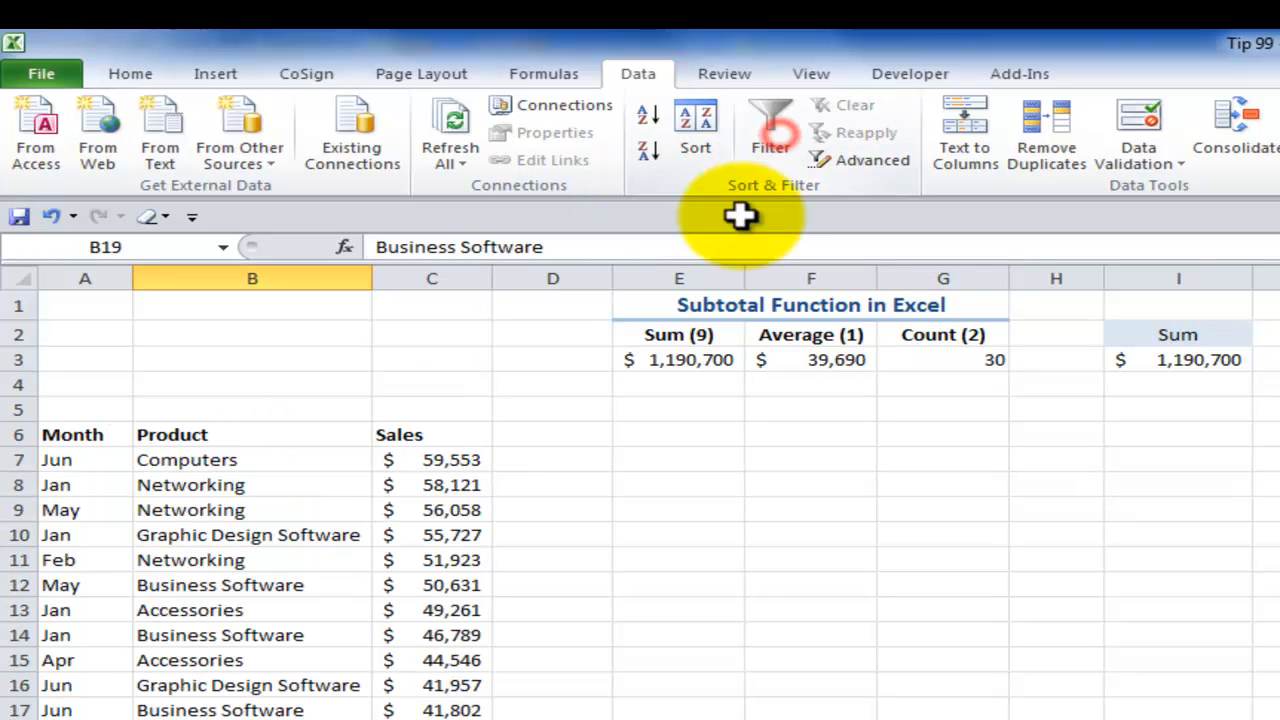
pyautogui.click(678, 384)
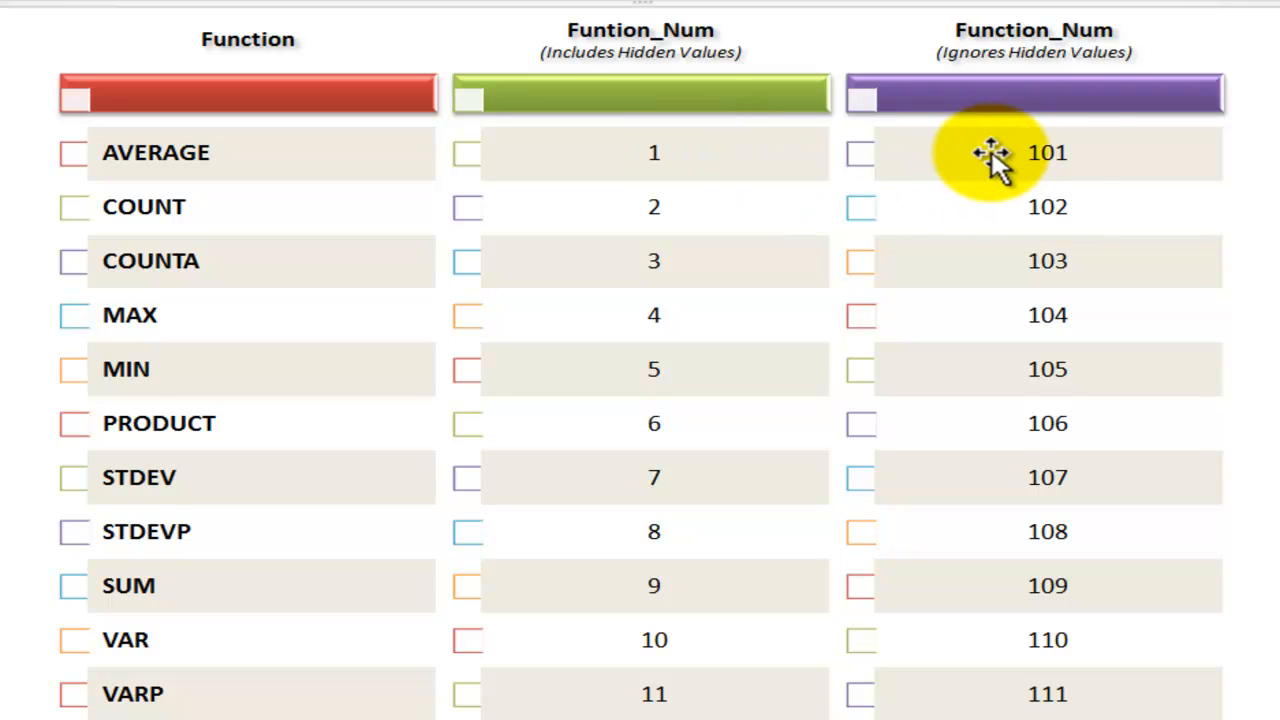
pyautogui.moveTo(1010, 56)
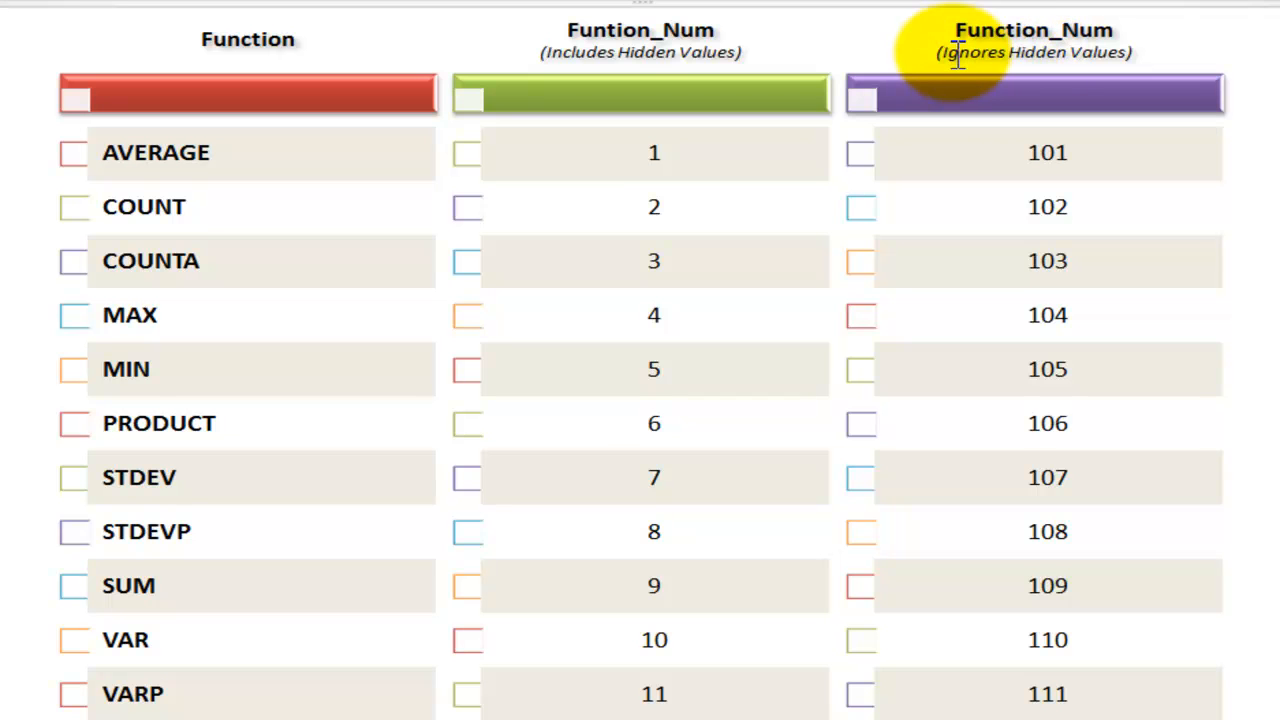
pyautogui.moveTo(578, 60)
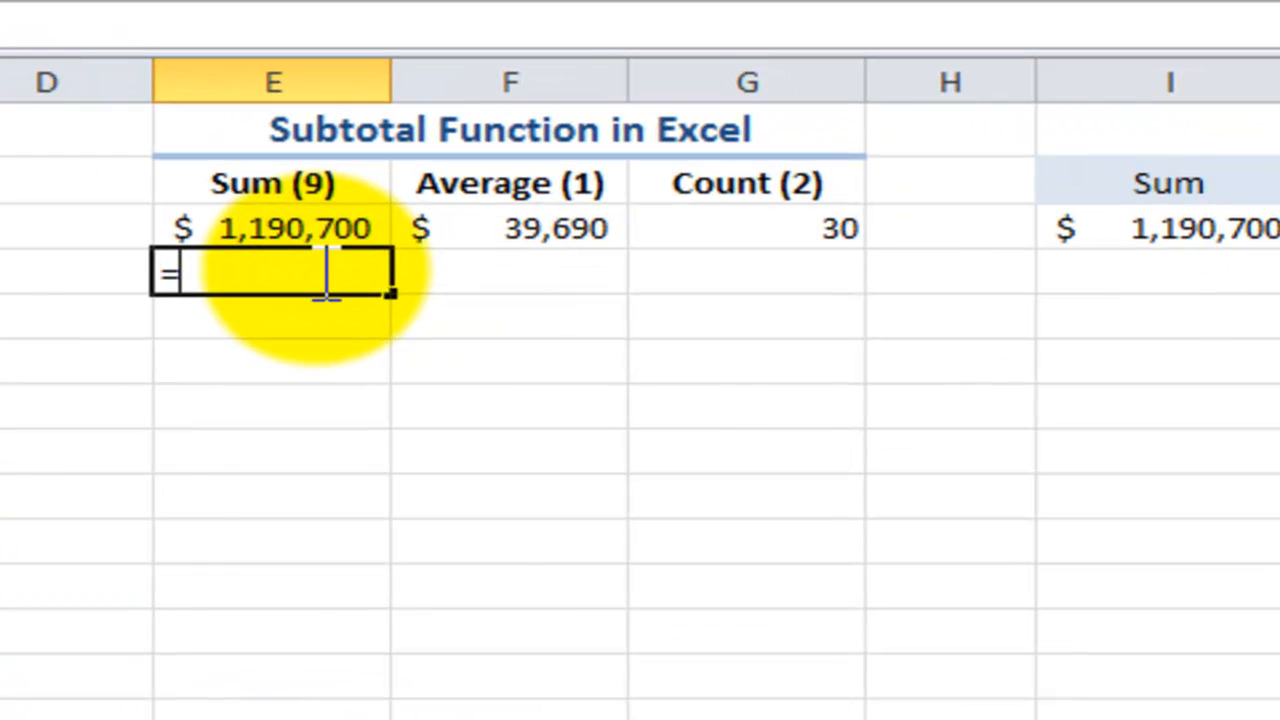
# Enter =SUBTOTAL(109,Sales) in E4, the sum that ignores hidden rows, returning 1,190,700
pyautogui.write('subt')
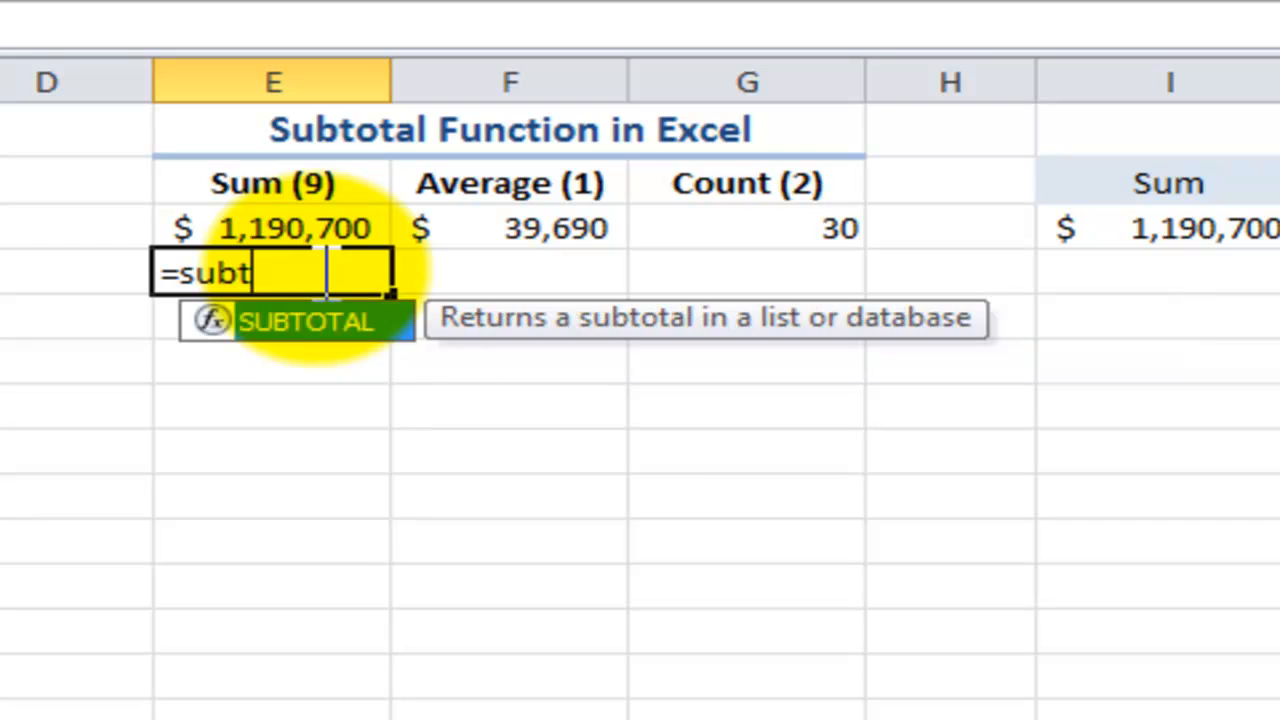
pyautogui.write('OTAL(')
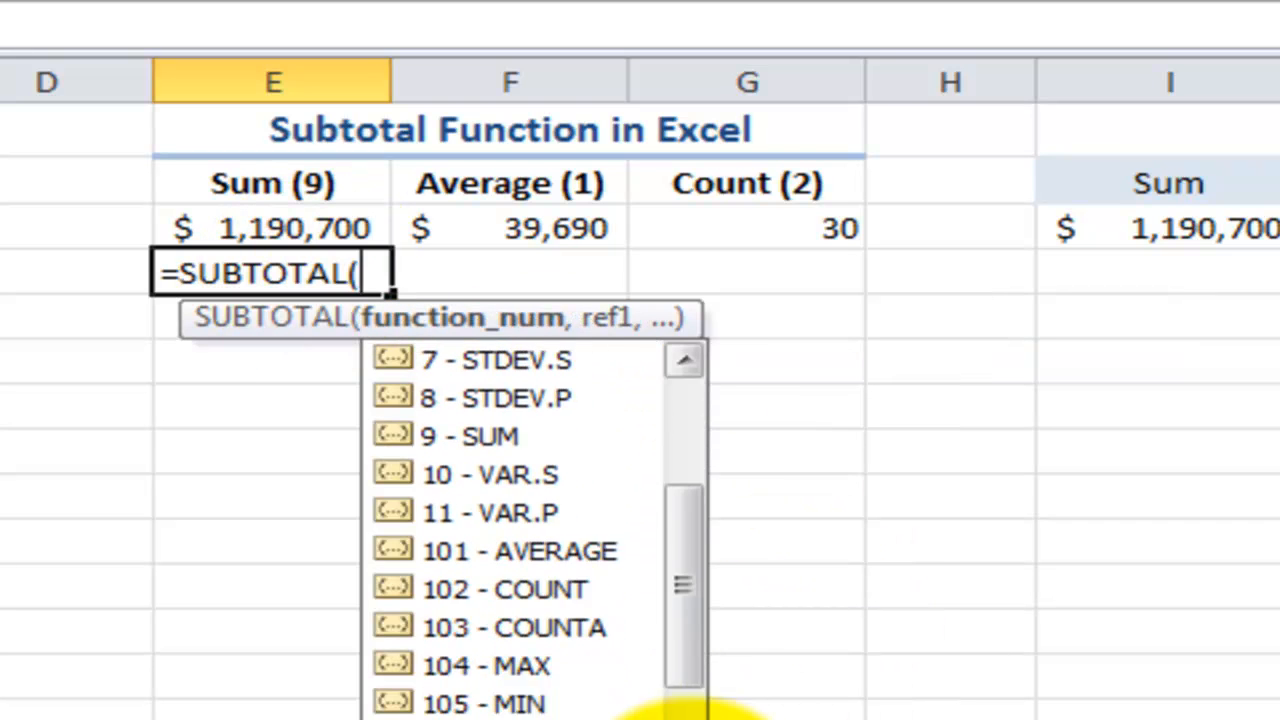
pyautogui.scroll(-3)
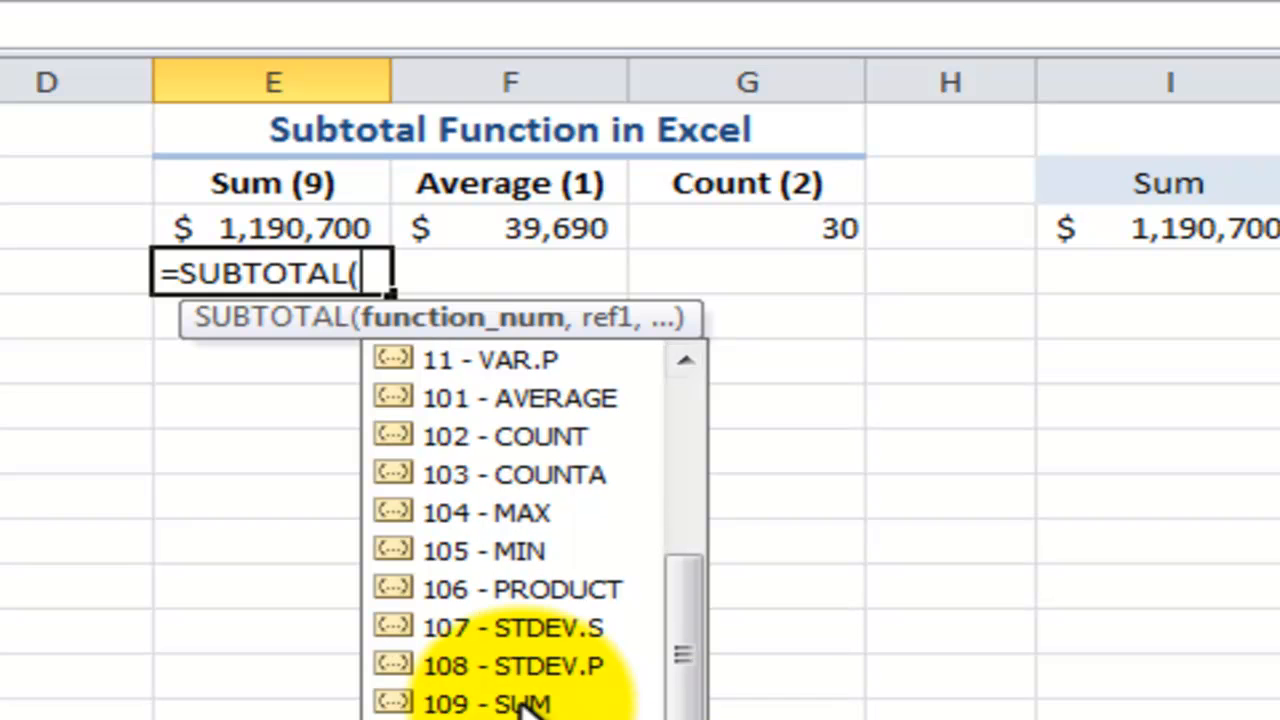
pyautogui.click(520, 704)
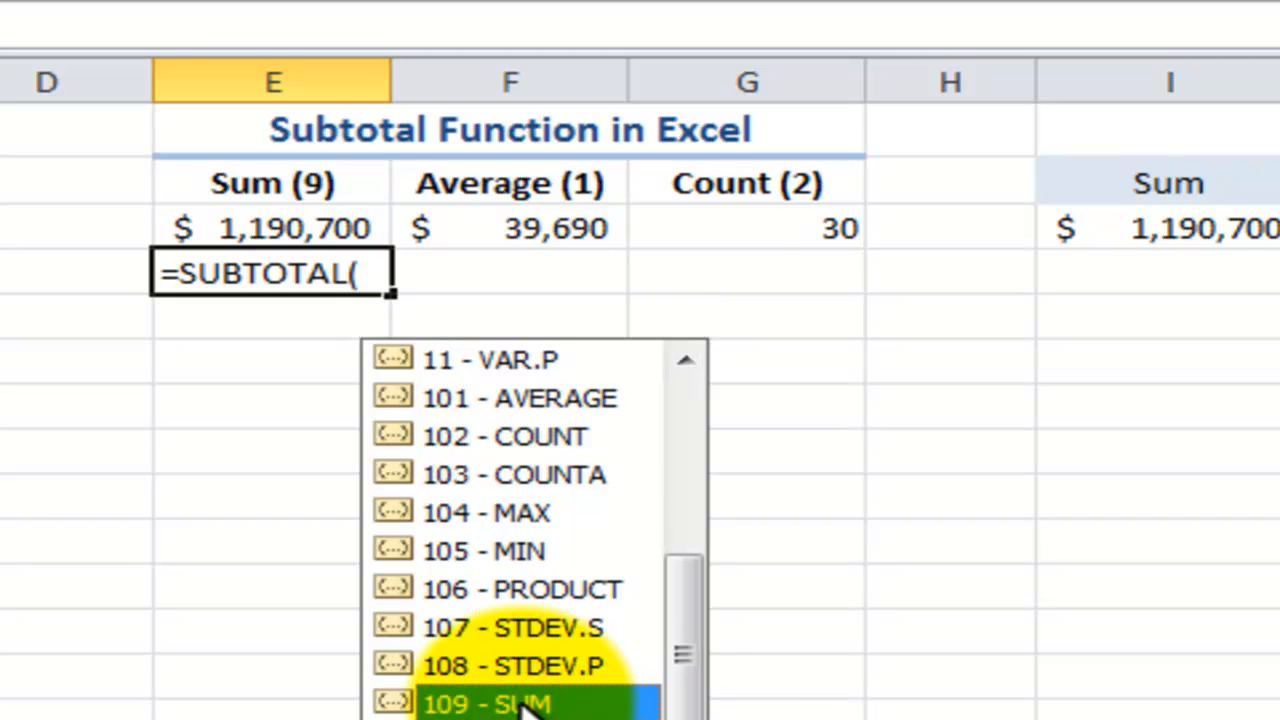
pyautogui.doubleClick(516, 702)
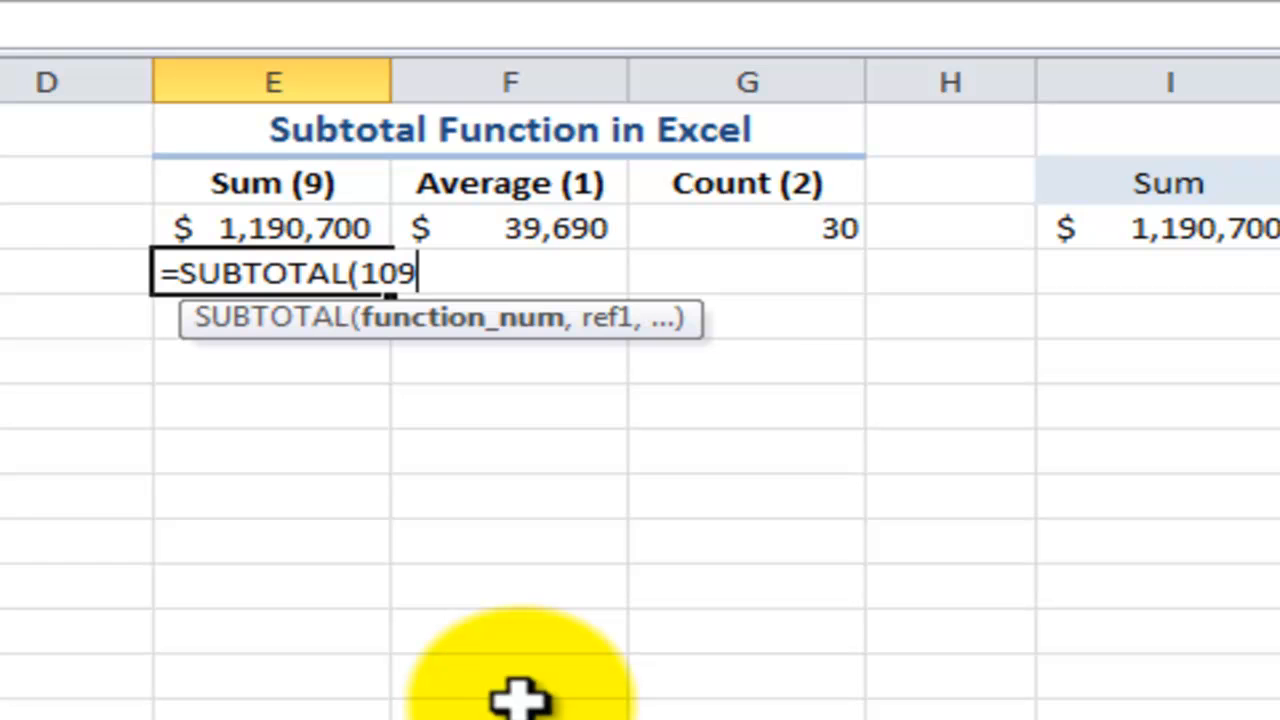
pyautogui.write(',')
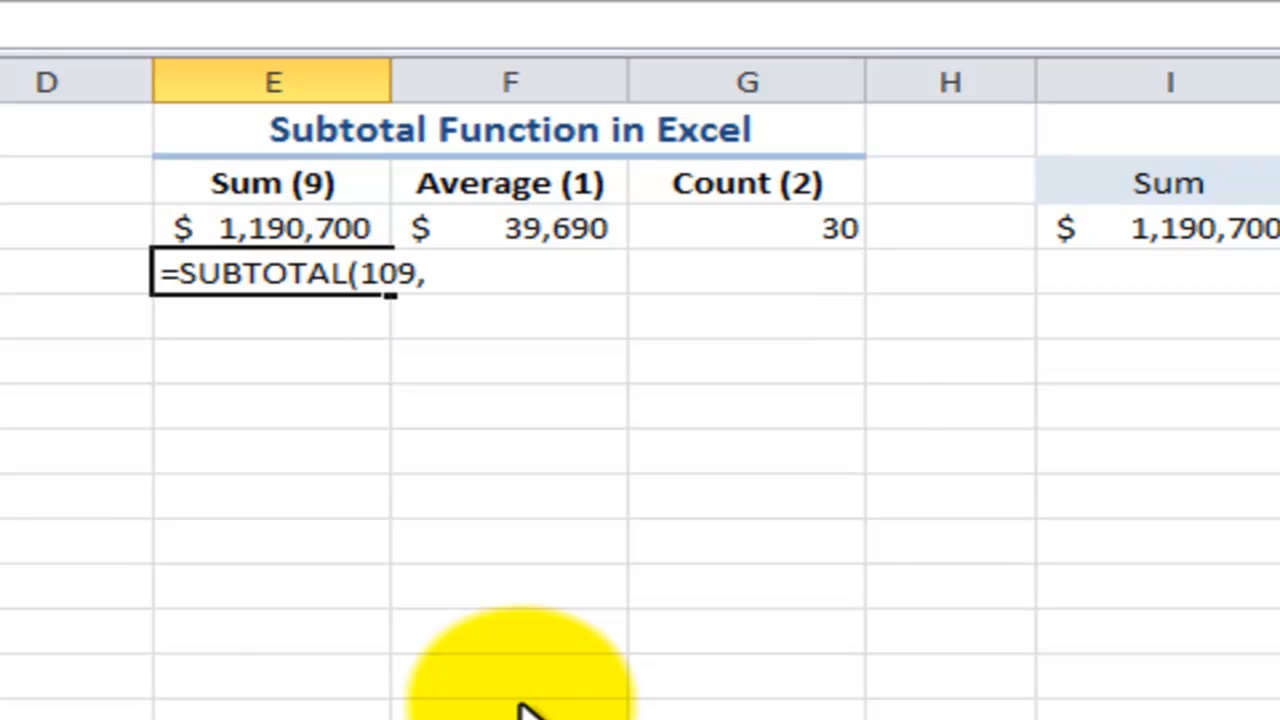
pyautogui.press('f3')
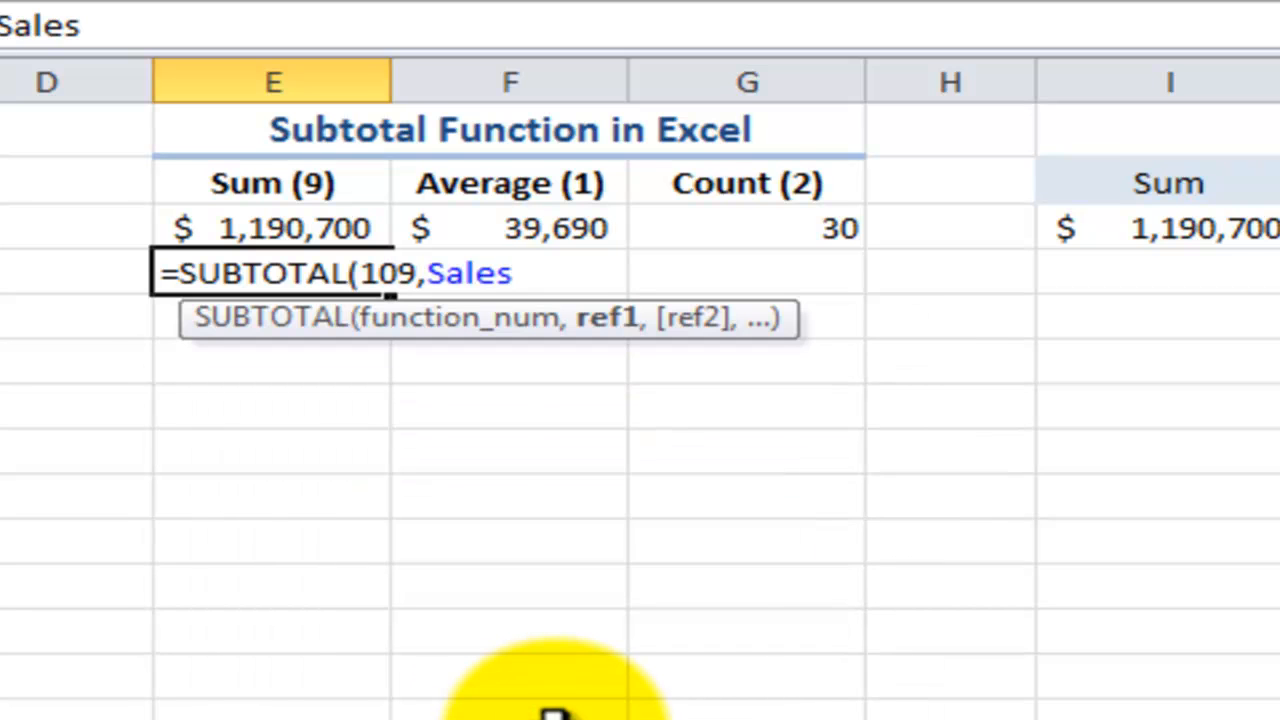
pyautogui.press('Enter')
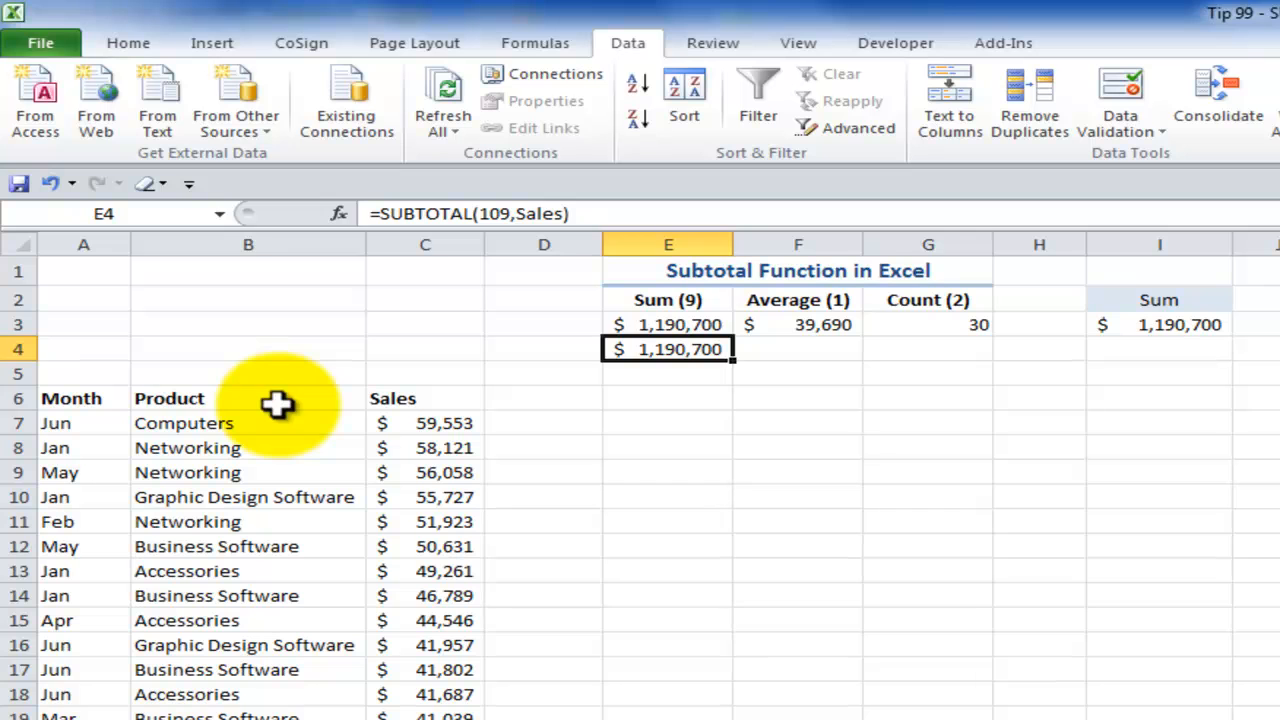
# Turn filtering on and filter Product to Computers only
pyautogui.click(248, 398)
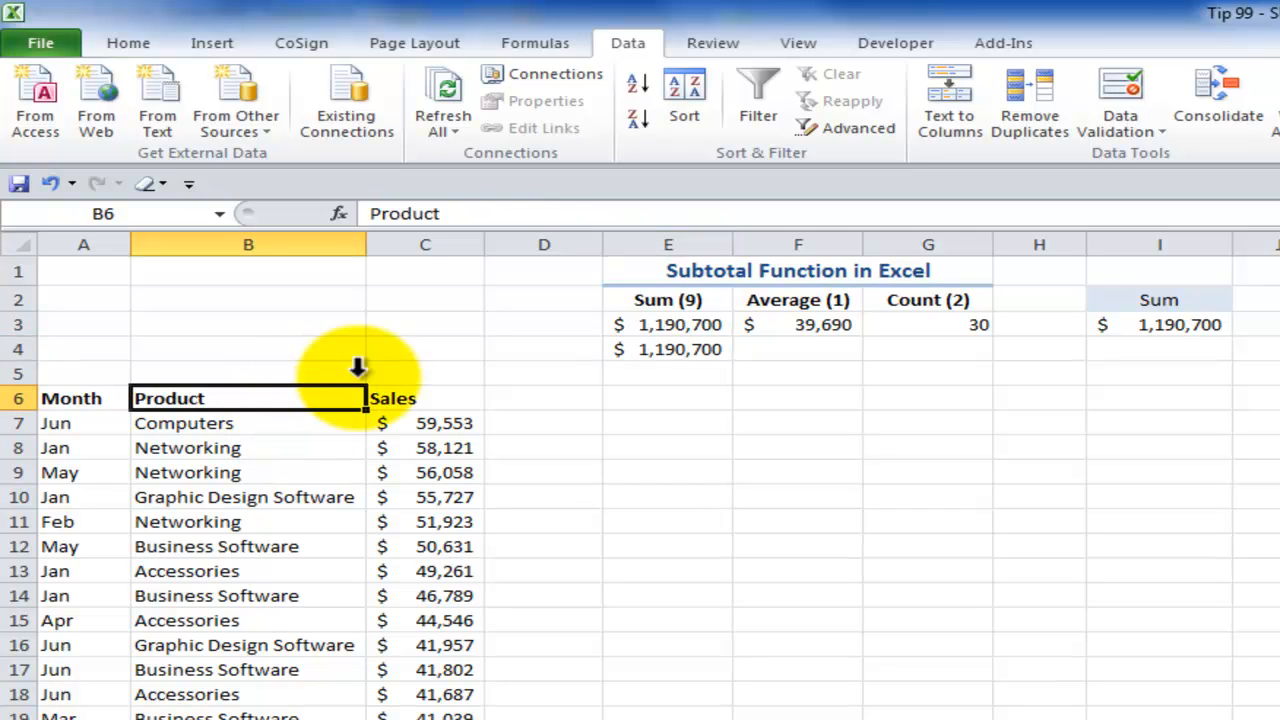
pyautogui.click(758, 96)
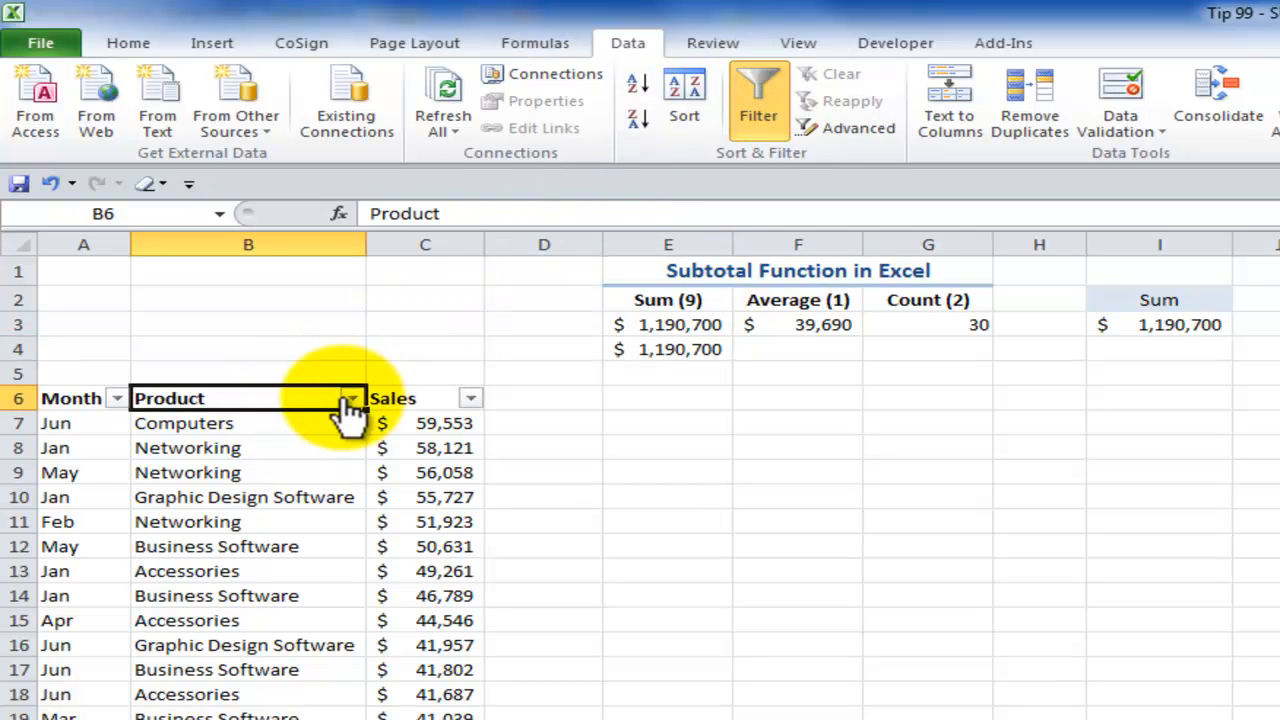
pyautogui.click(352, 398)
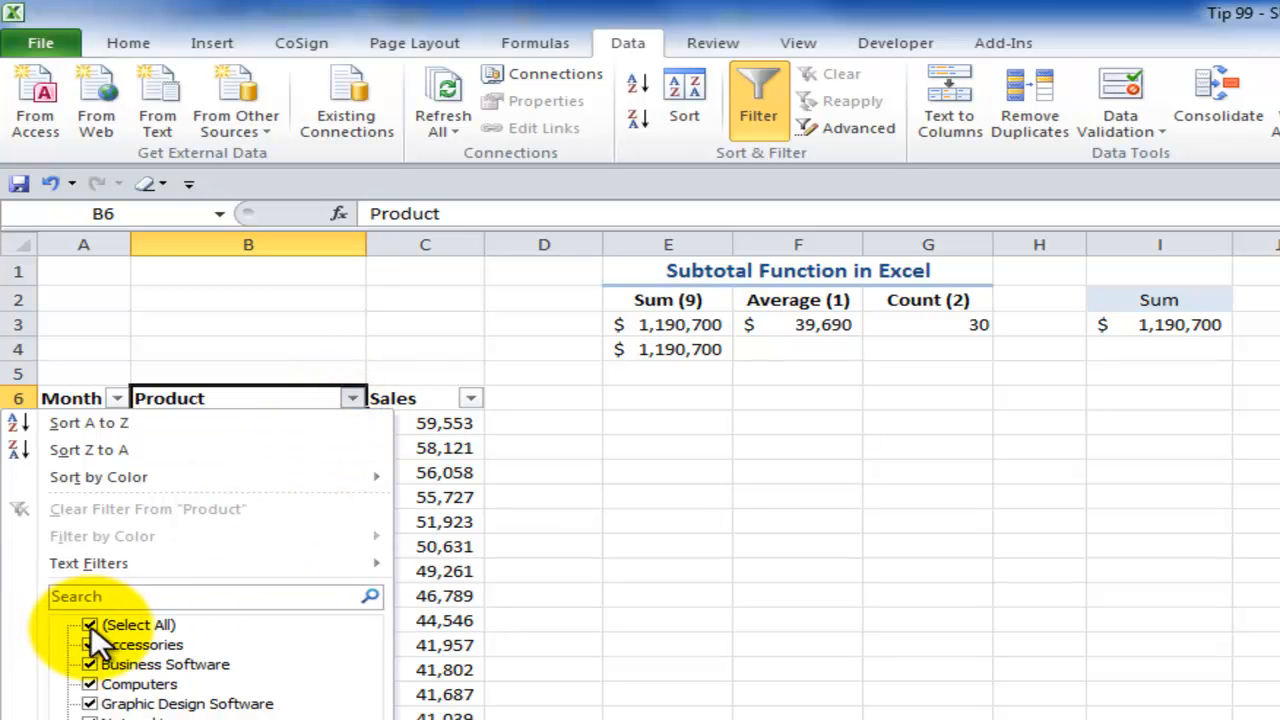
pyautogui.click(90, 624)
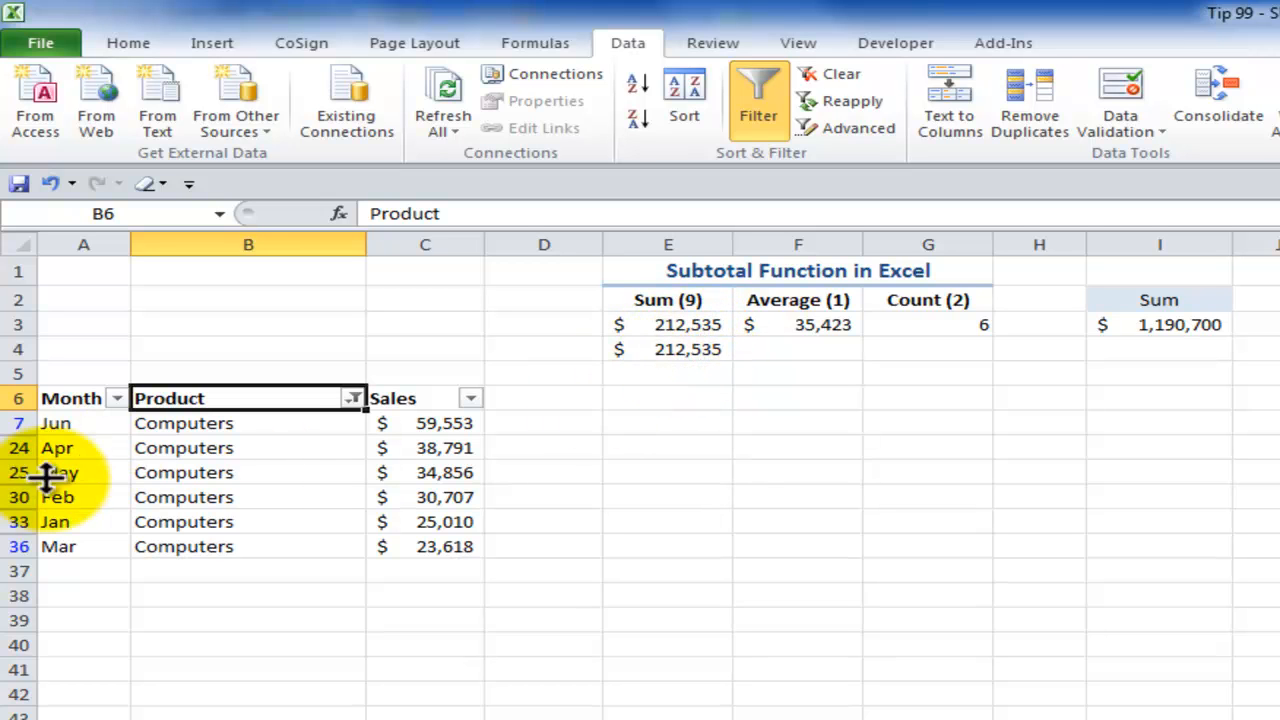
# Manually hide the May Computers row and check the SUBTOTAL 109 result in E4
pyautogui.click(60, 472)
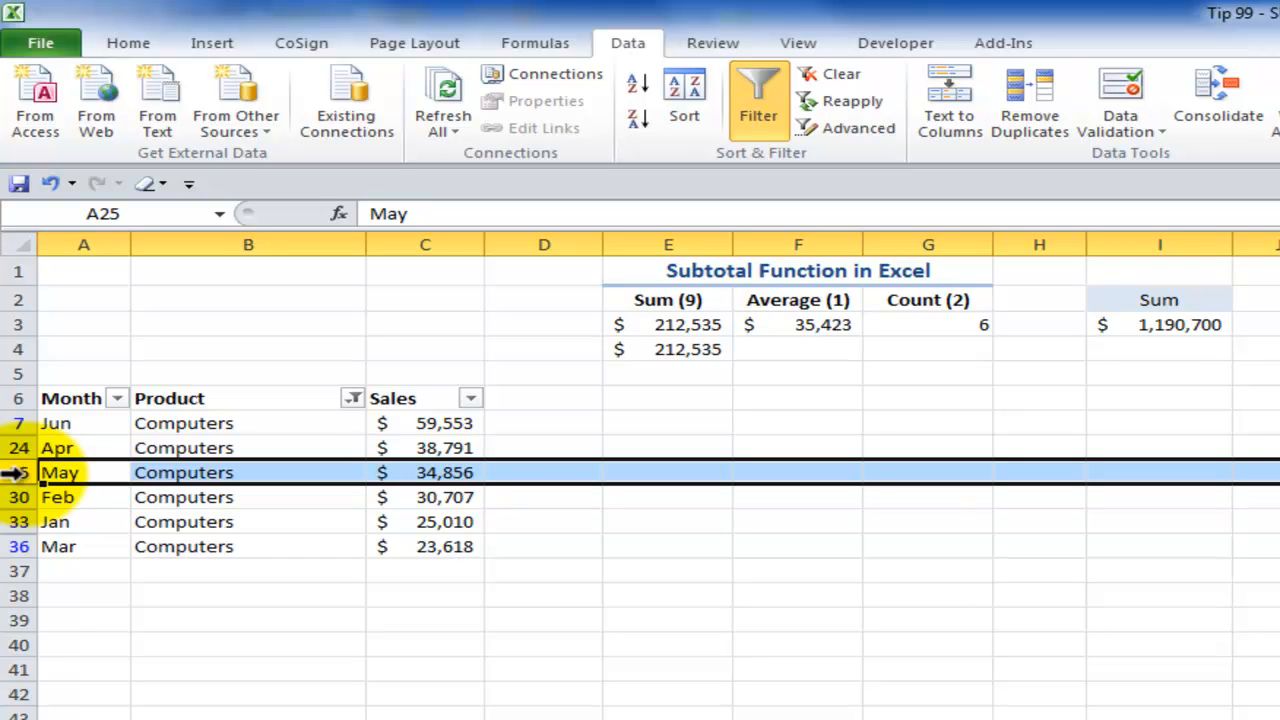
pyautogui.rightClick(60, 472)
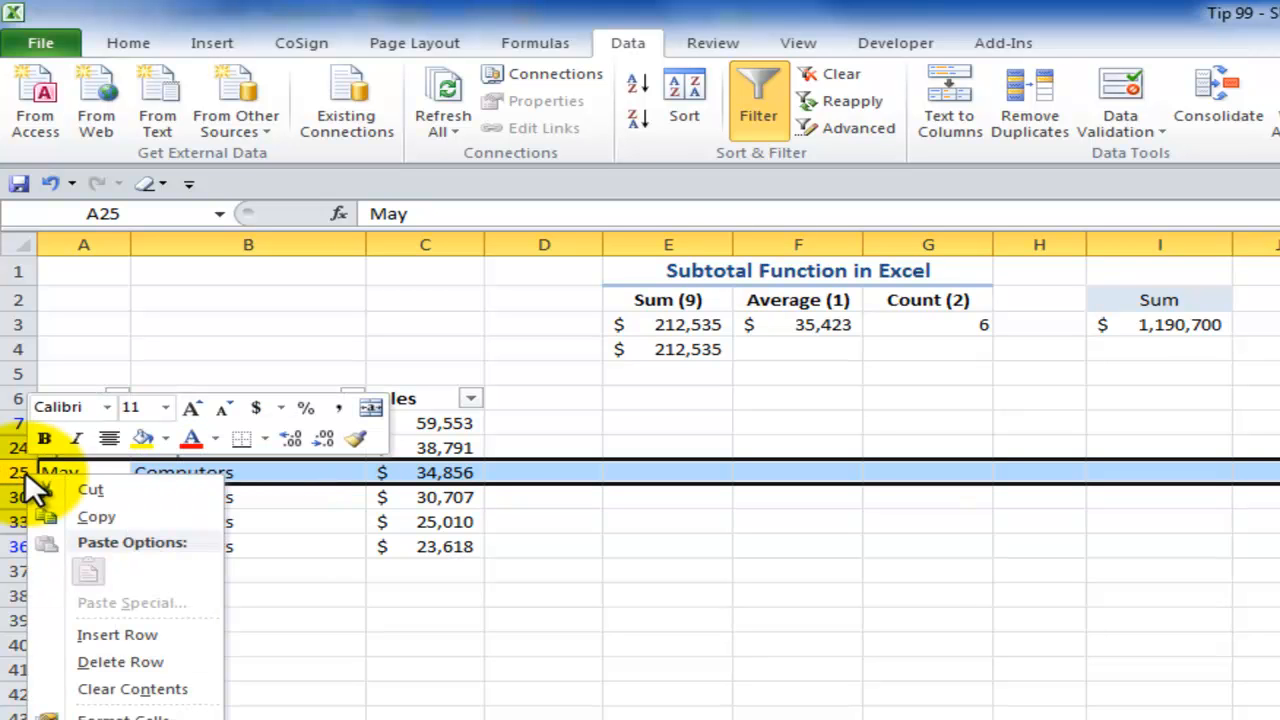
pyautogui.click(120, 660)
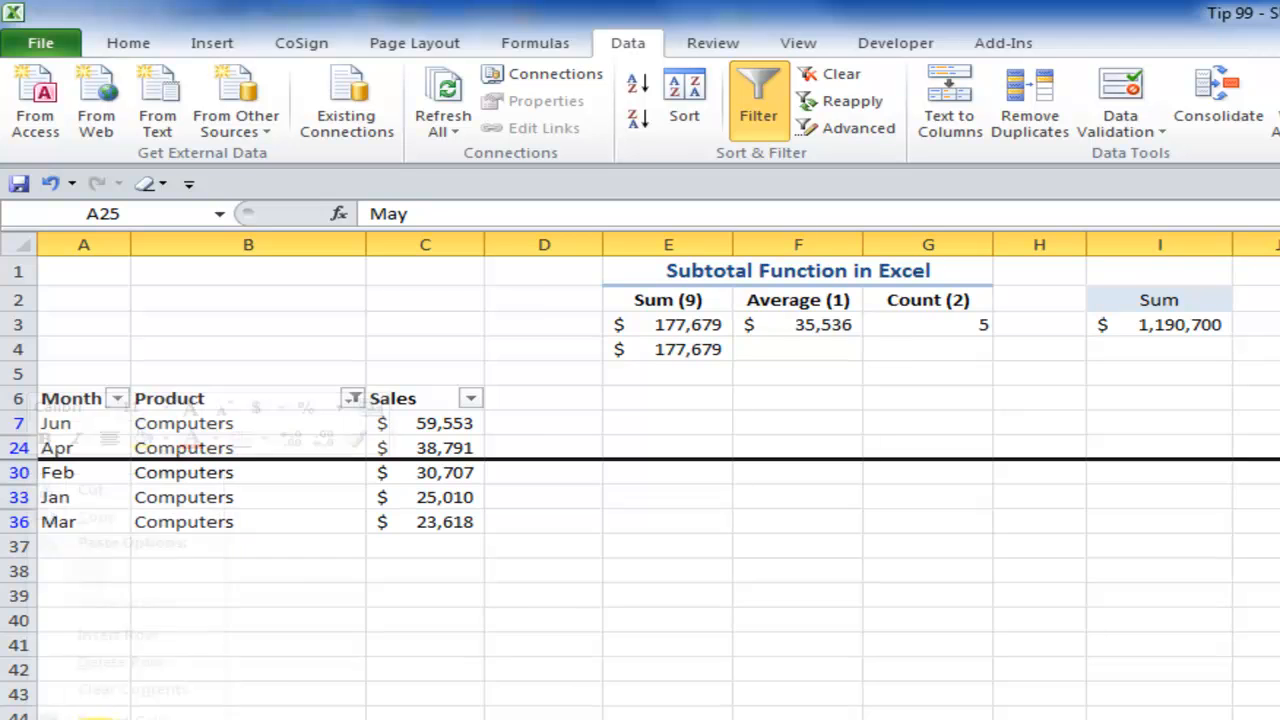
pyautogui.click(668, 348)
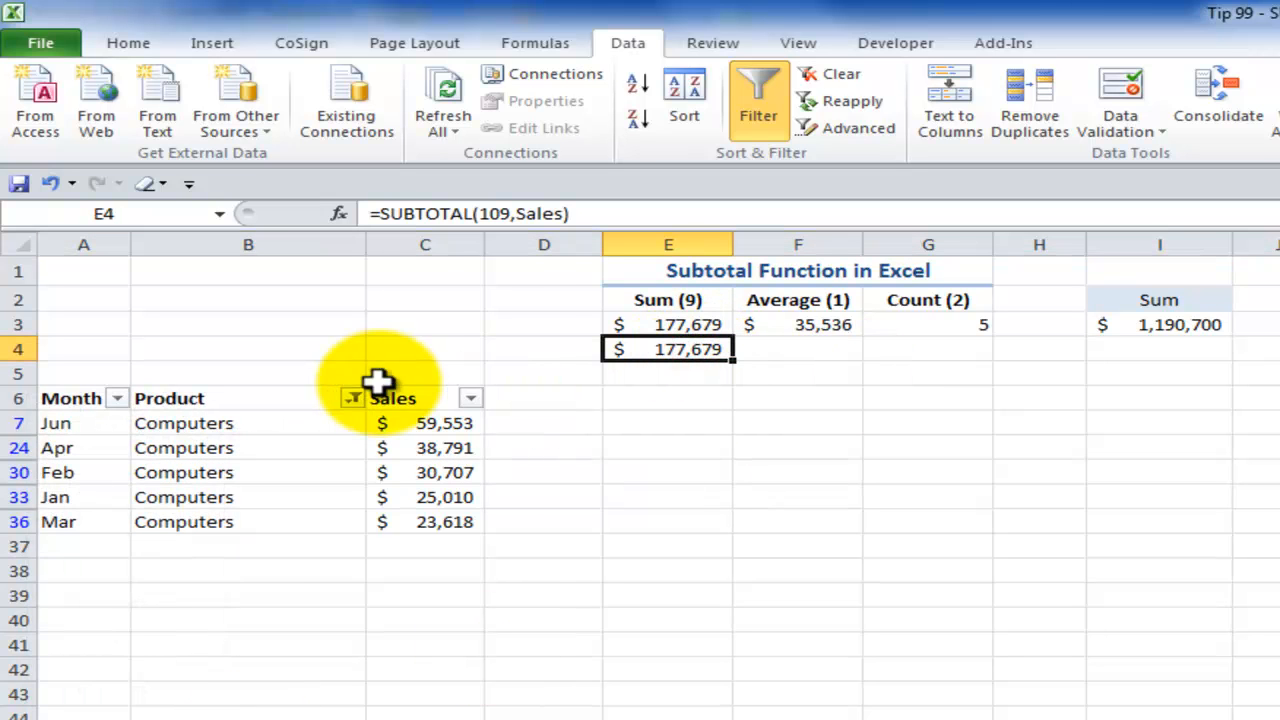
pyautogui.moveTo(116, 398)
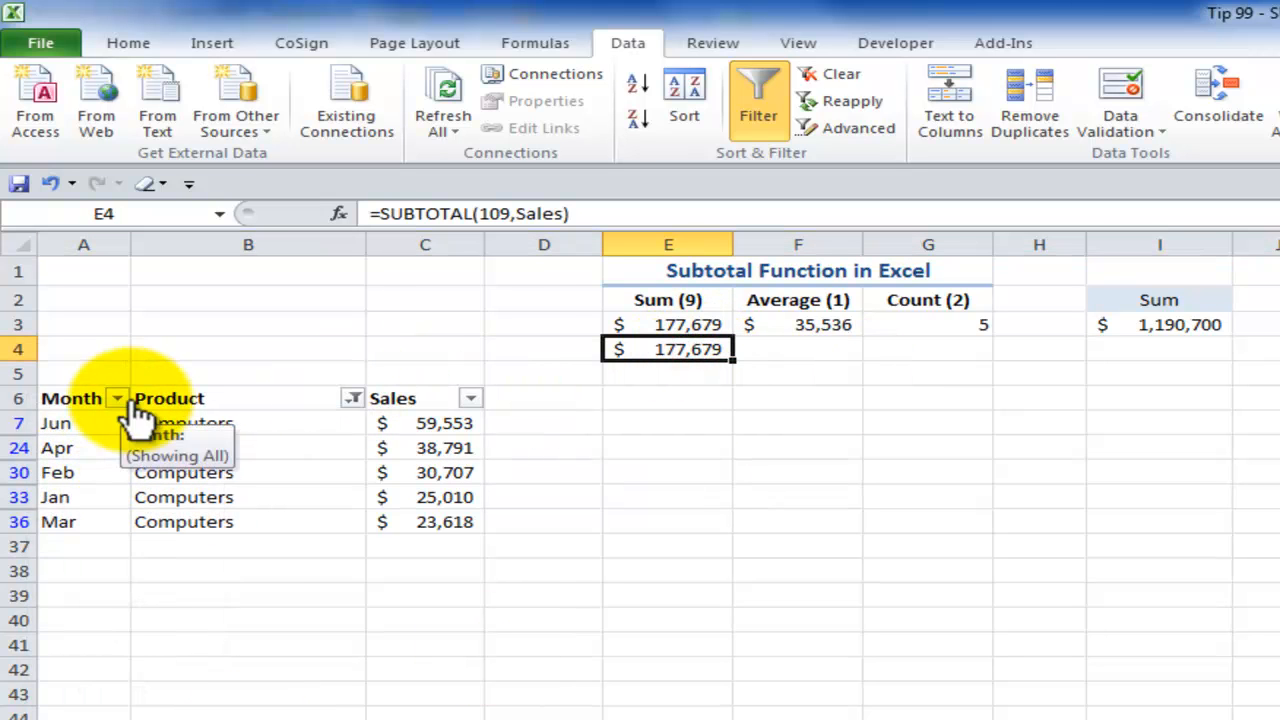
pyautogui.moveTo(352, 408)
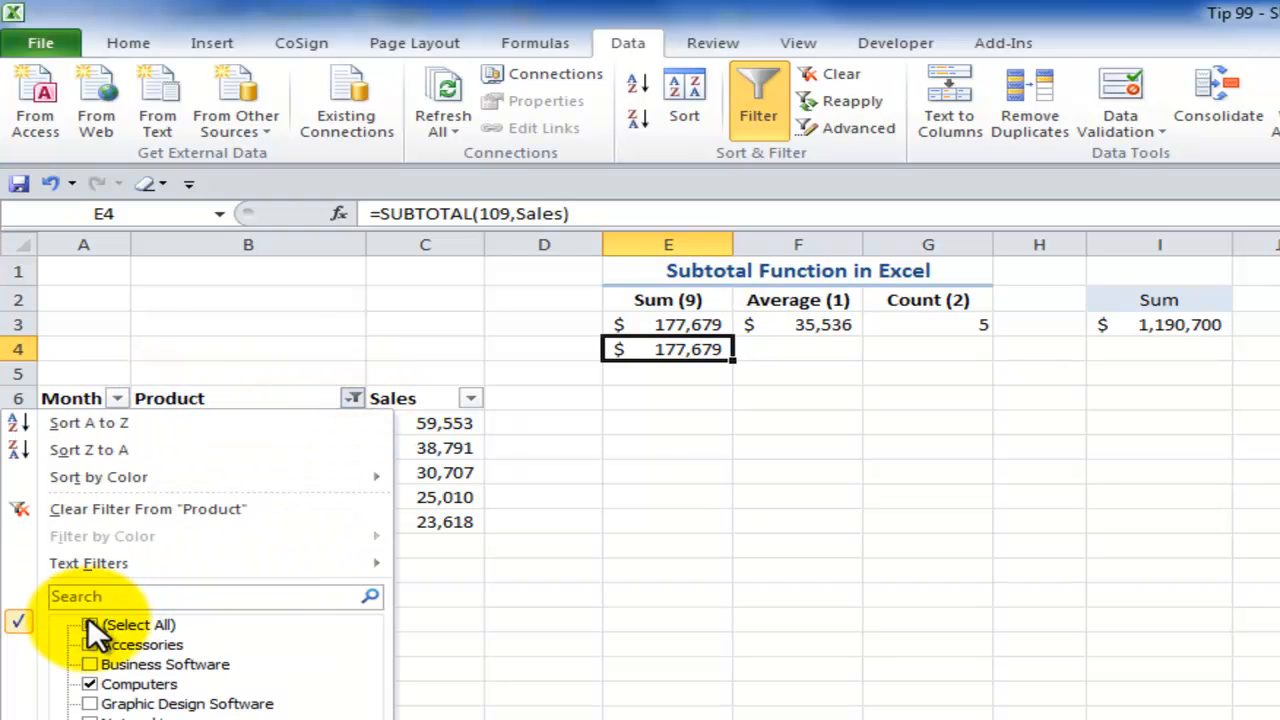
# Clear the Product filter to show all 30 sales and bring up row options for rows 15–16
pyautogui.click(88, 624)
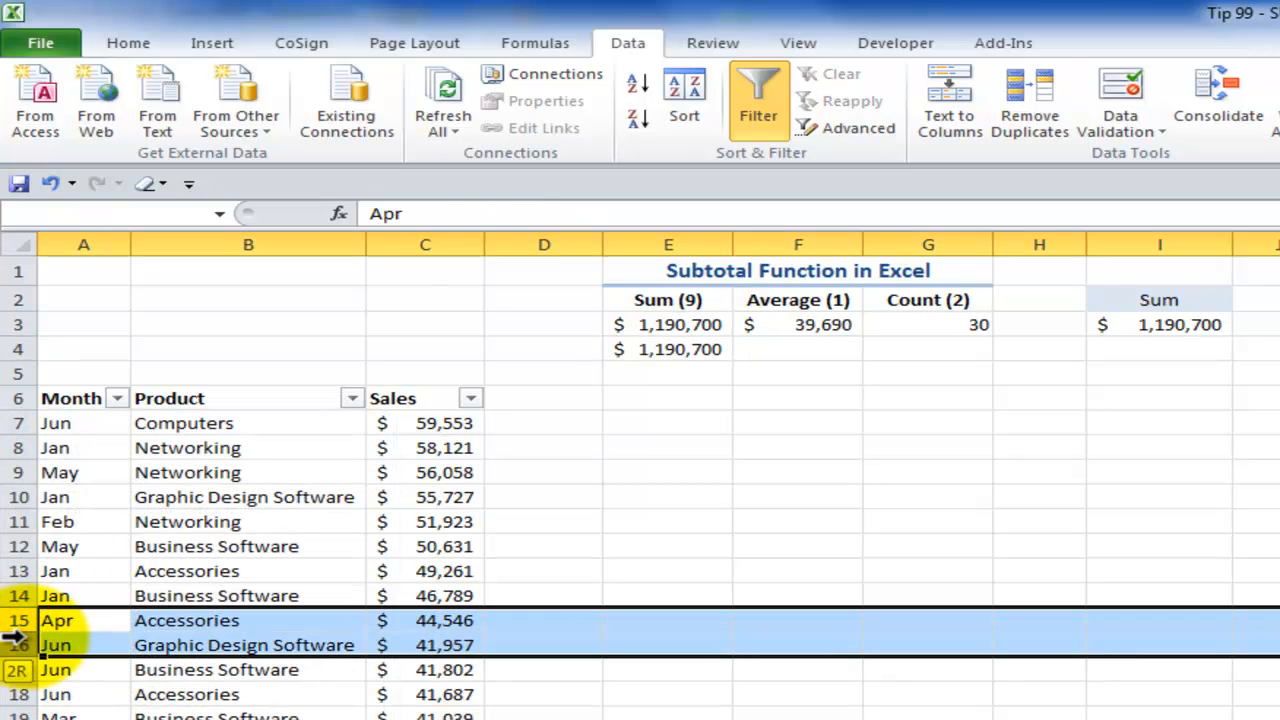
pyautogui.rightClick(56, 644)
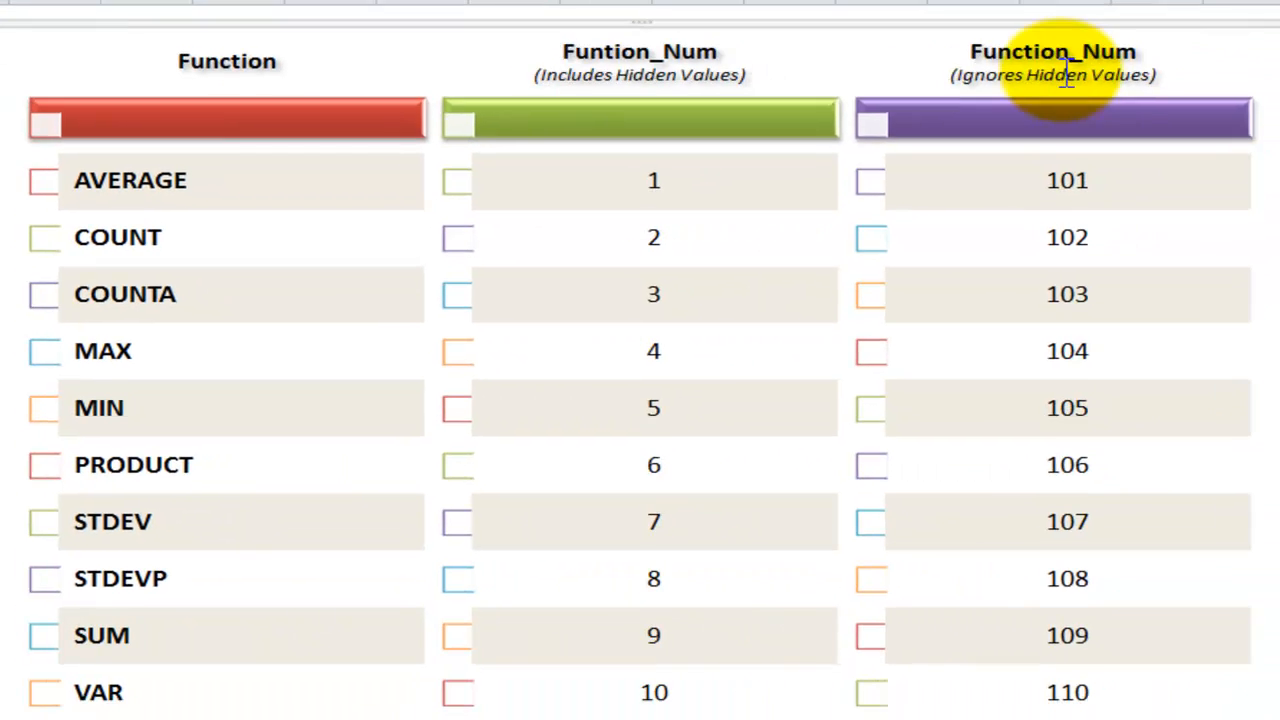
pyautogui.scroll(-3)
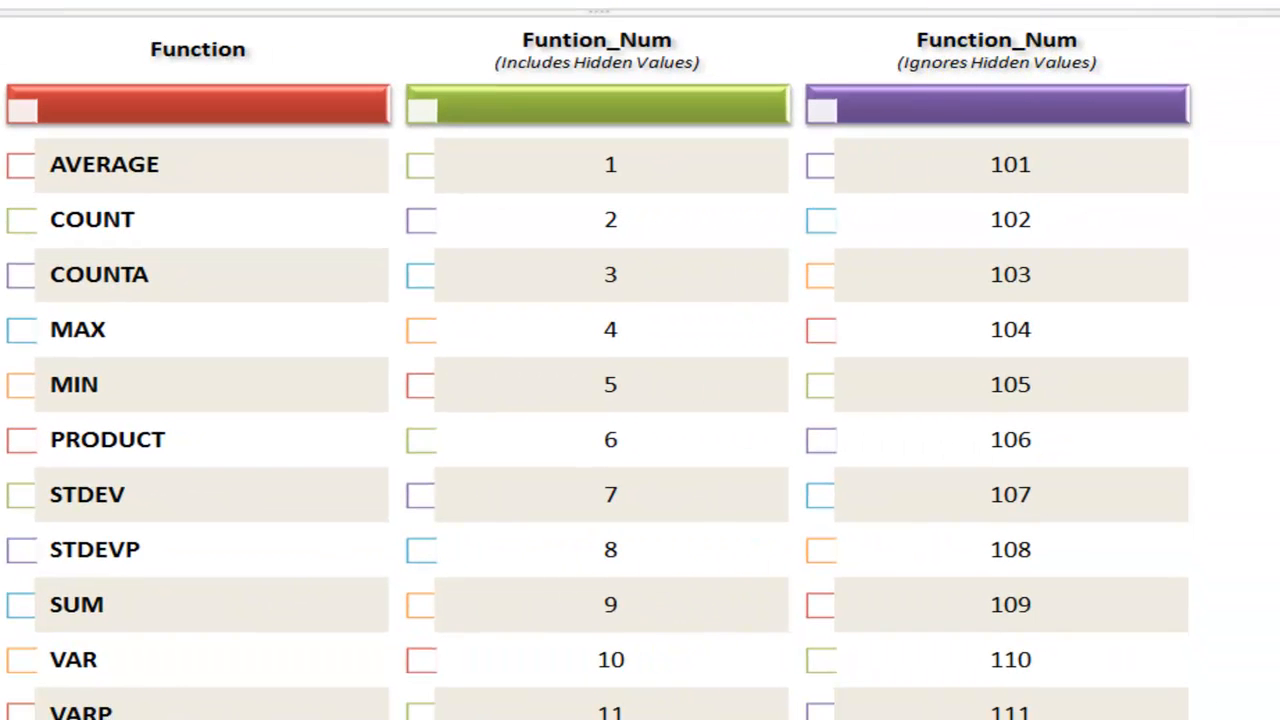